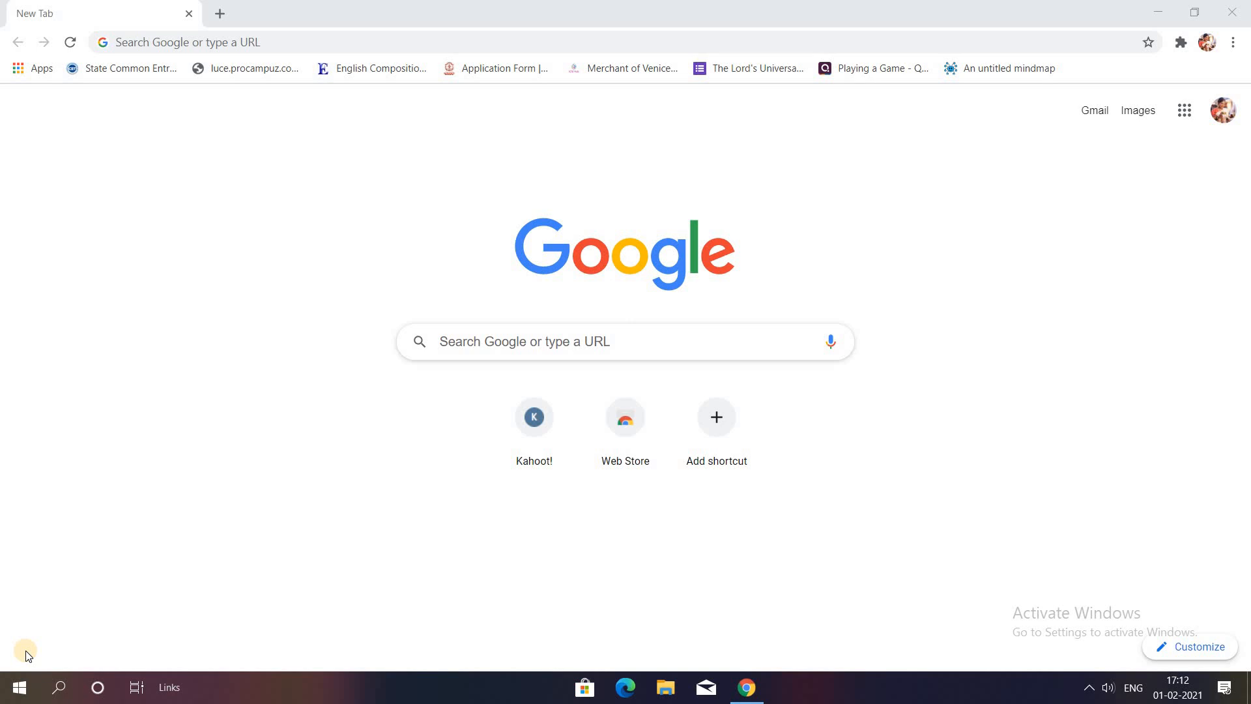
mouse_move(250, 517)
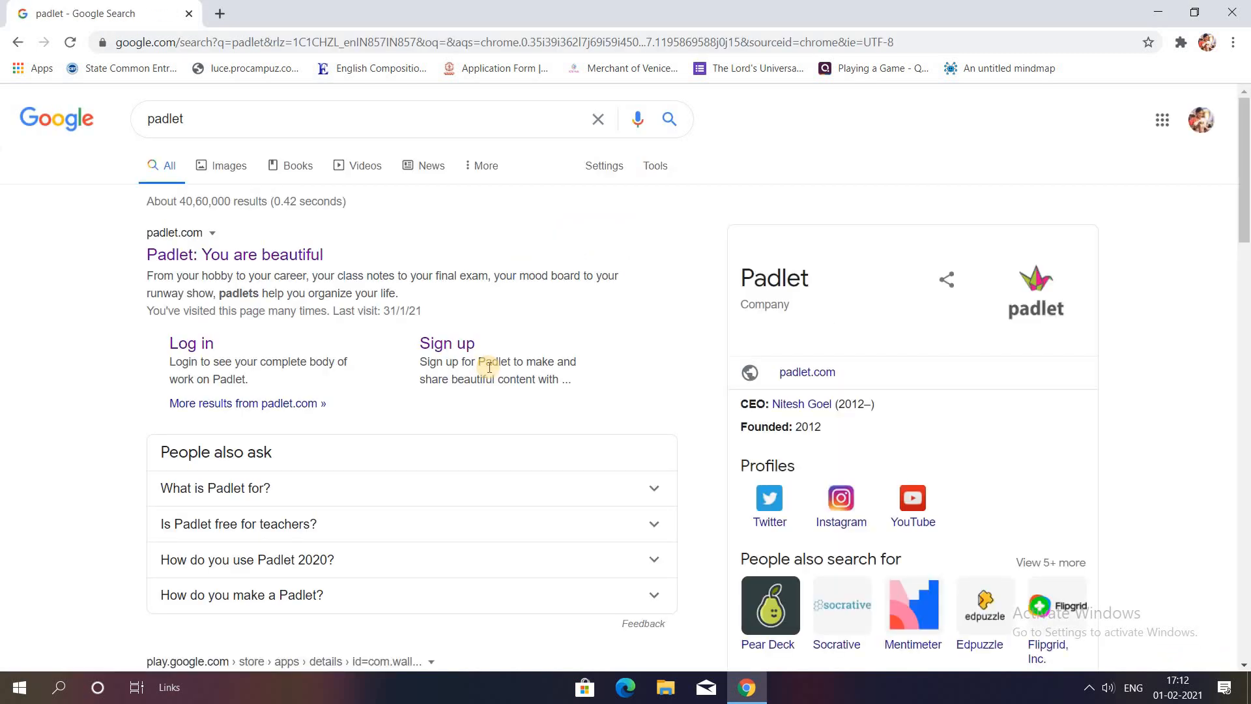
mouse_move(490, 370)
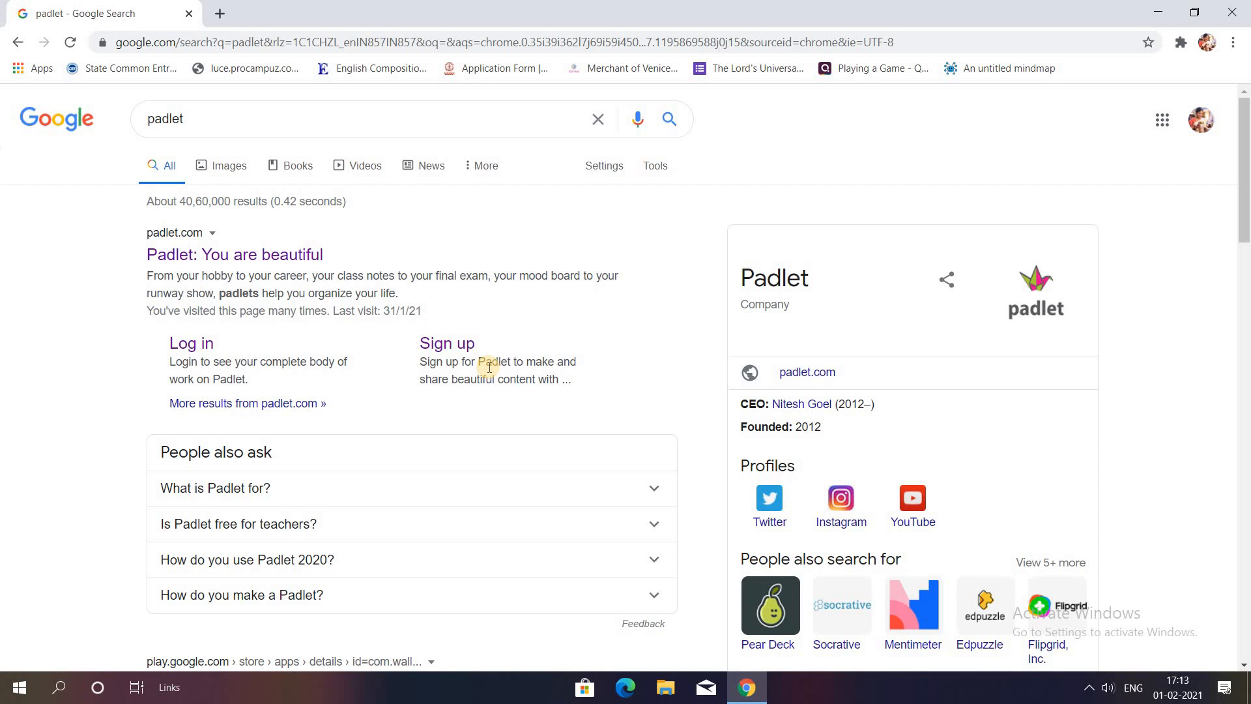
mouse_move(413, 189)
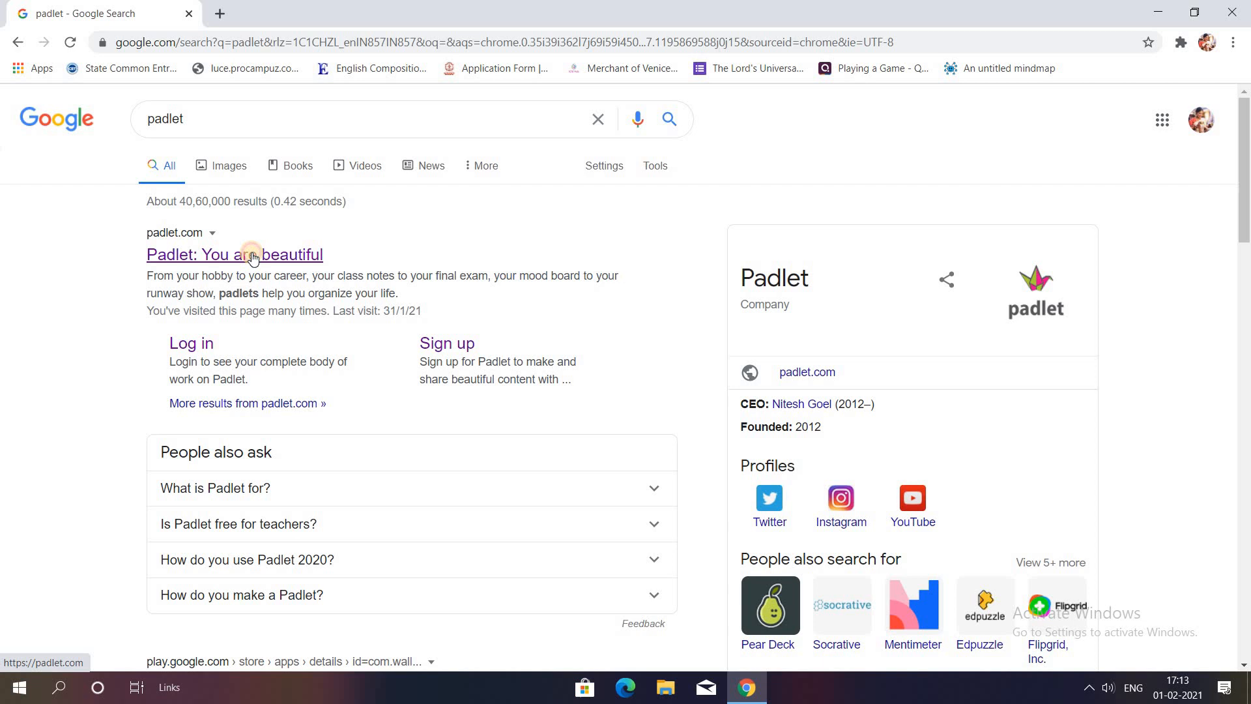
Step: Open padlet.com, then open and cancel the Join a Padlet URL prompt
click(234, 254)
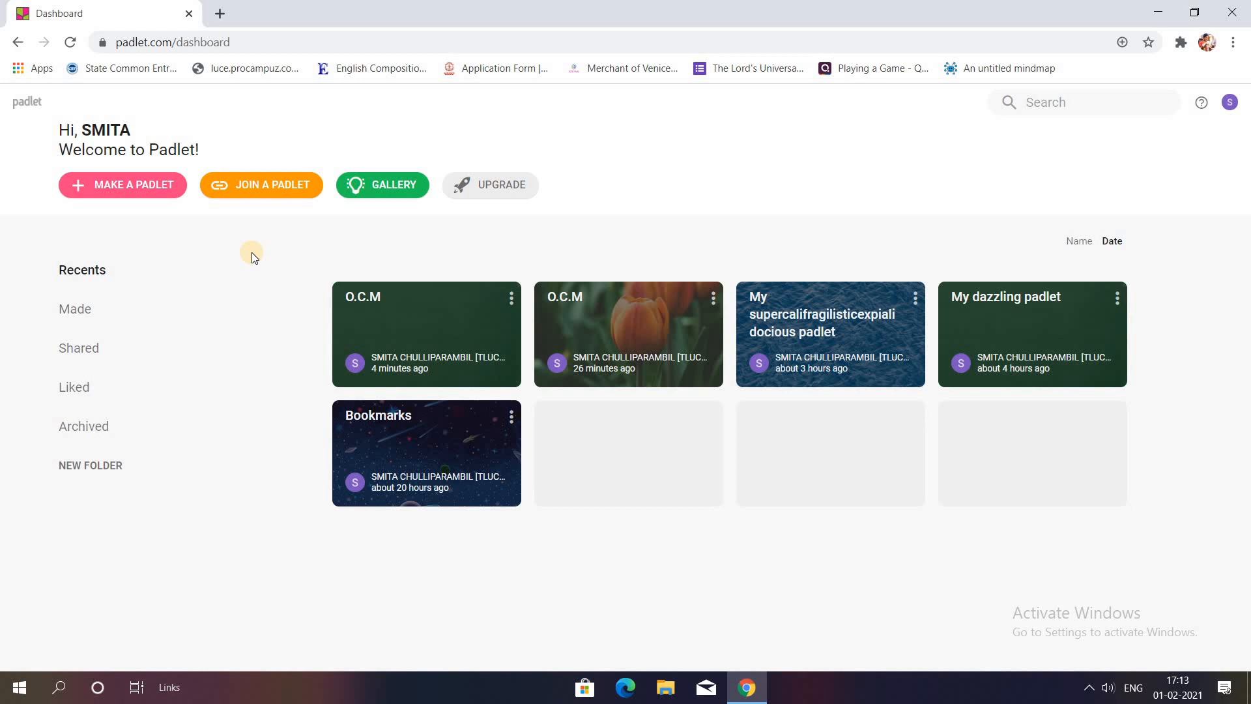
mouse_move(260, 184)
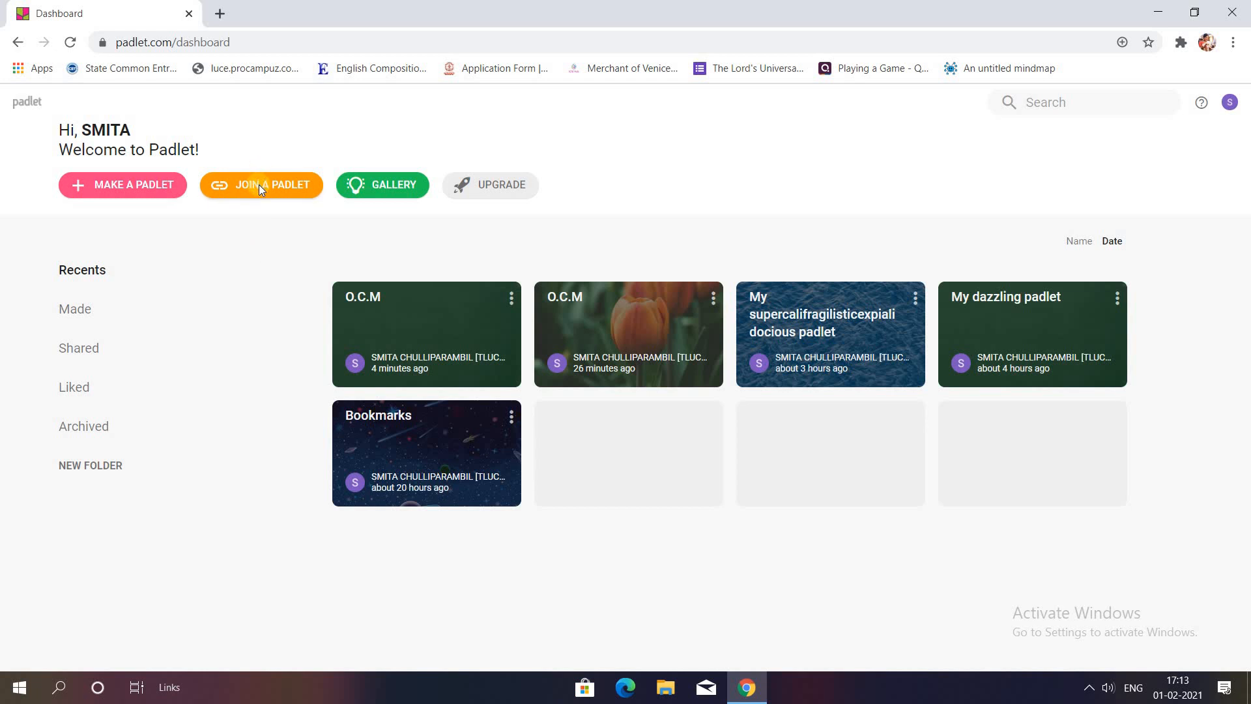
click(261, 185)
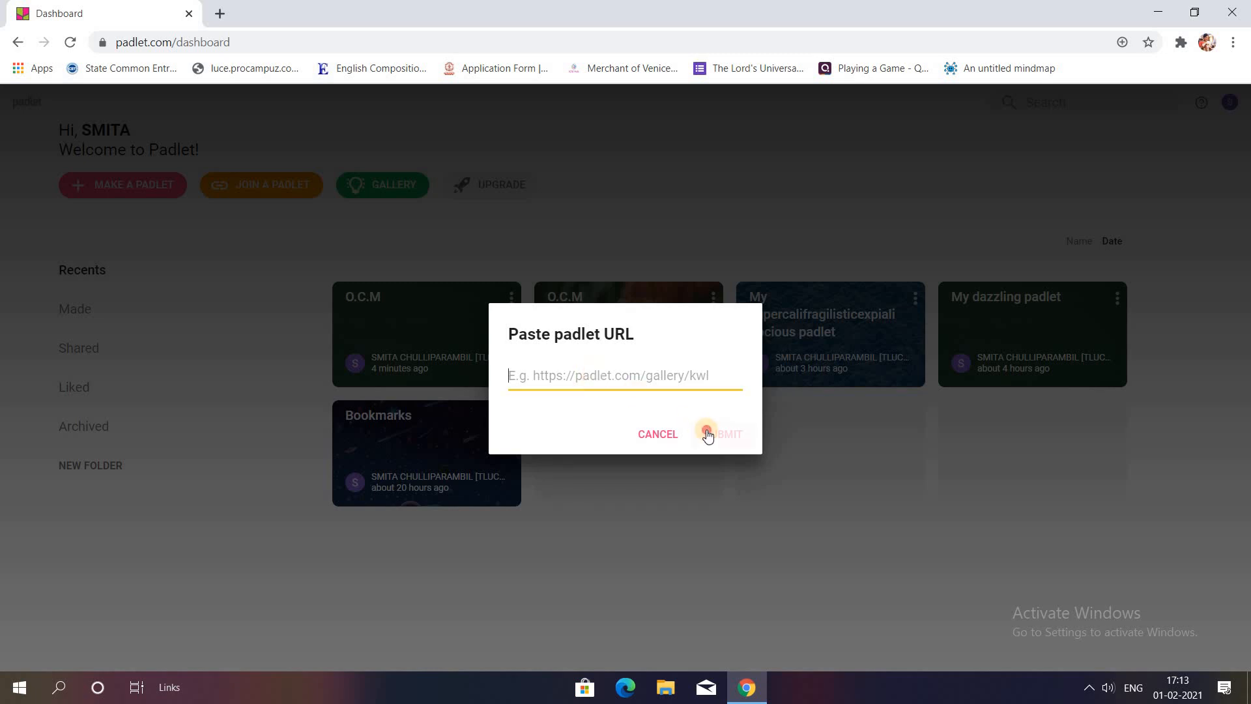
click(658, 433)
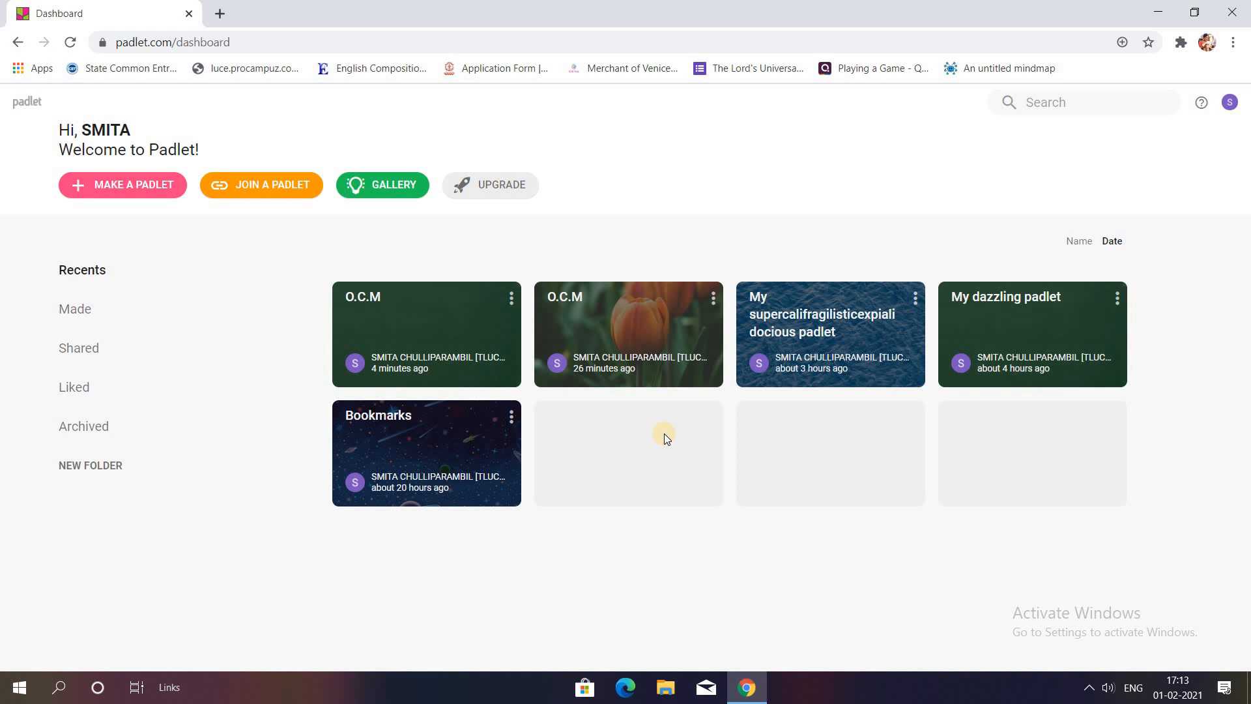
mouse_move(383, 184)
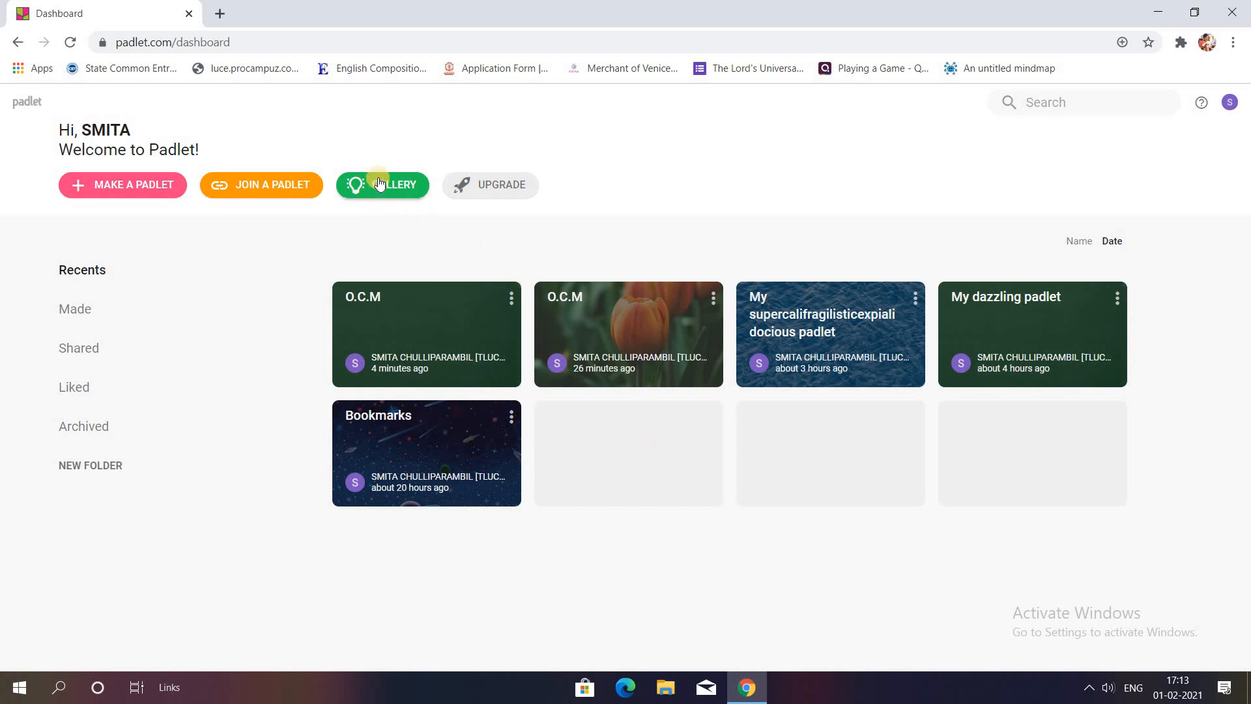
Step: Browse the Padlet Gallery and open the Planets of Our Solar System example
click(383, 184)
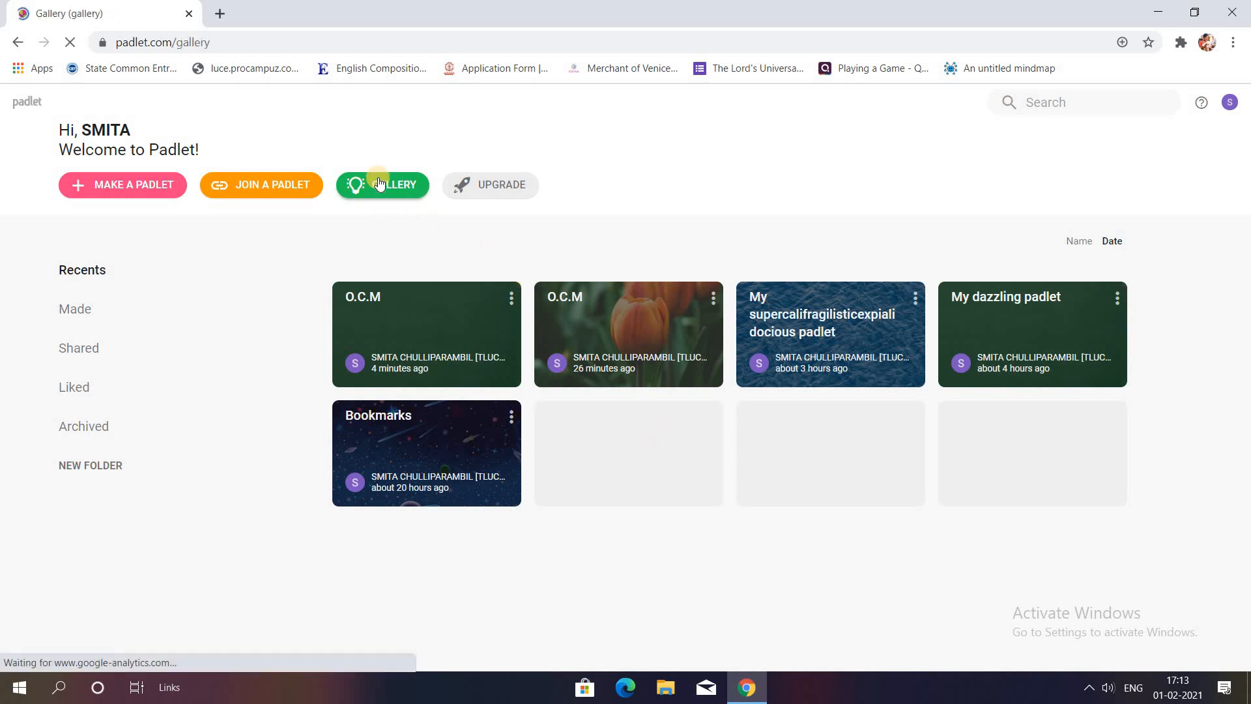
click(383, 184)
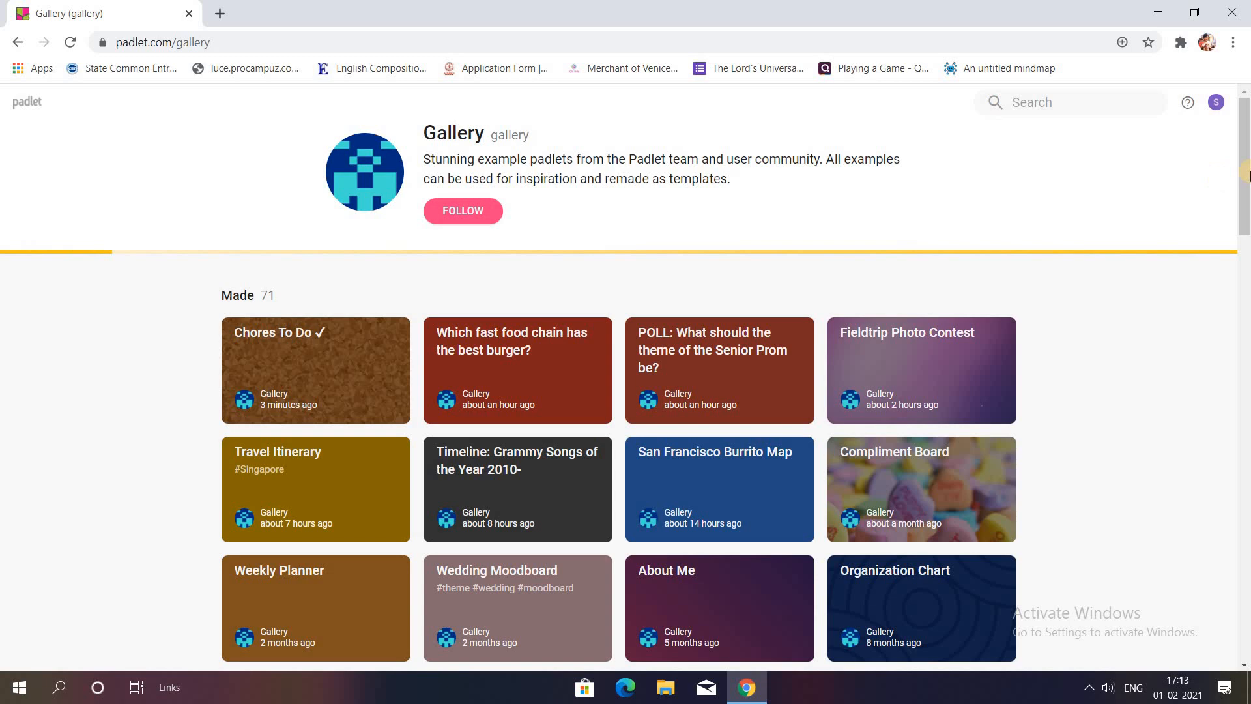
scroll(down, 3)
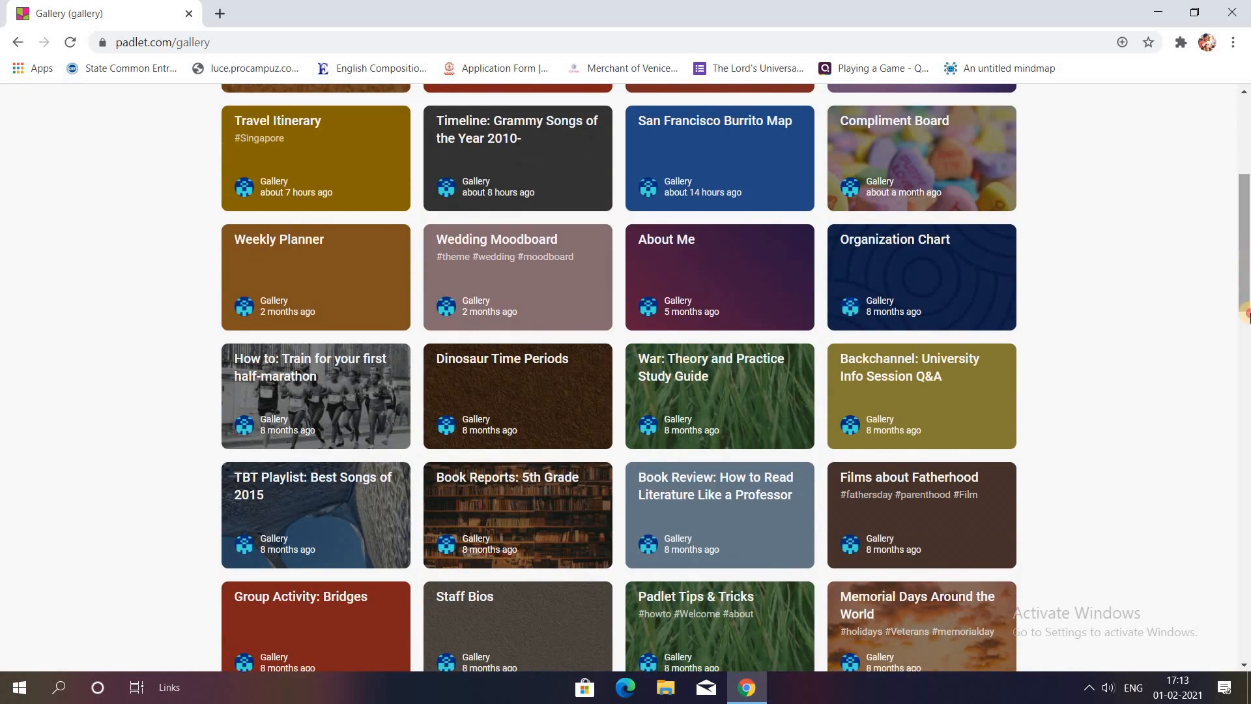
scroll(down, 3)
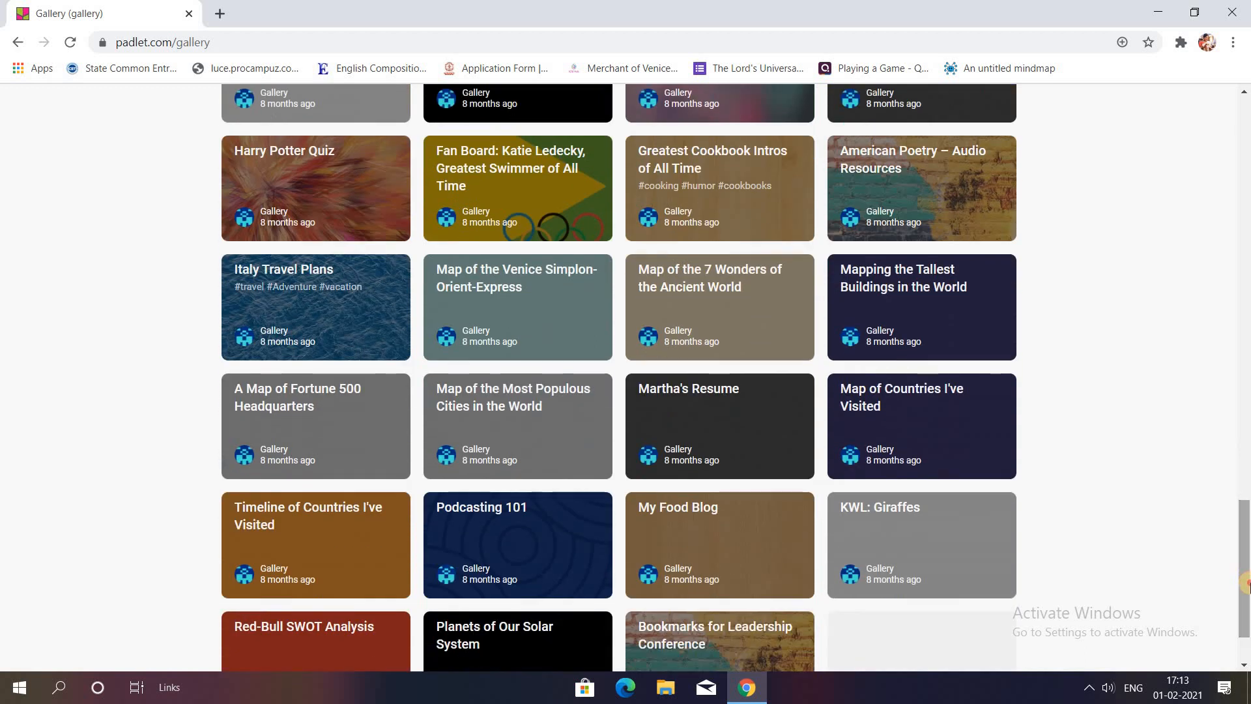
scroll(down, 3)
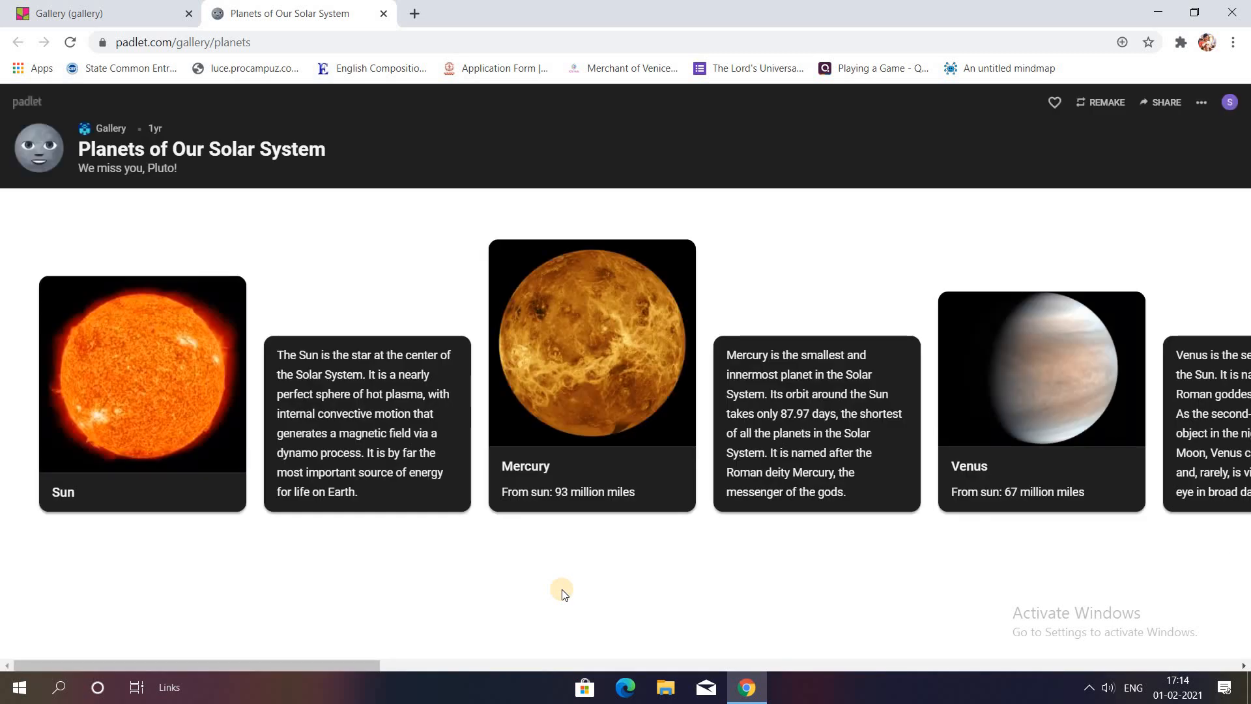
mouse_move(62, 285)
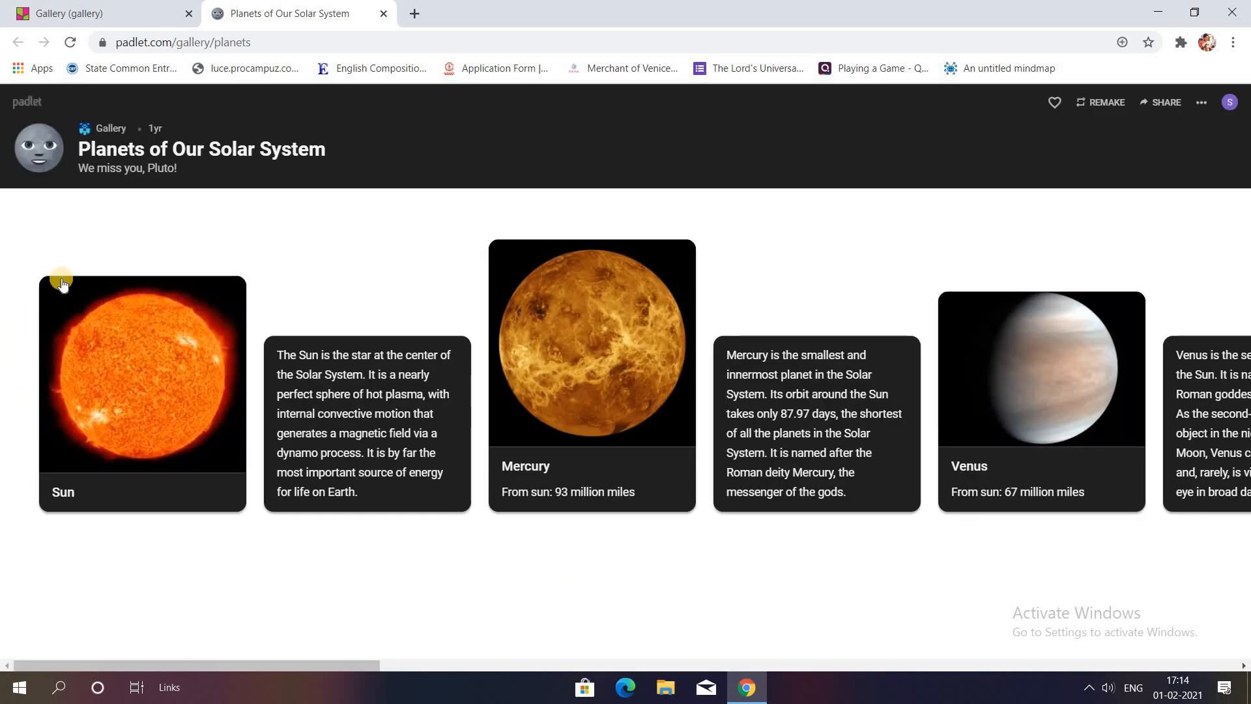
mouse_move(106, 381)
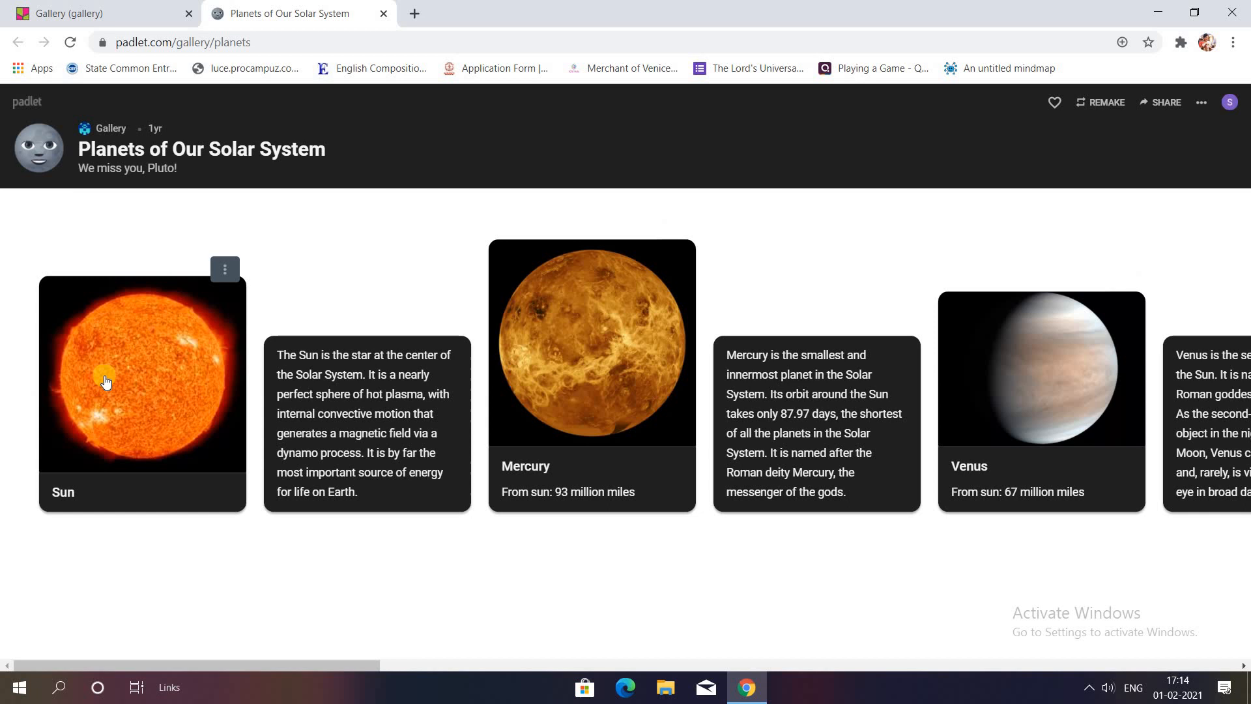
mouse_move(200, 177)
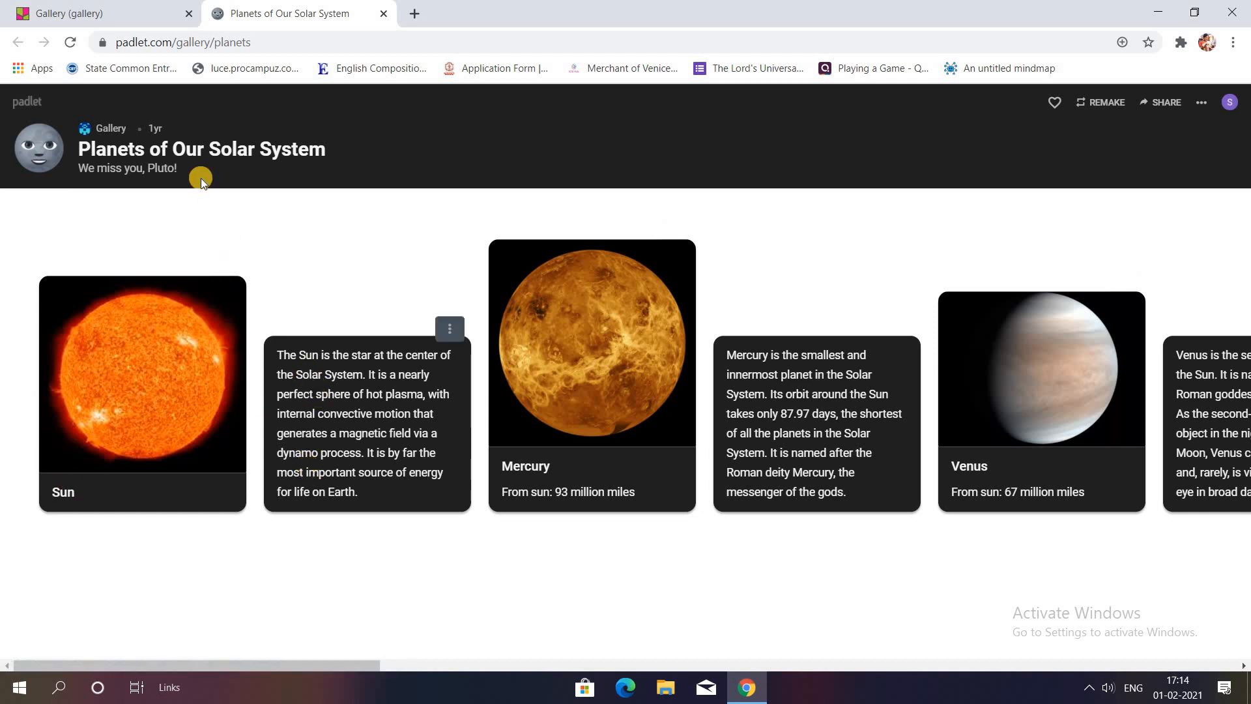
mouse_move(84, 182)
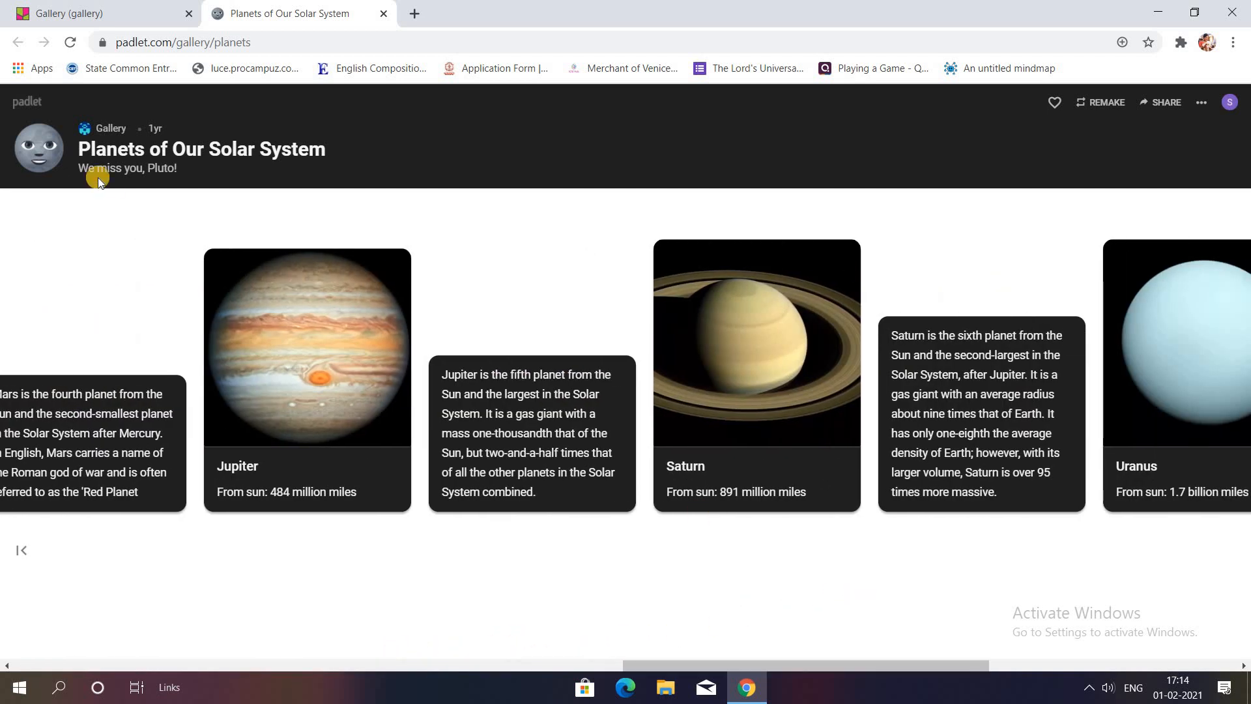
Step: Open the Timeline and Map of Countries I've Visited examples, viewing the Canada and France pins
click(112, 128)
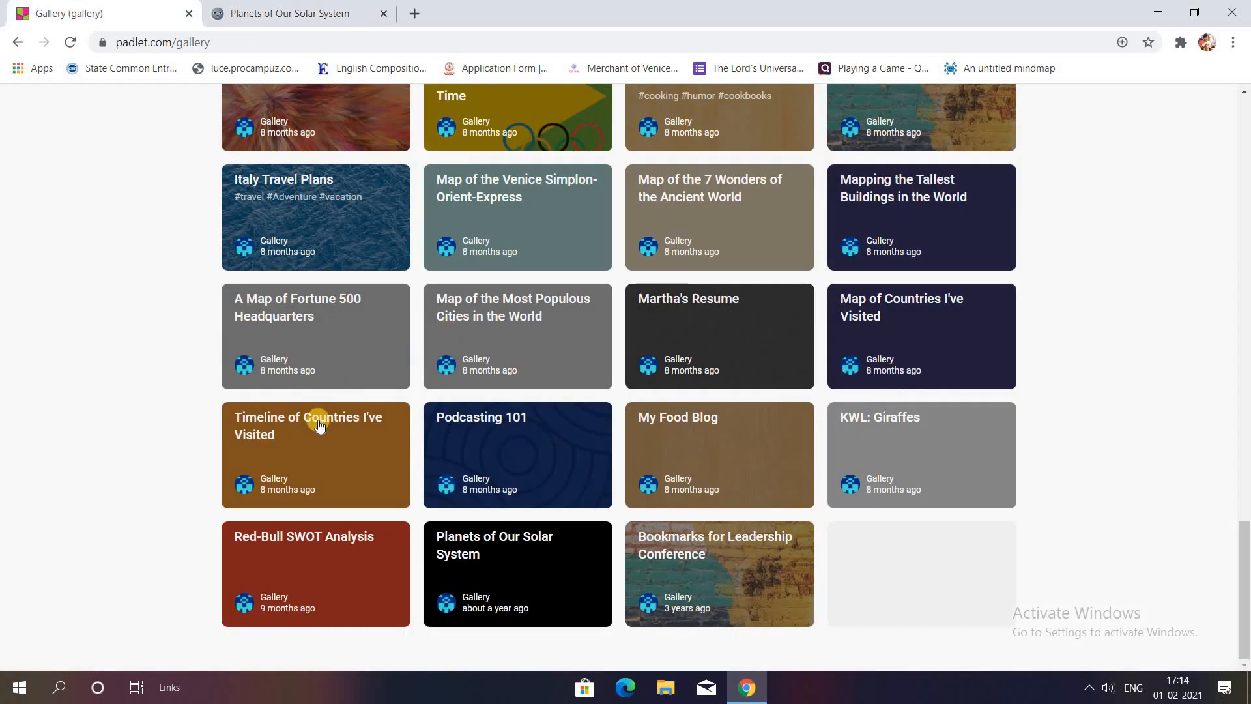
click(316, 426)
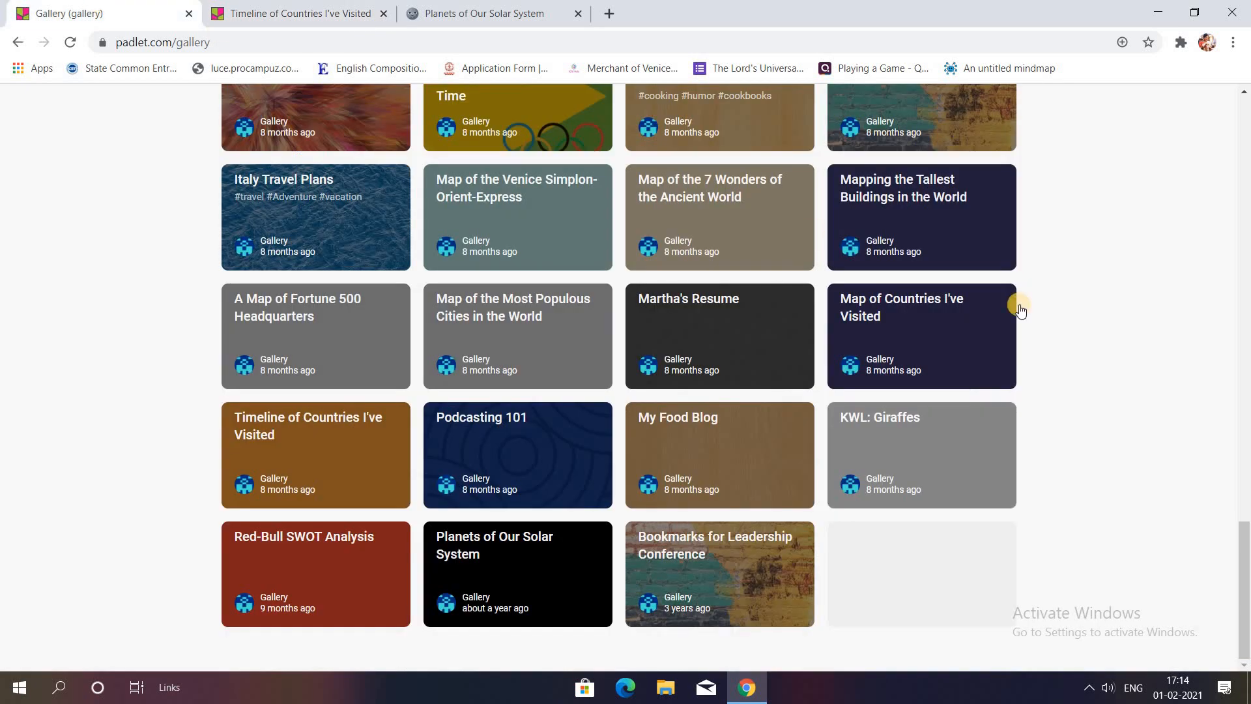
mouse_move(898, 313)
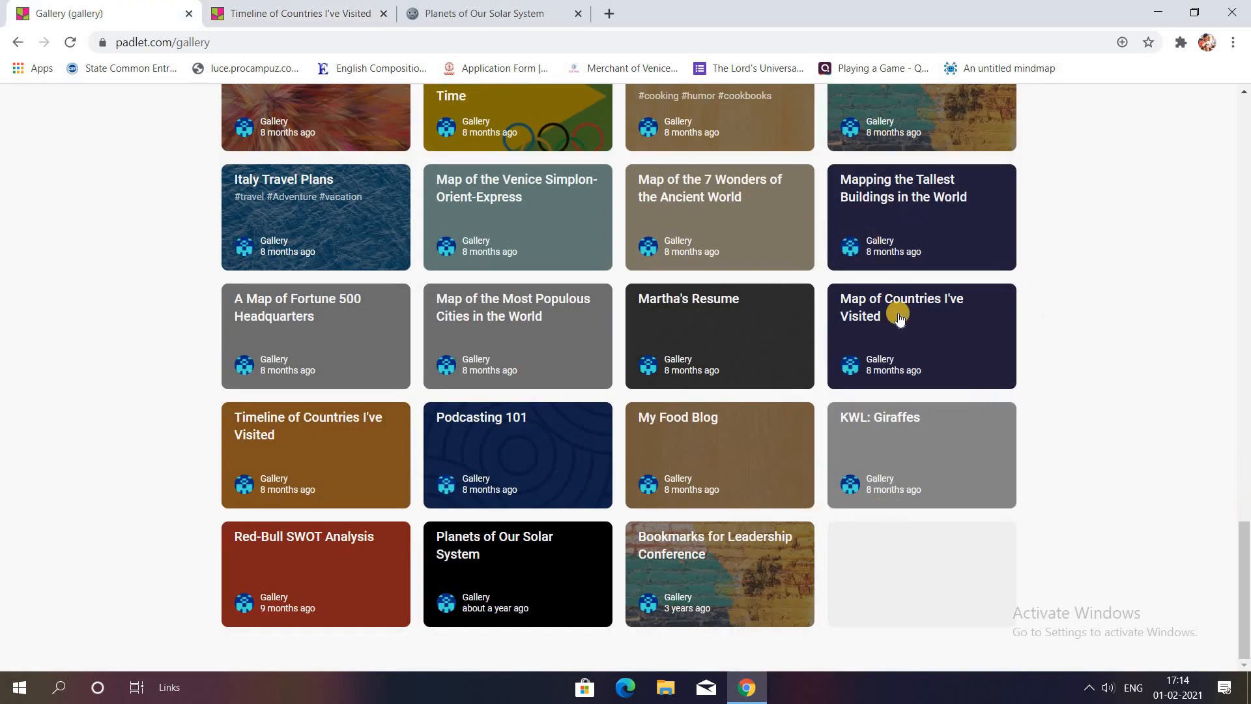
click(901, 315)
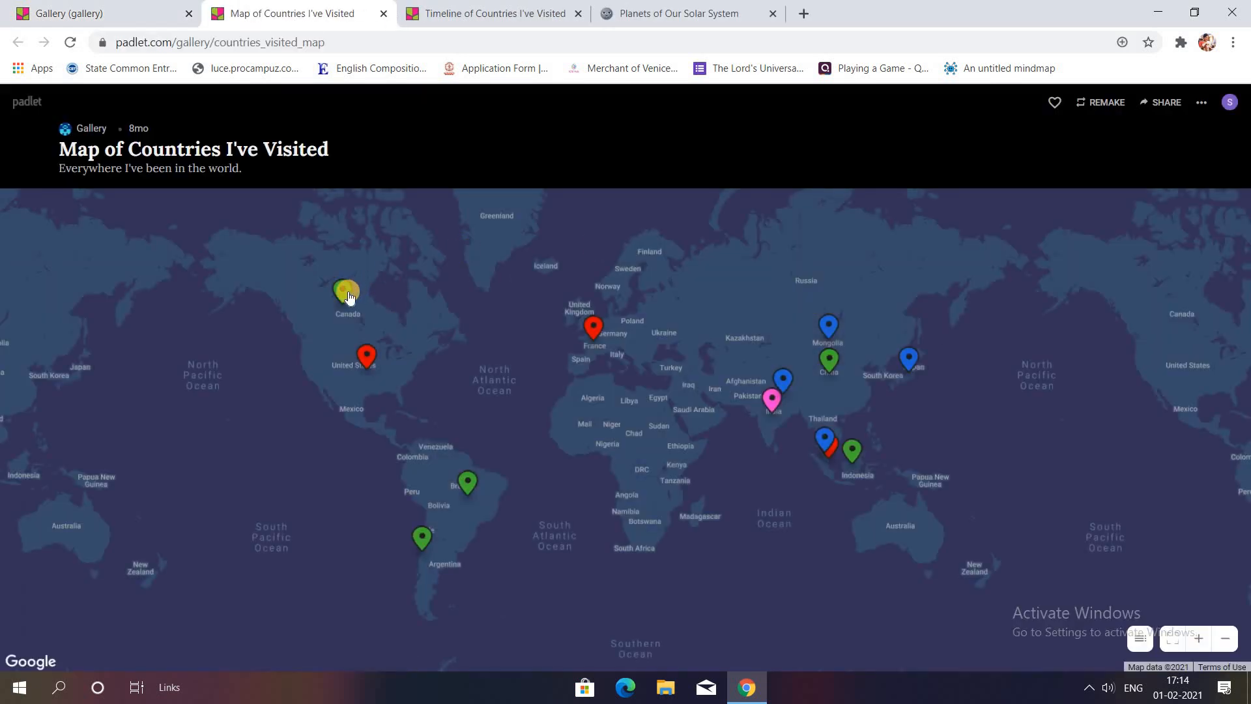
click(345, 291)
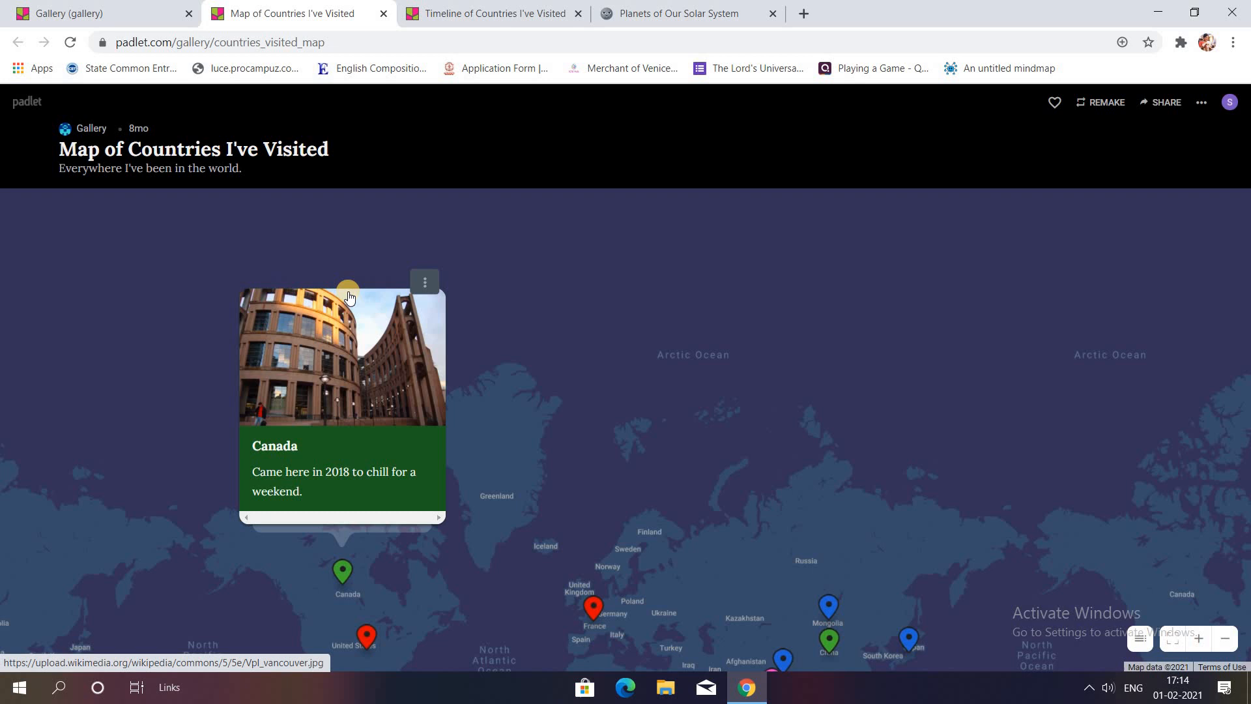
mouse_move(429, 401)
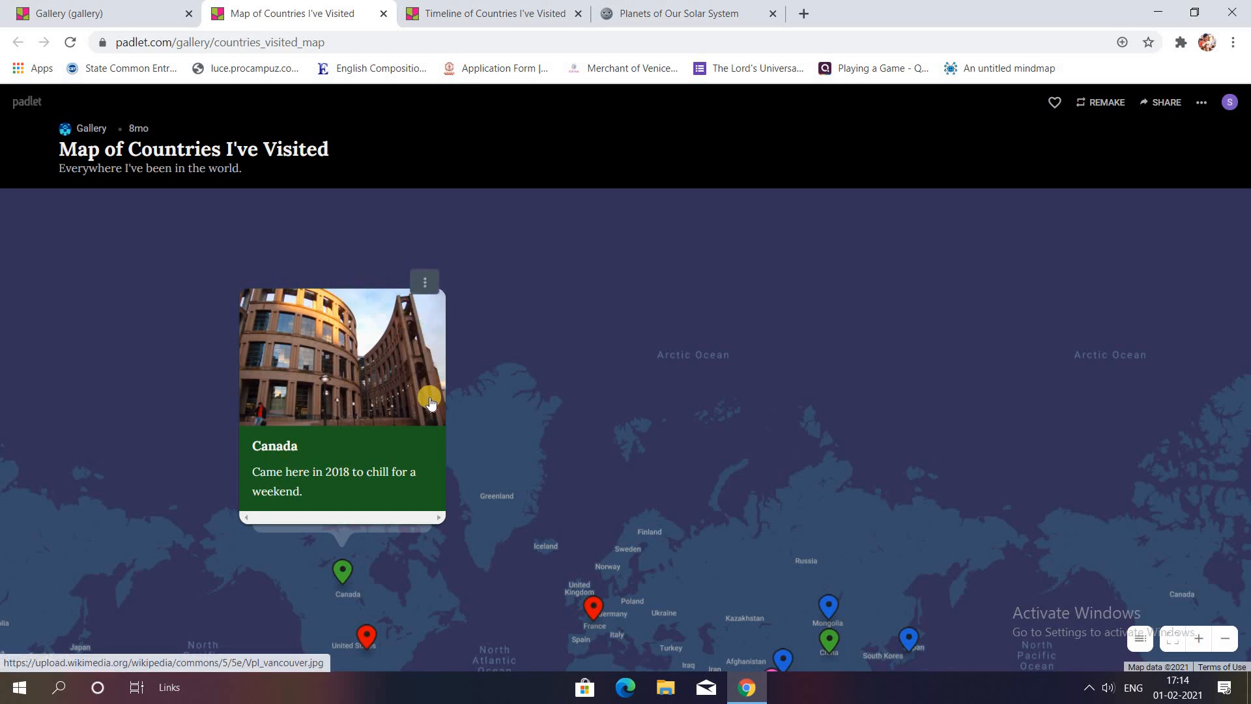
mouse_move(603, 614)
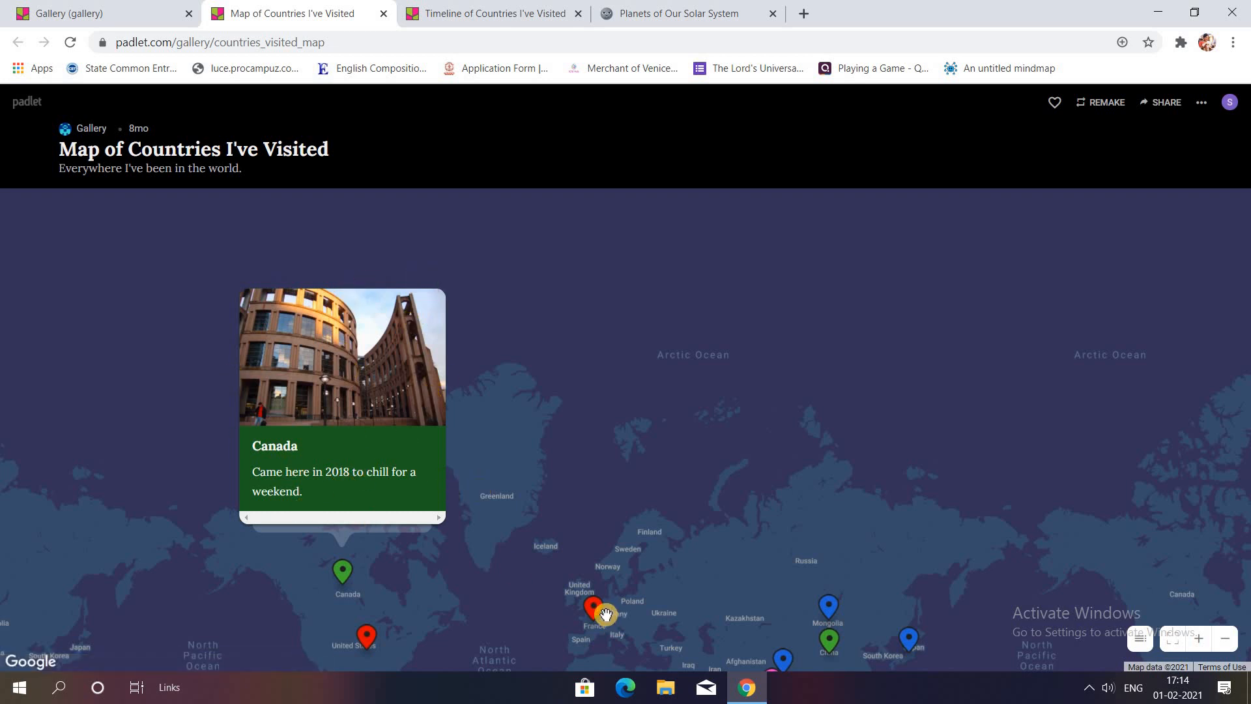
click(597, 613)
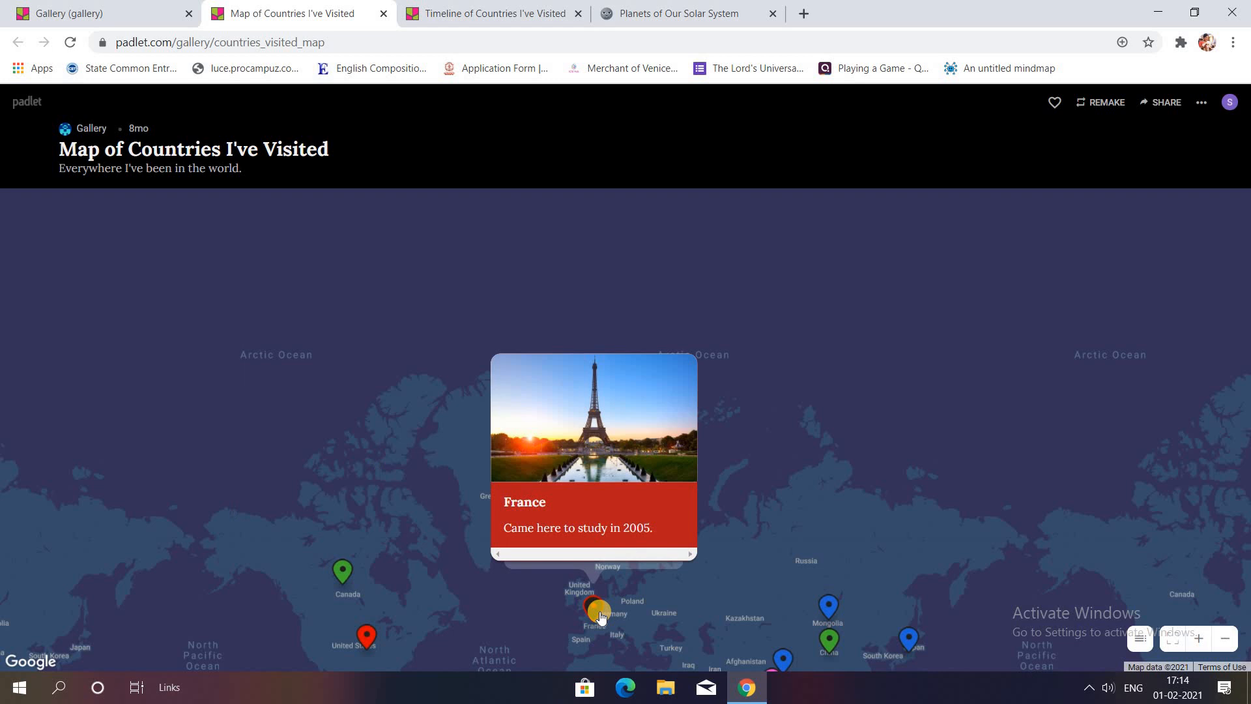
mouse_move(80, 82)
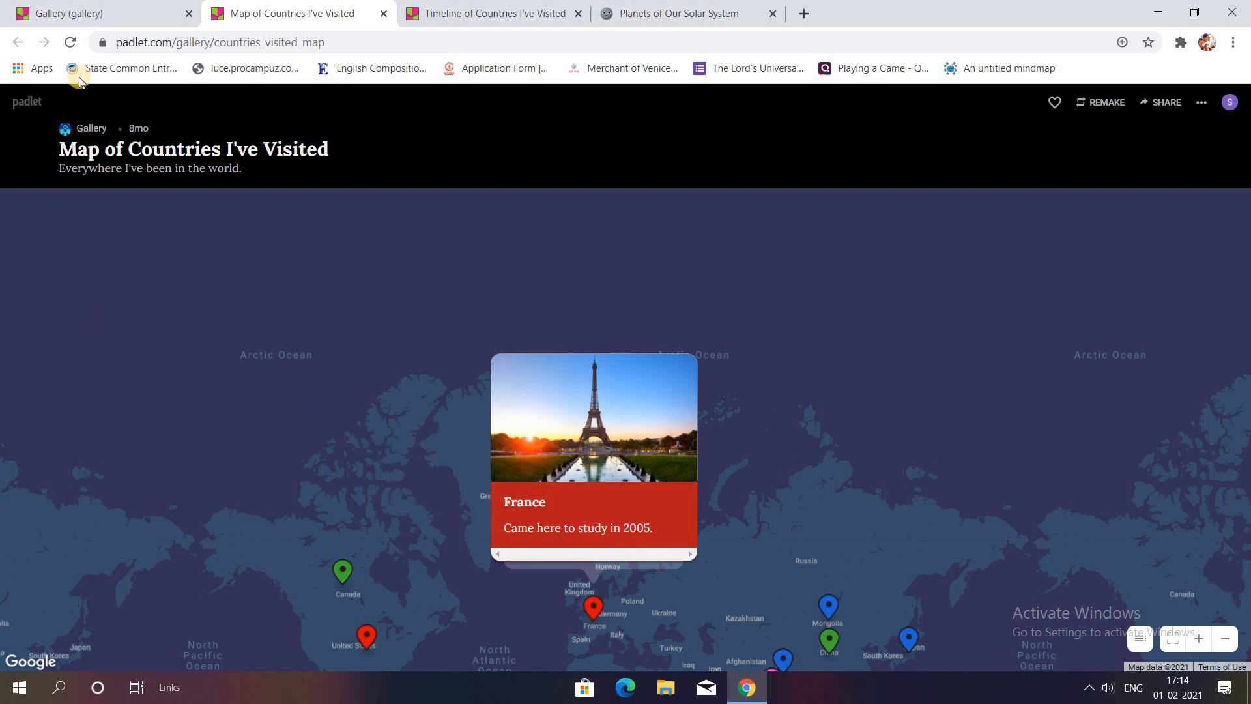
click(18, 42)
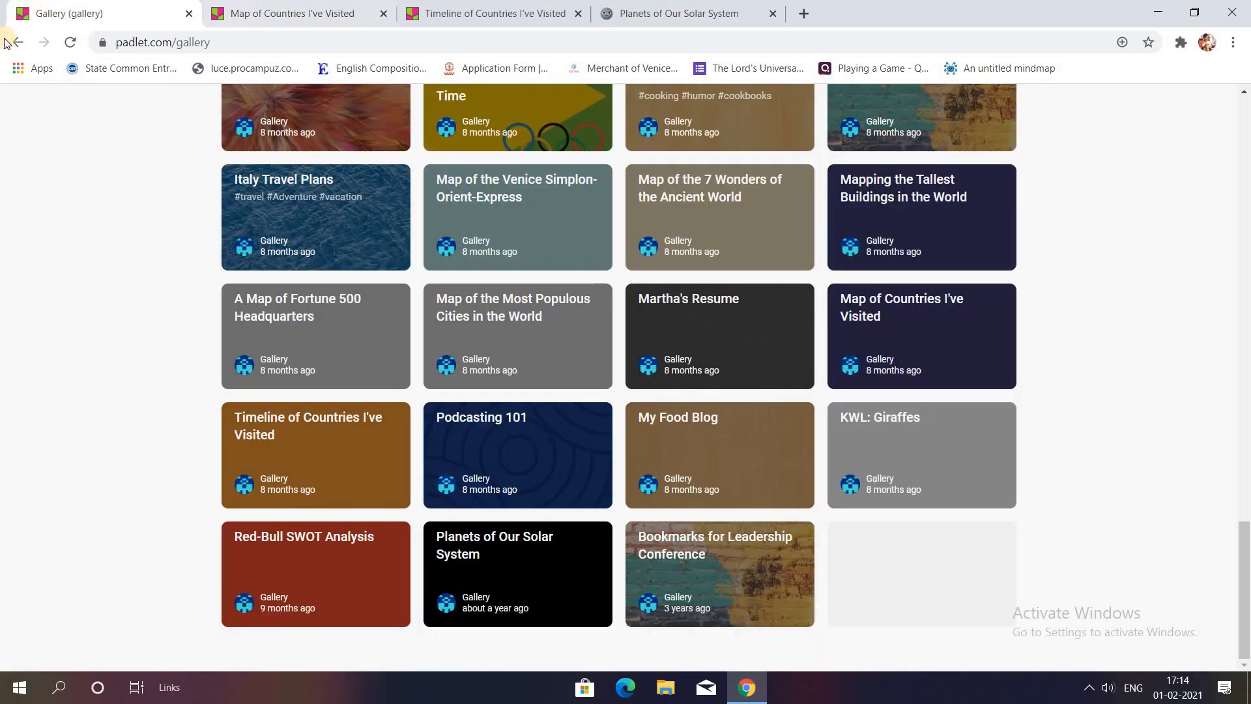
Step: Go back to the dashboard and open the most recent O.C.M padlet
click(14, 43)
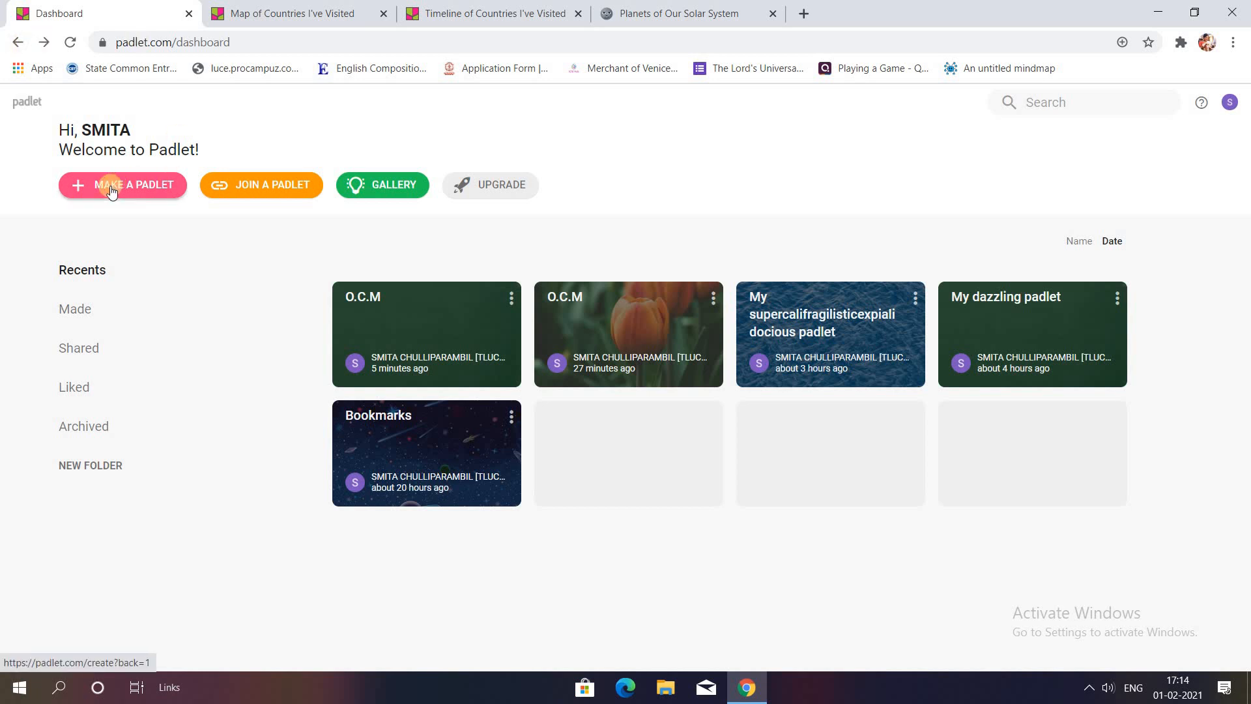
mouse_move(430, 317)
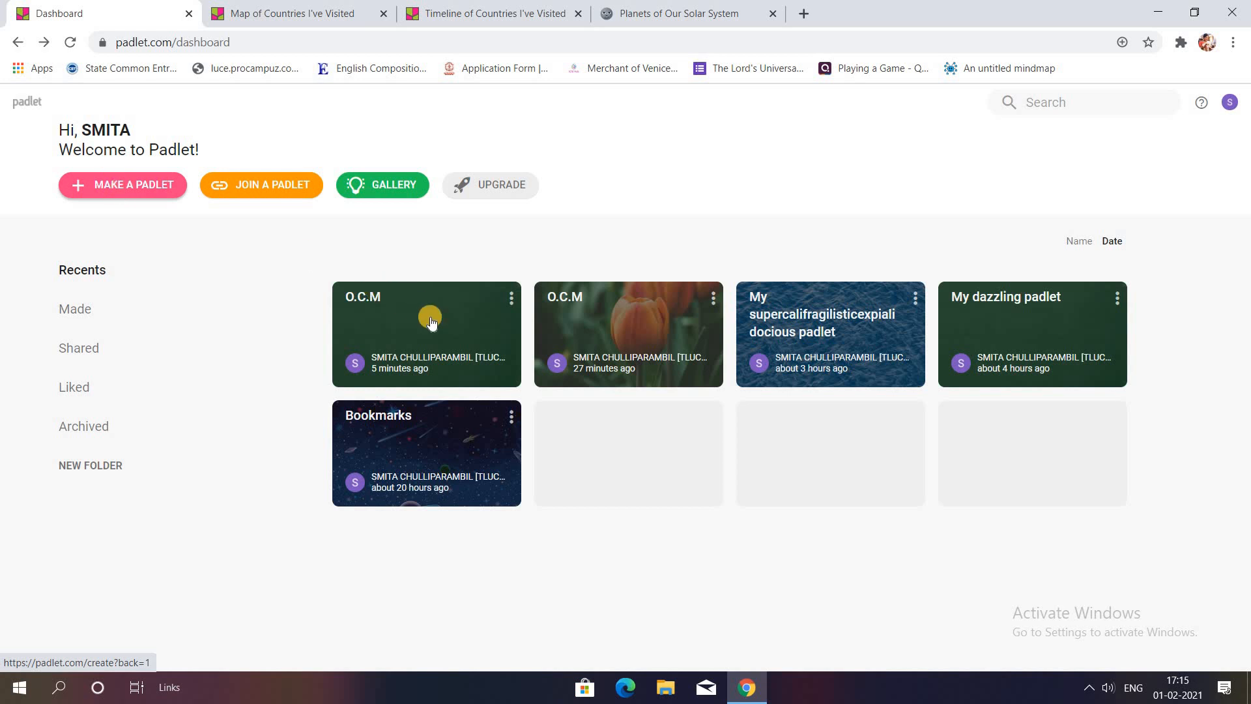
click(426, 333)
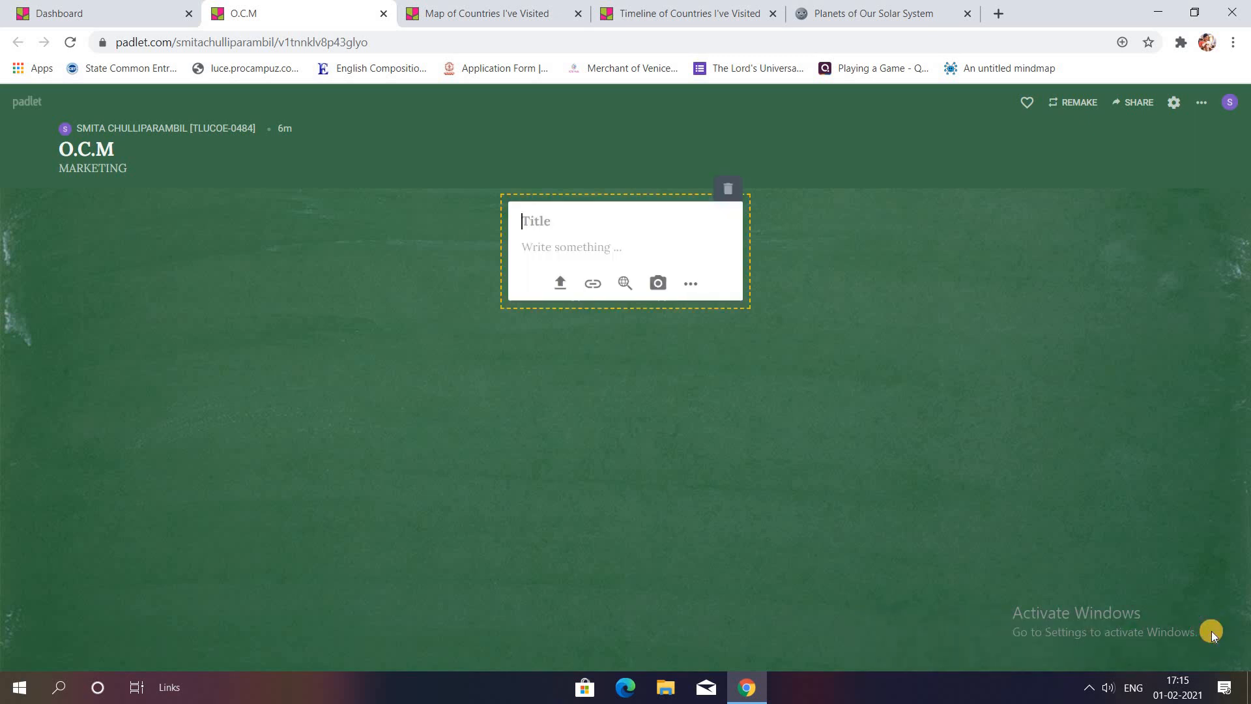
mouse_move(910, 373)
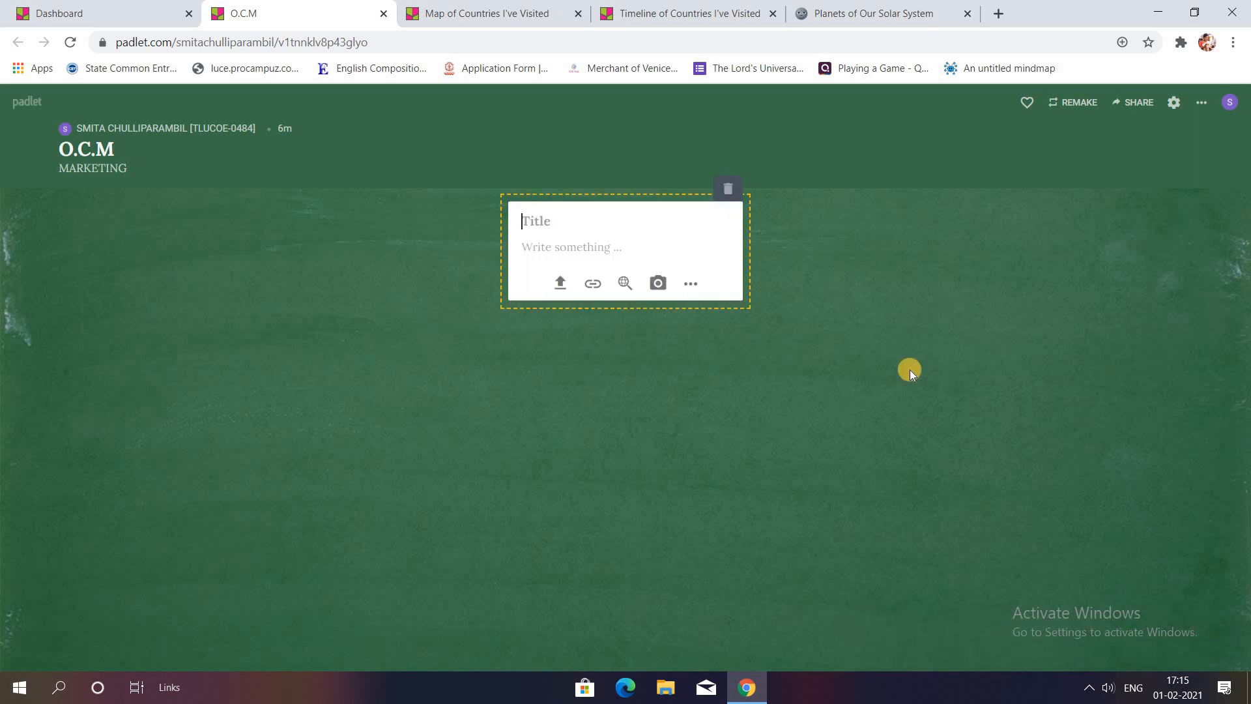
mouse_move(995, 289)
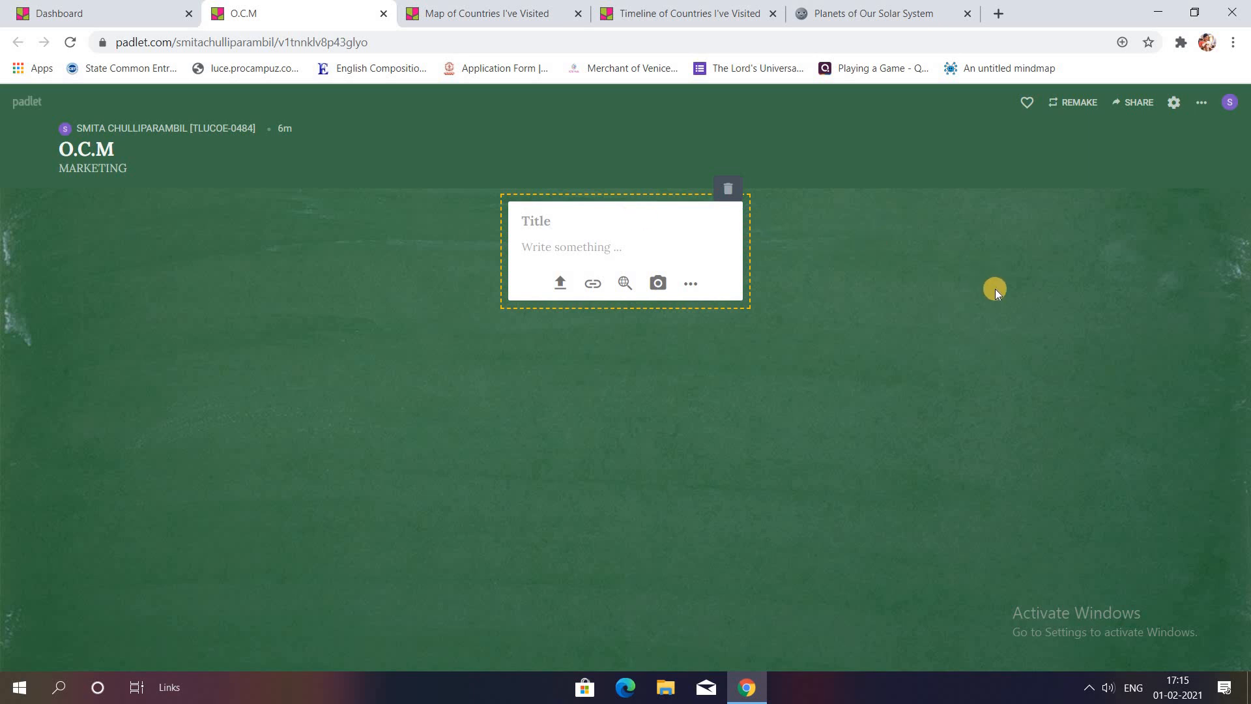
Step: Title the post 'What are the different forms of business ?' and attach the blue illustration
text(What)
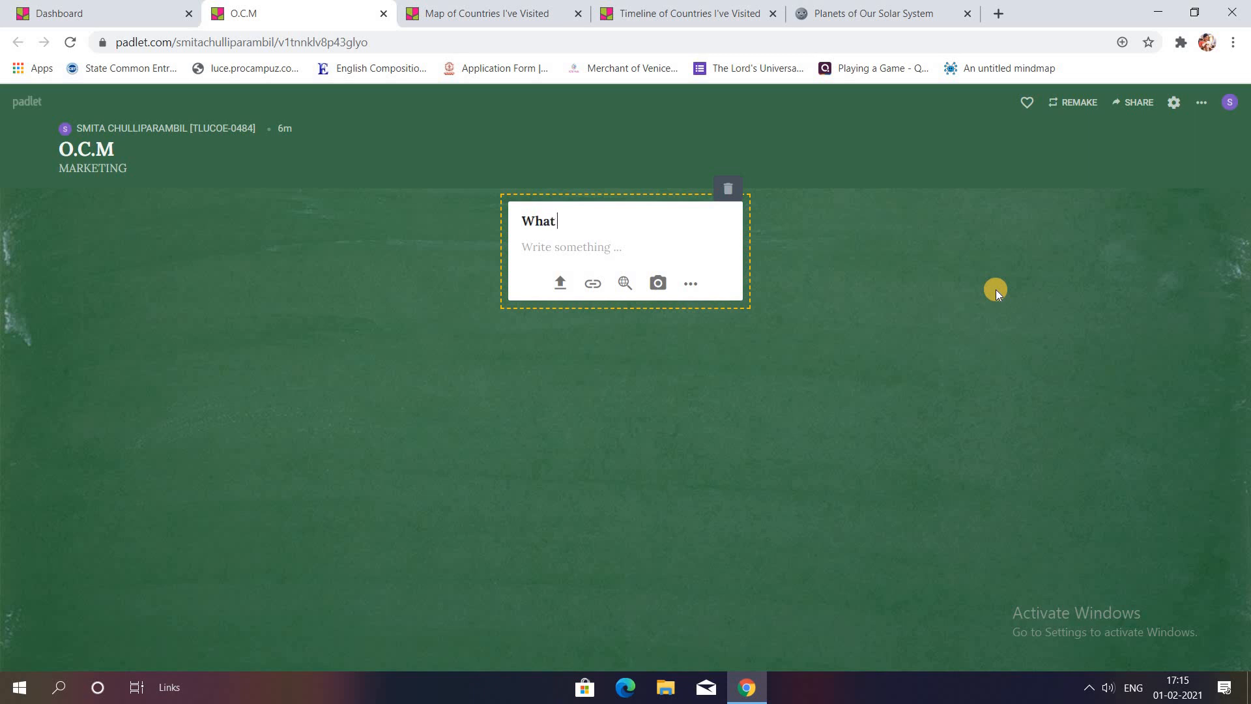
text(are the d)
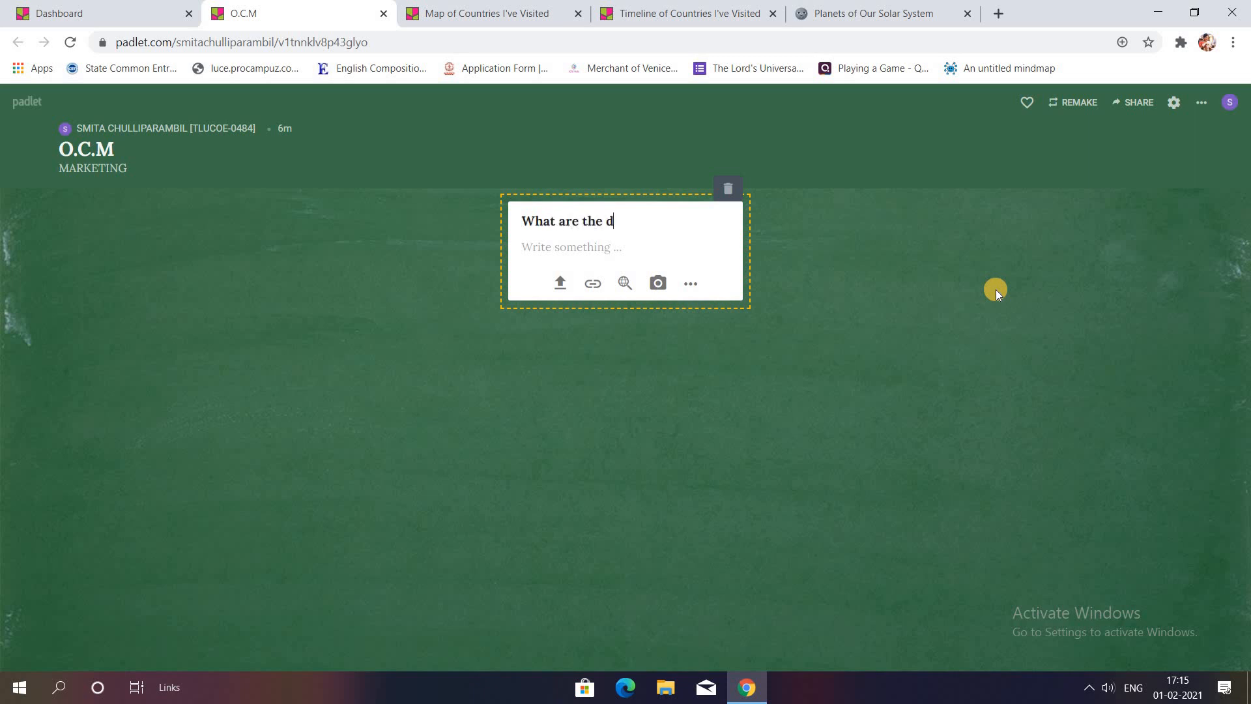
text(ifferent f)
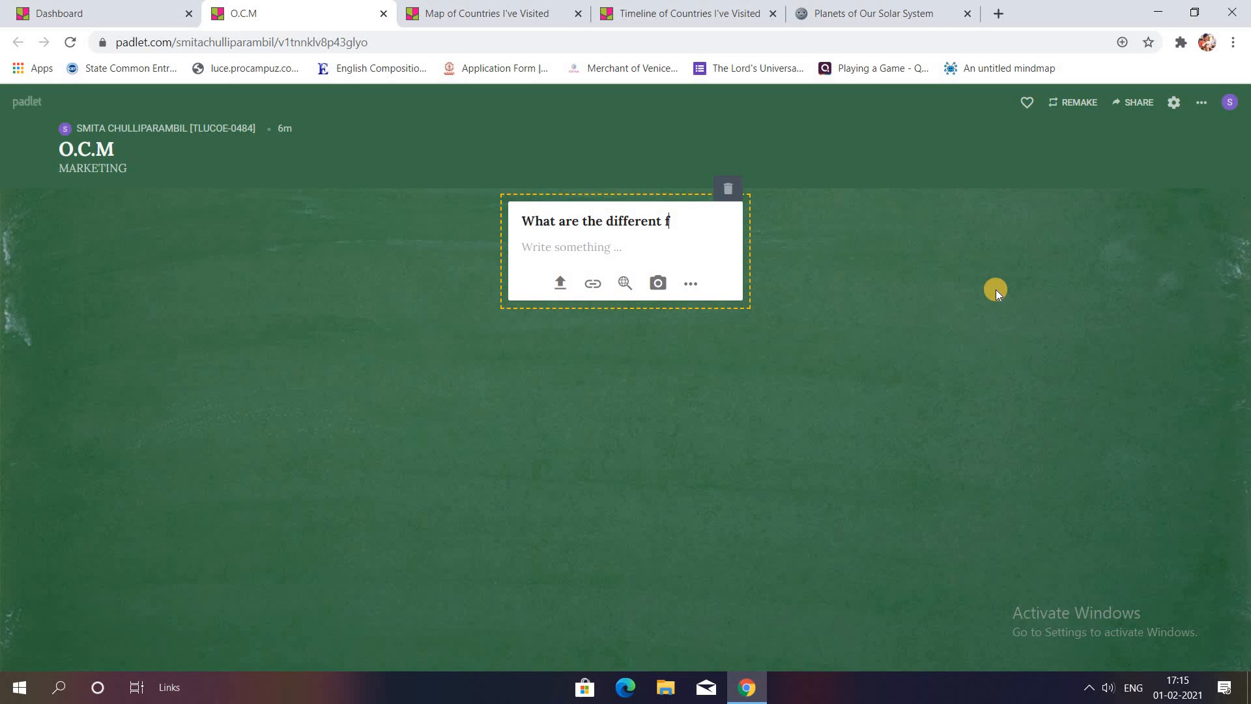
text(orms od)
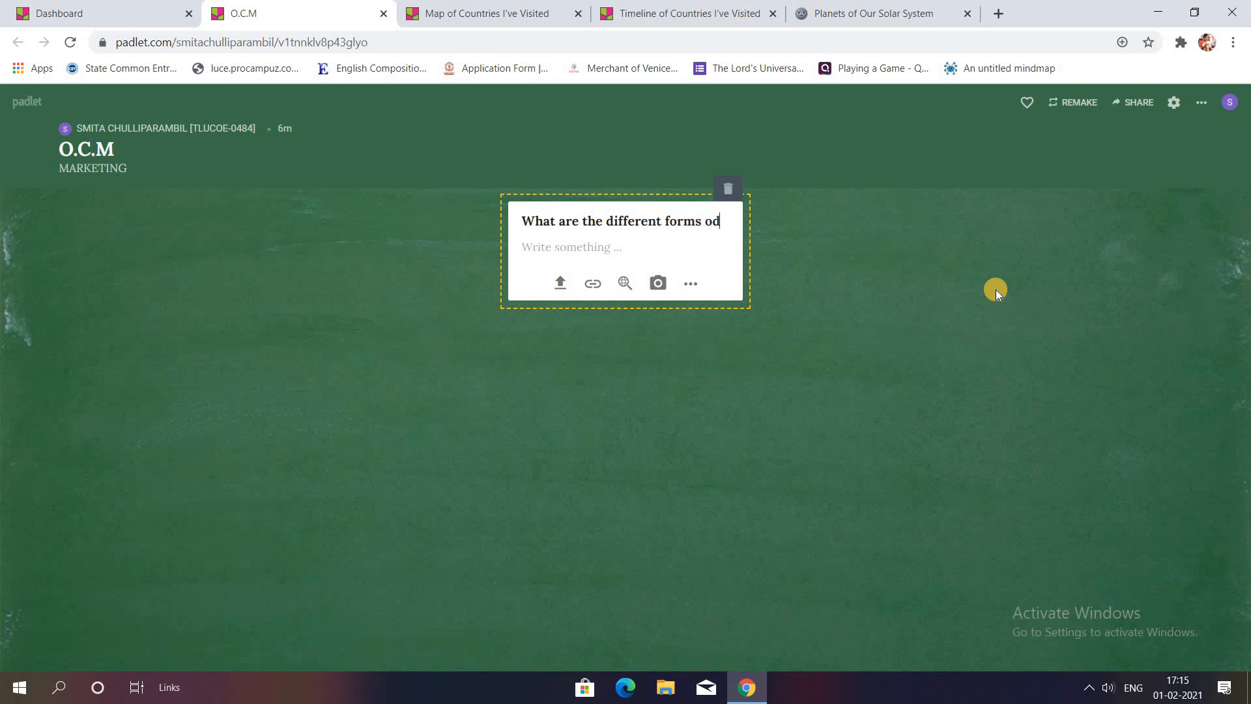
text(f bus)
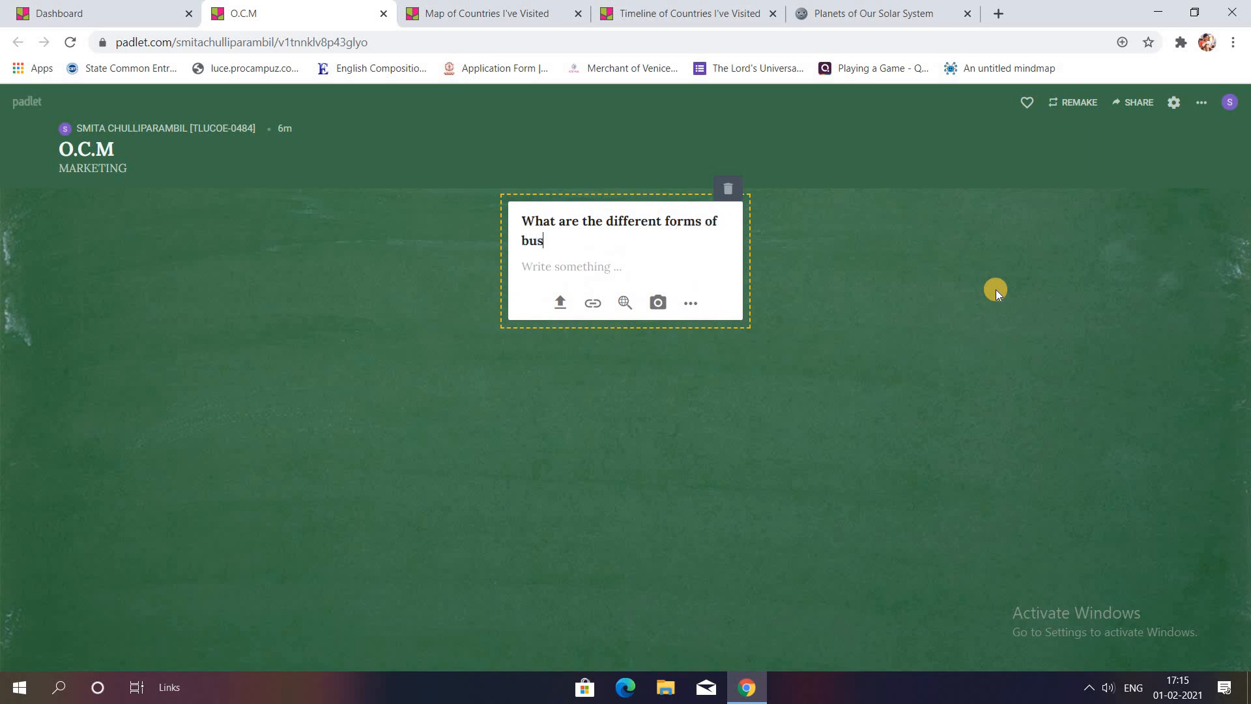
text(iness)
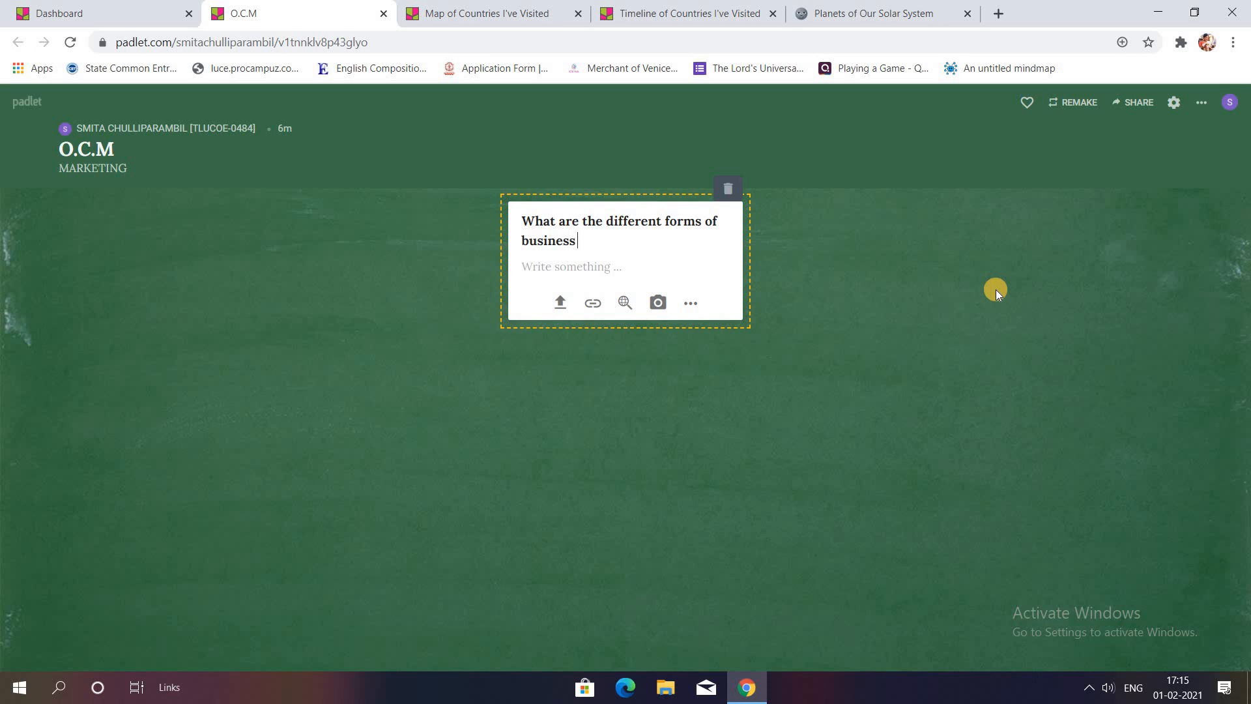
text(?)
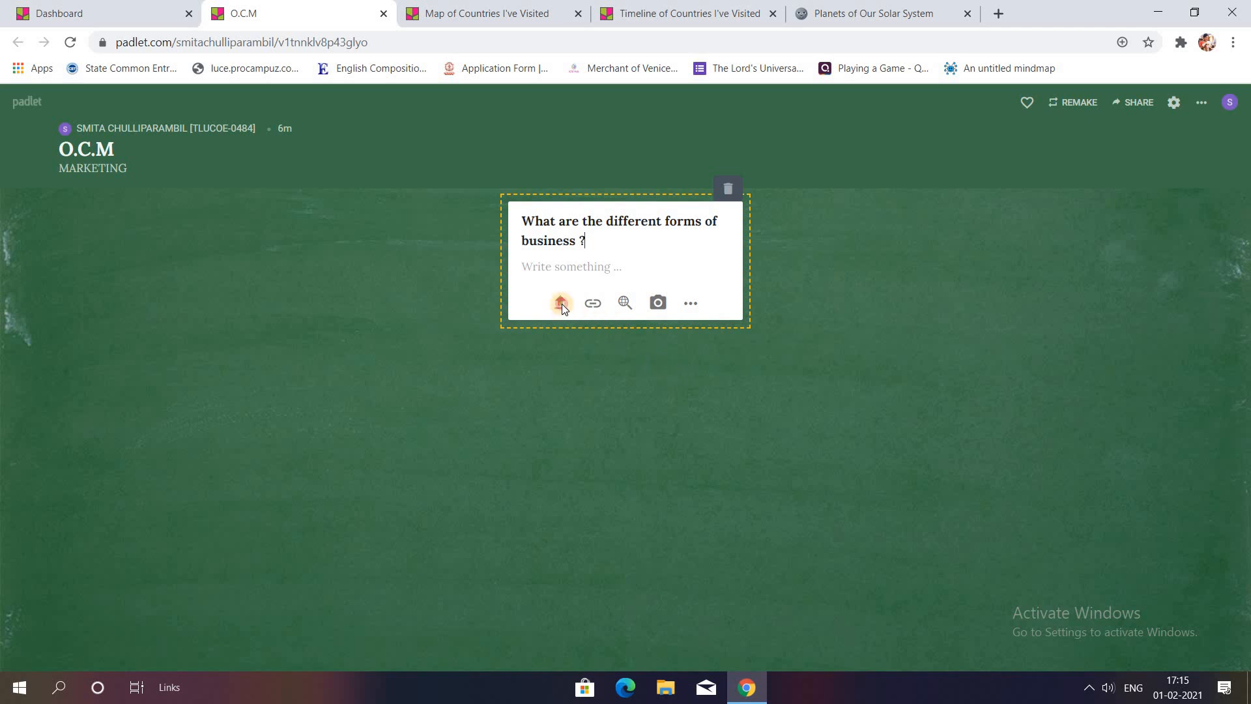
click(561, 302)
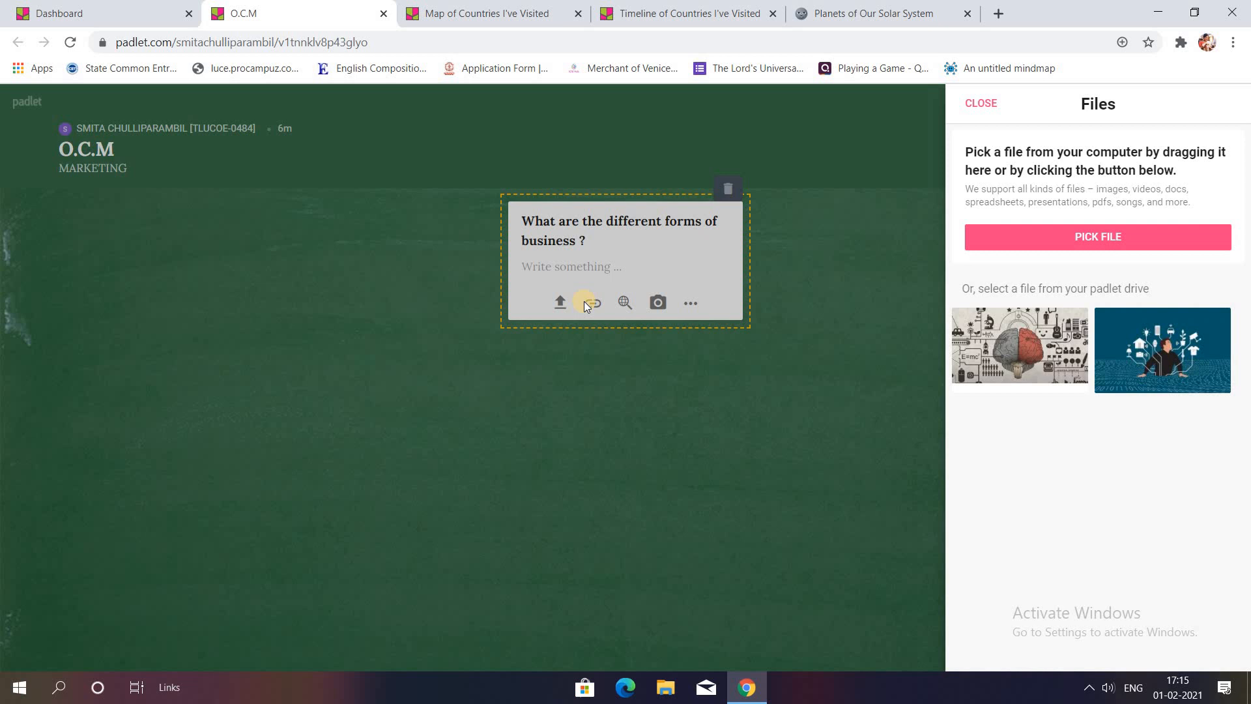
mouse_move(1030, 365)
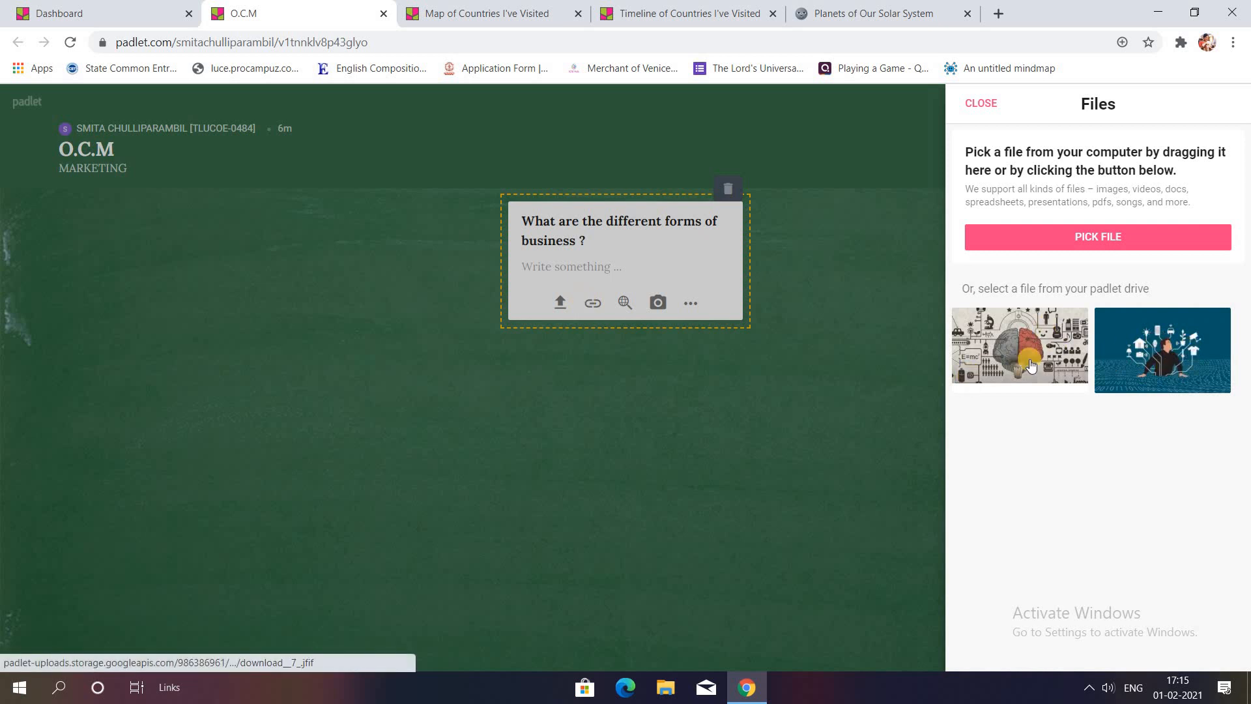
mouse_move(1127, 305)
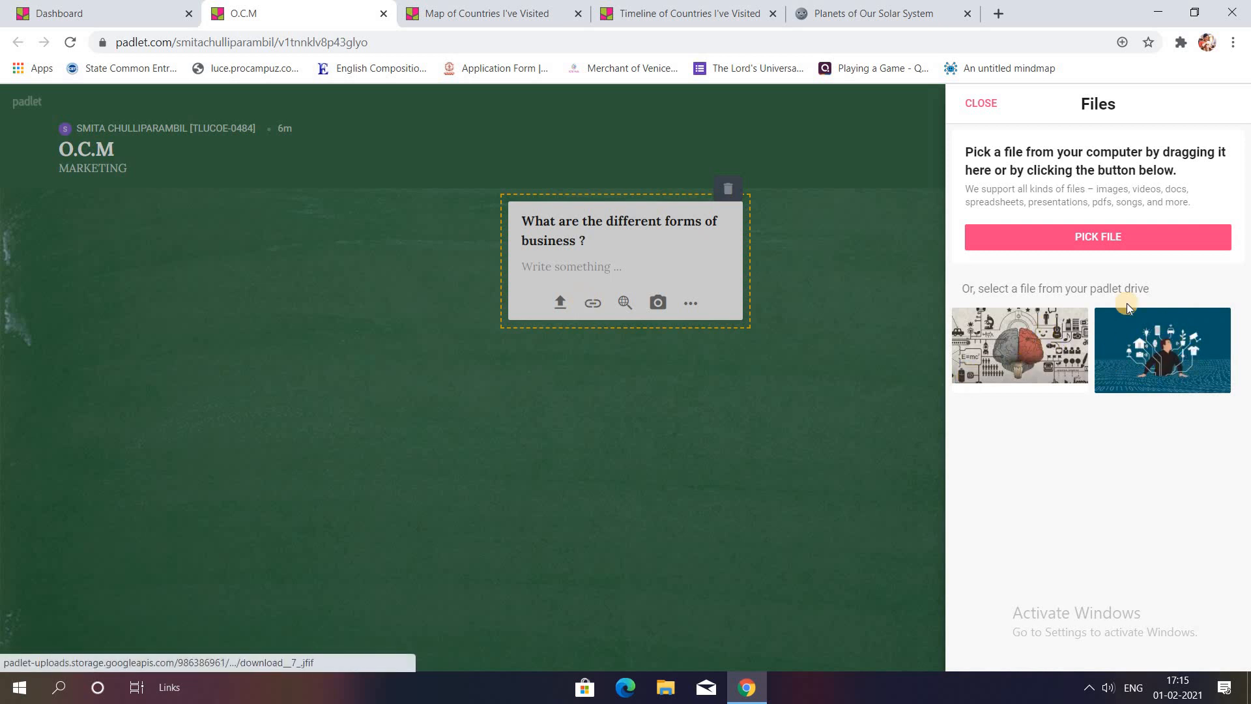
mouse_move(1179, 349)
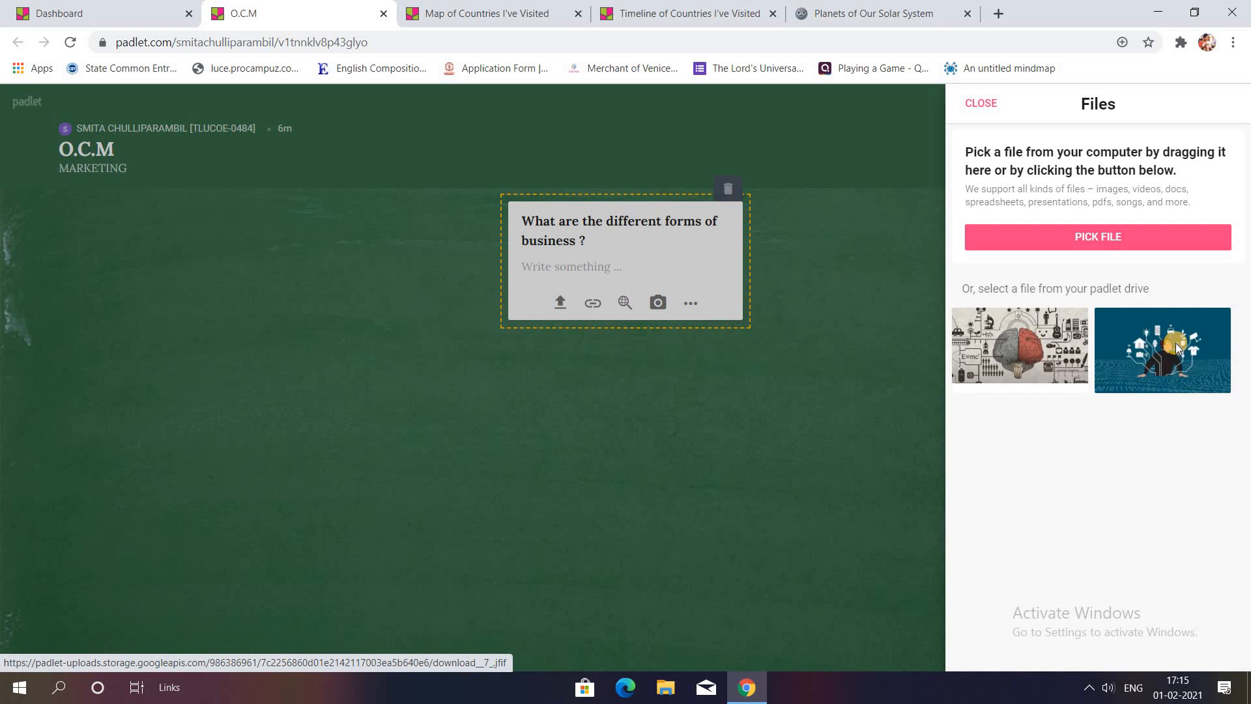
click(1162, 350)
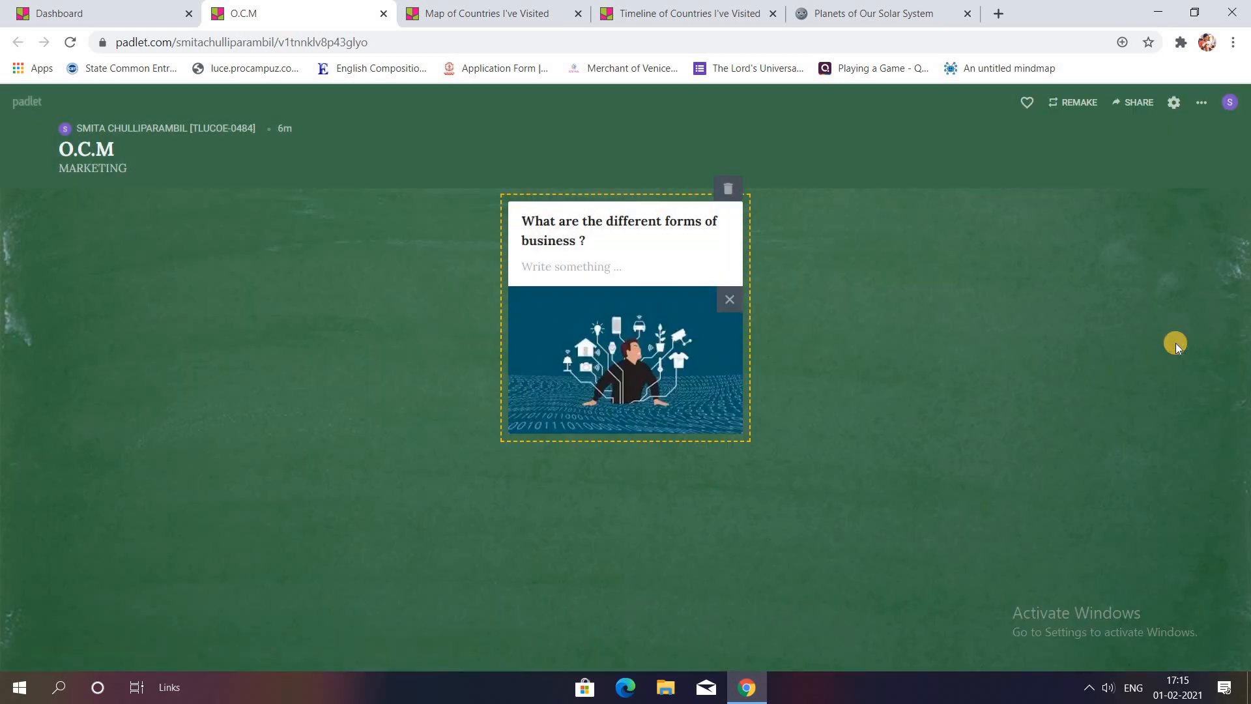
mouse_move(1005, 310)
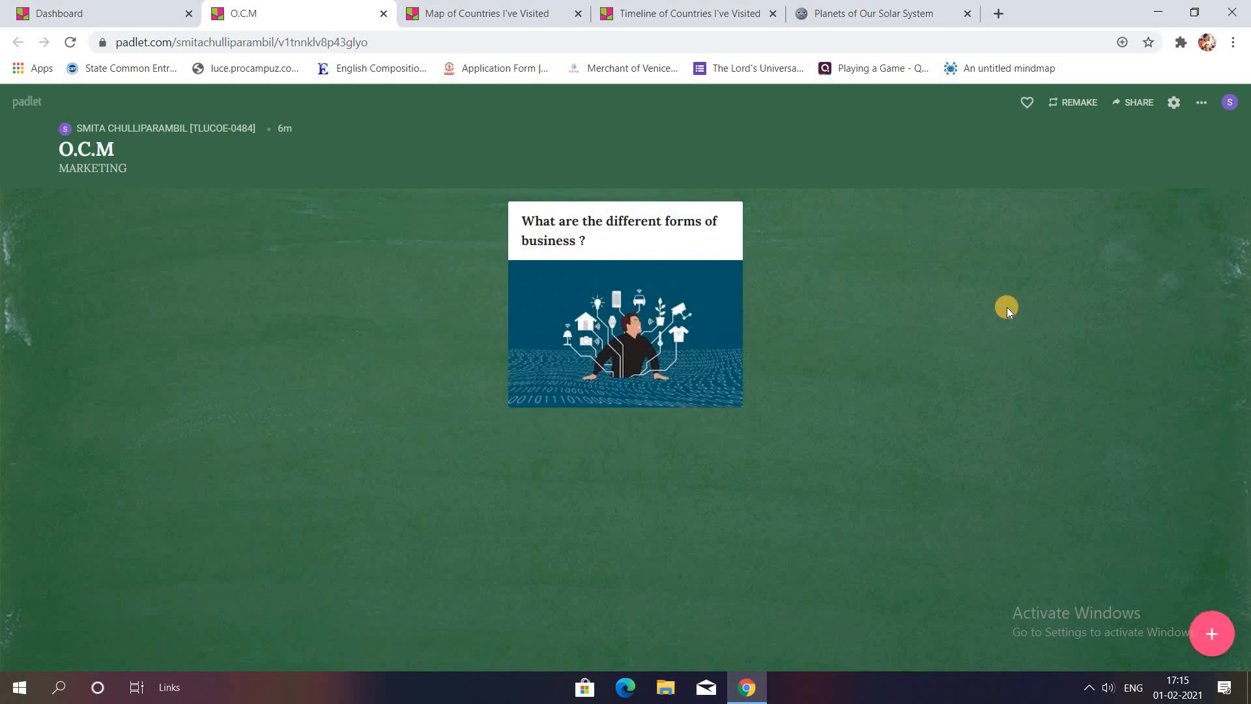
mouse_move(1028, 326)
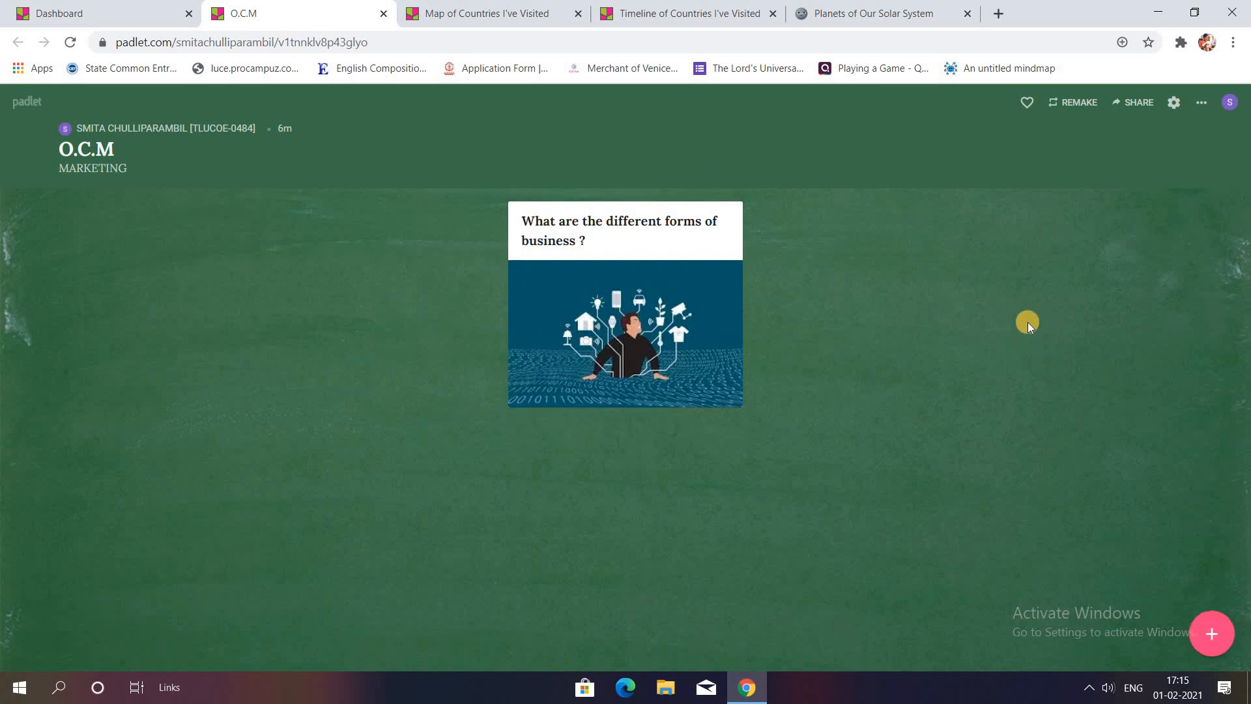
mouse_move(1112, 522)
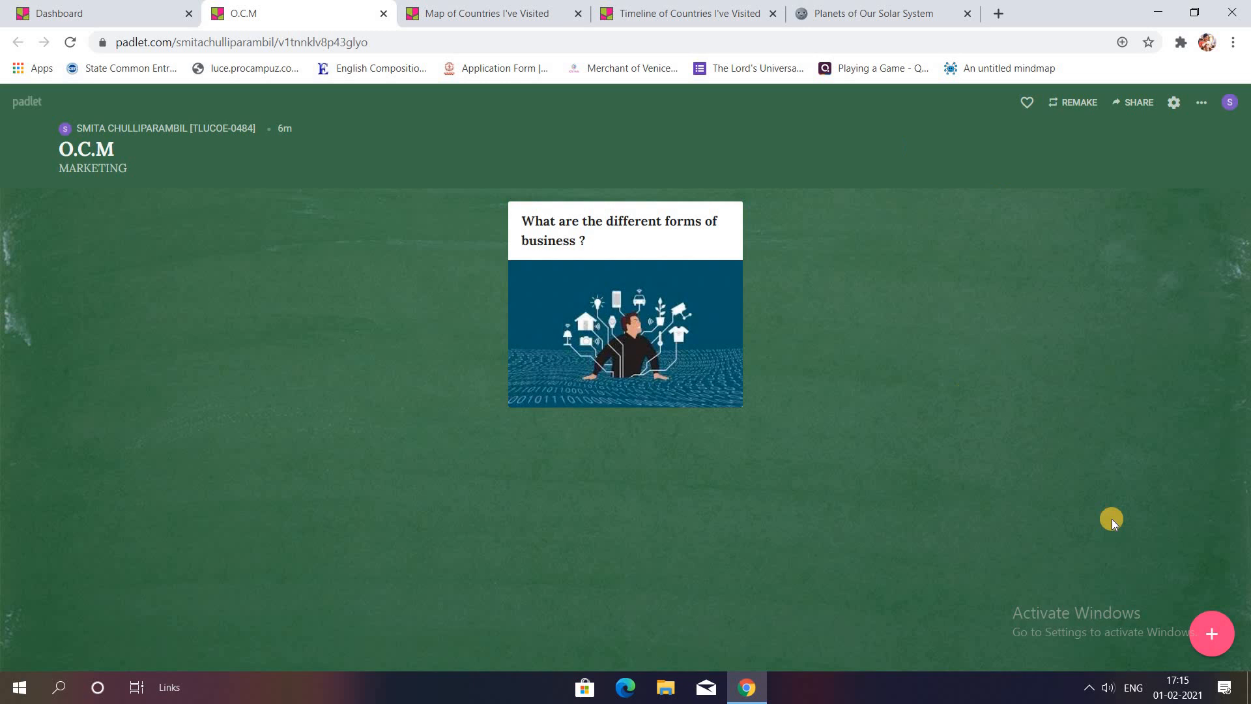
mouse_move(1211, 633)
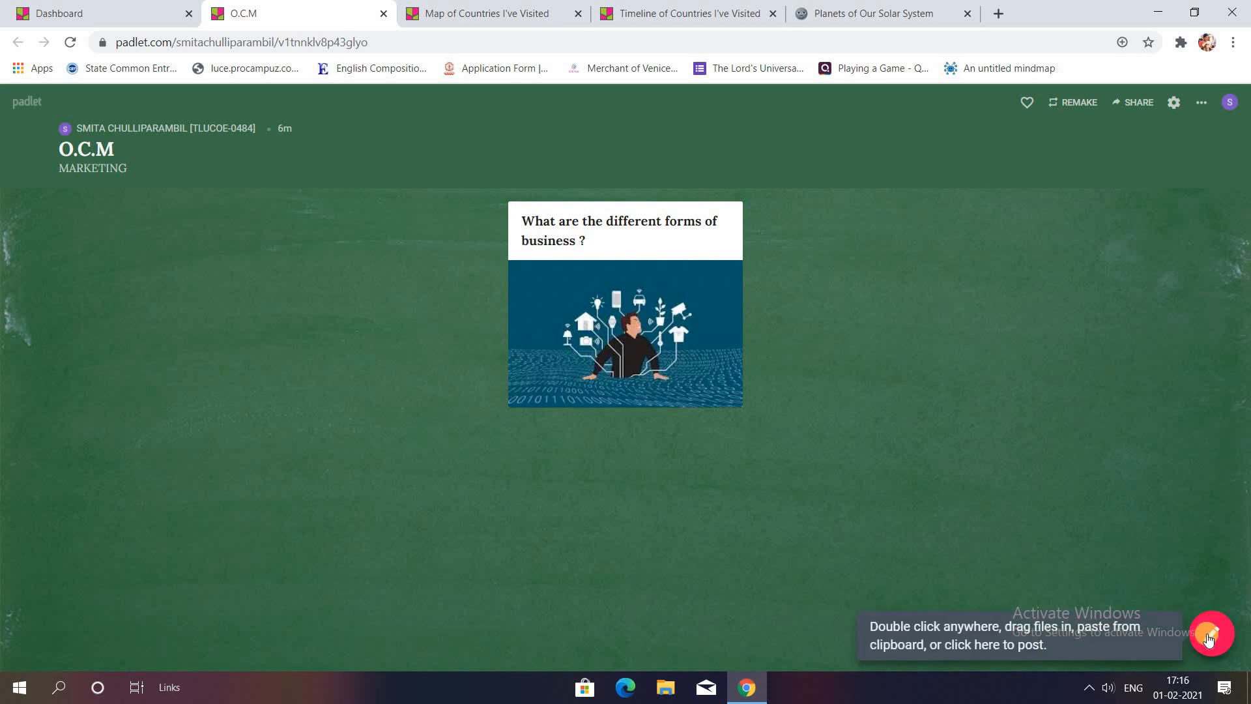
Step: Add a second post titled 'What are the skills which are required in an entrepreneur ?'
double_click(415, 320)
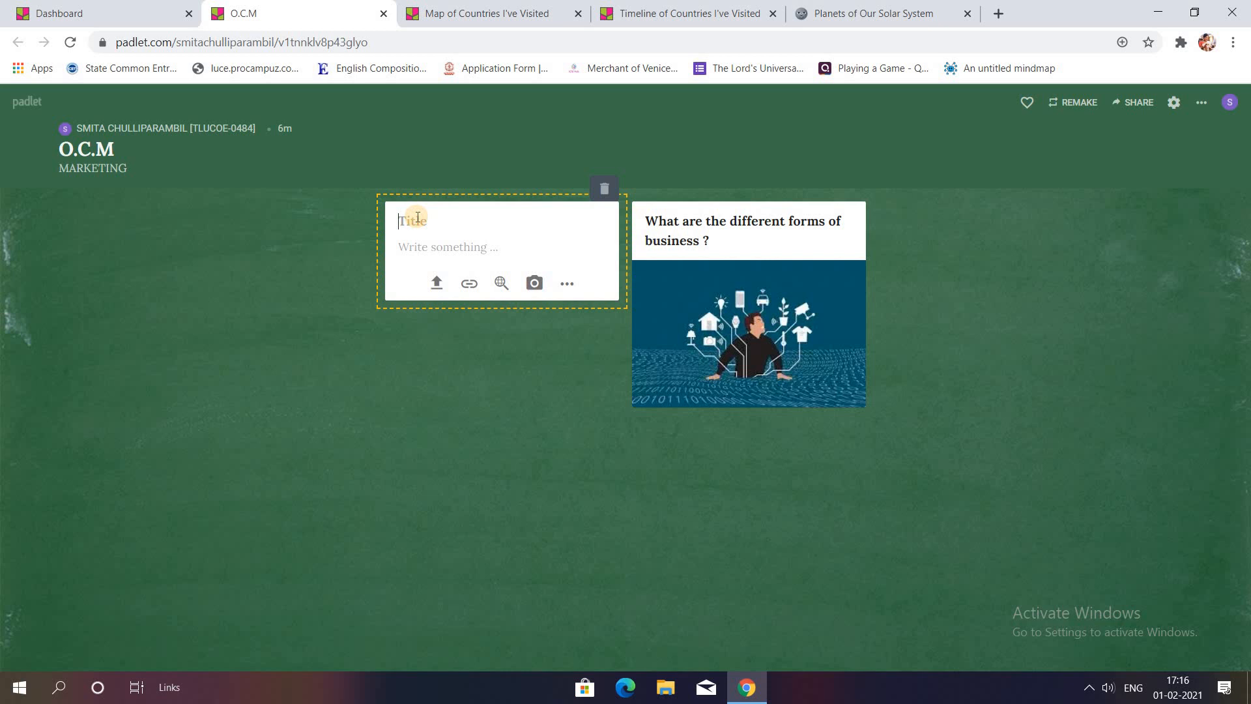
text(W)
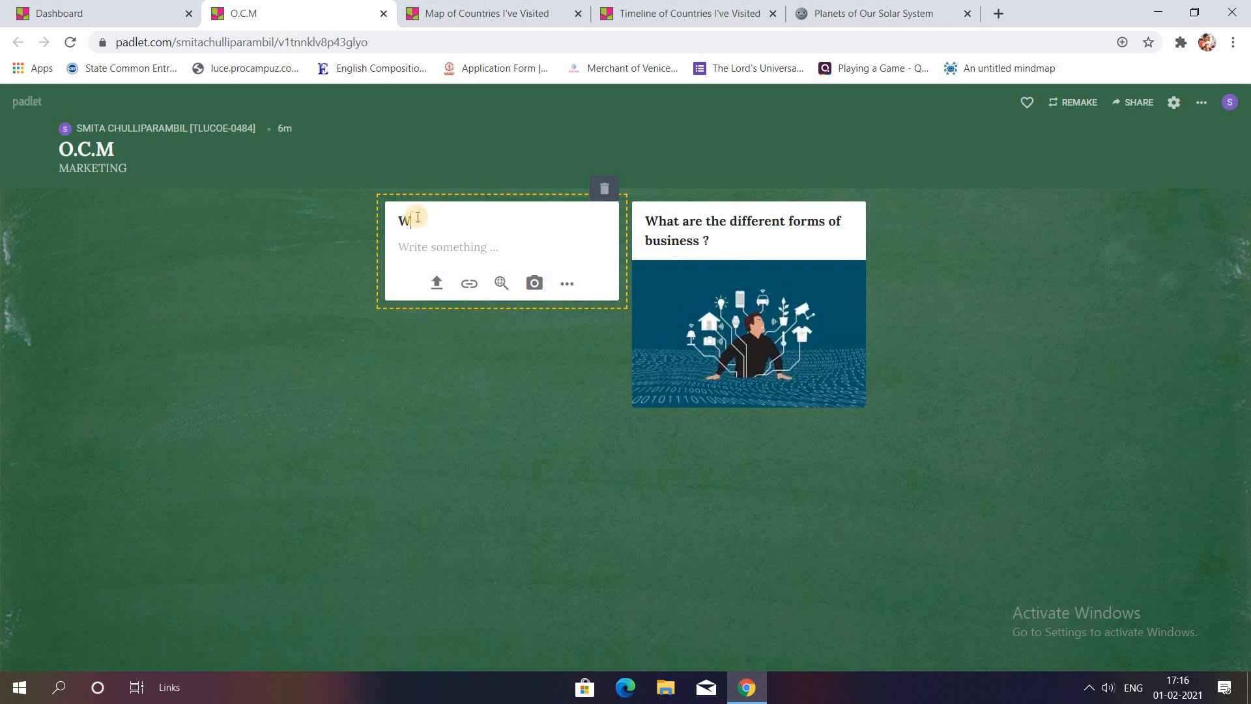
text(hat)
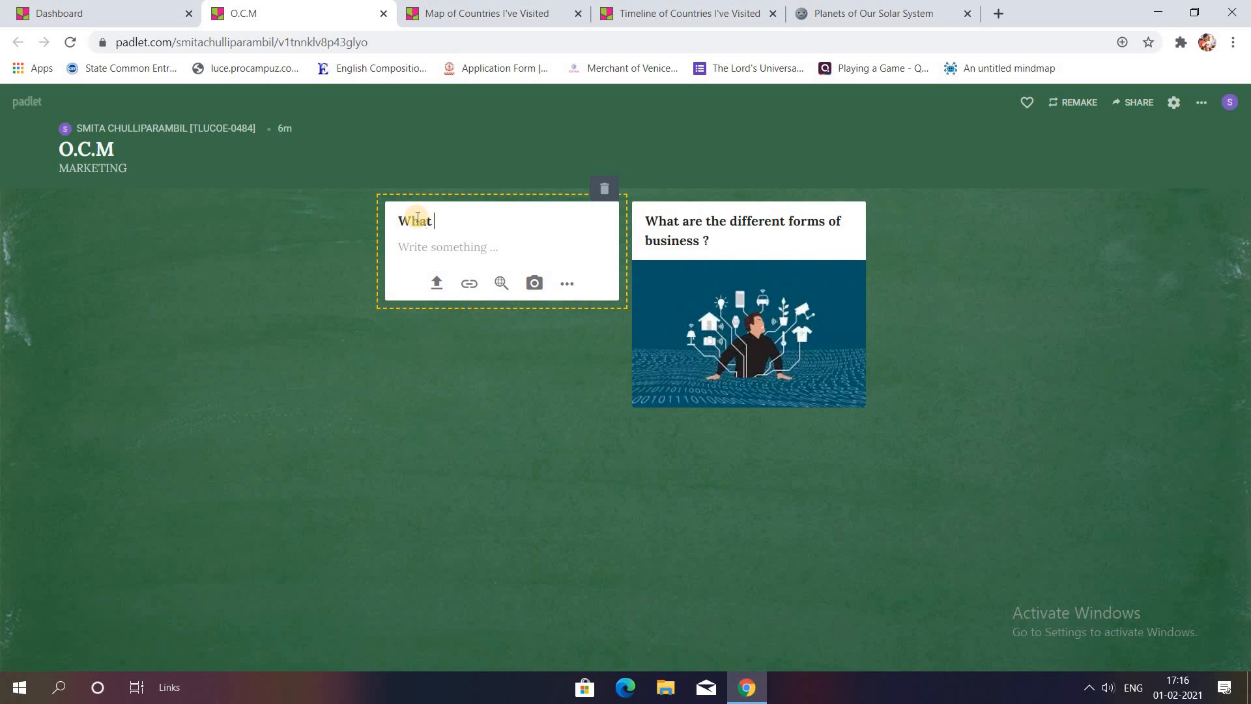
text(are the s)
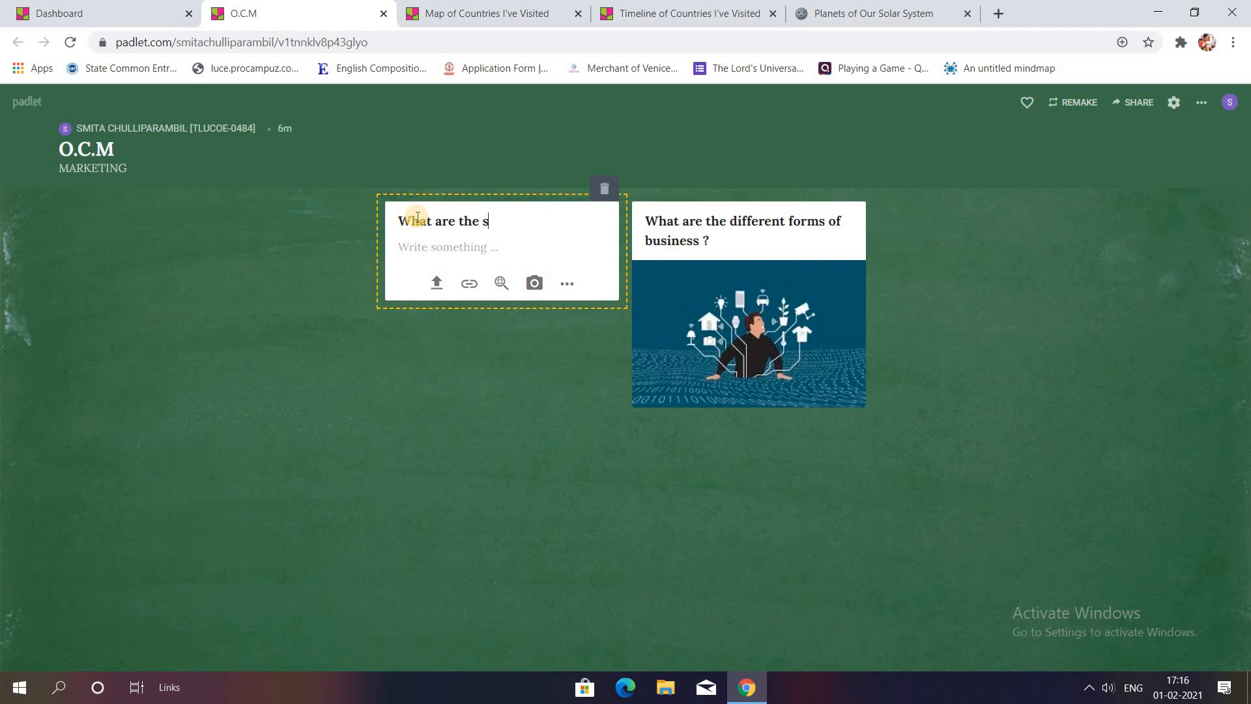
text(kills wh)
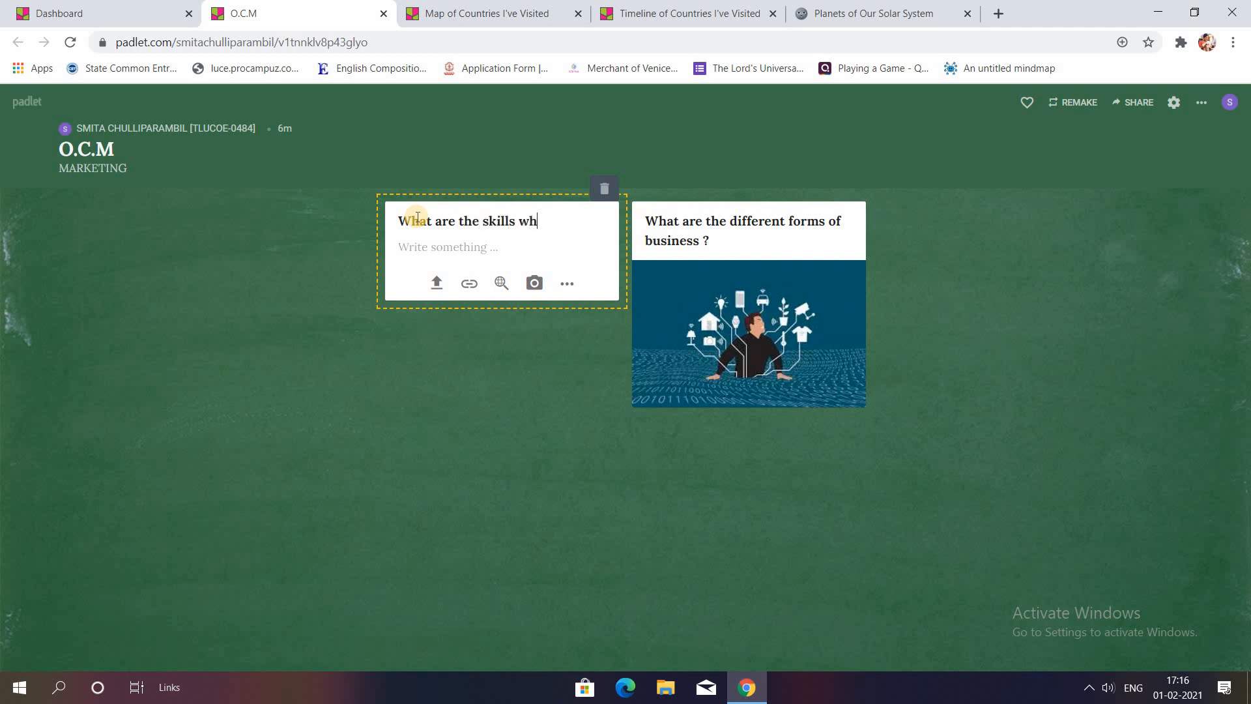
text(ich a)
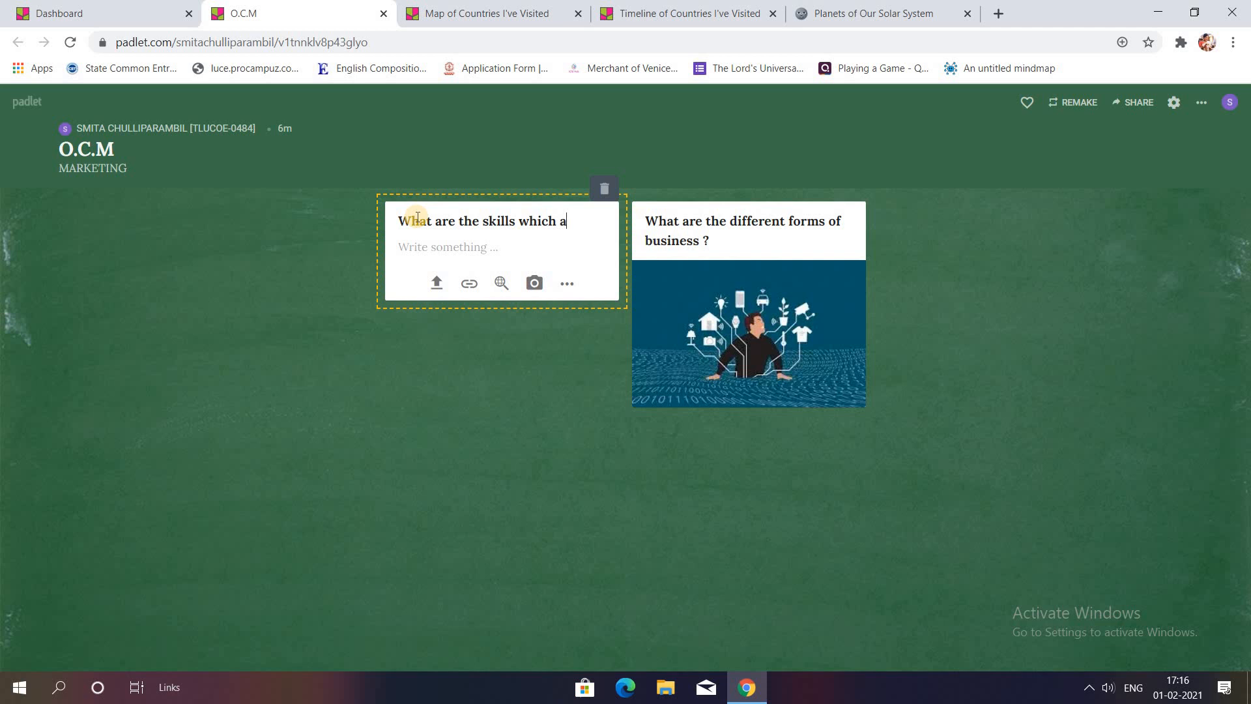
text(re)
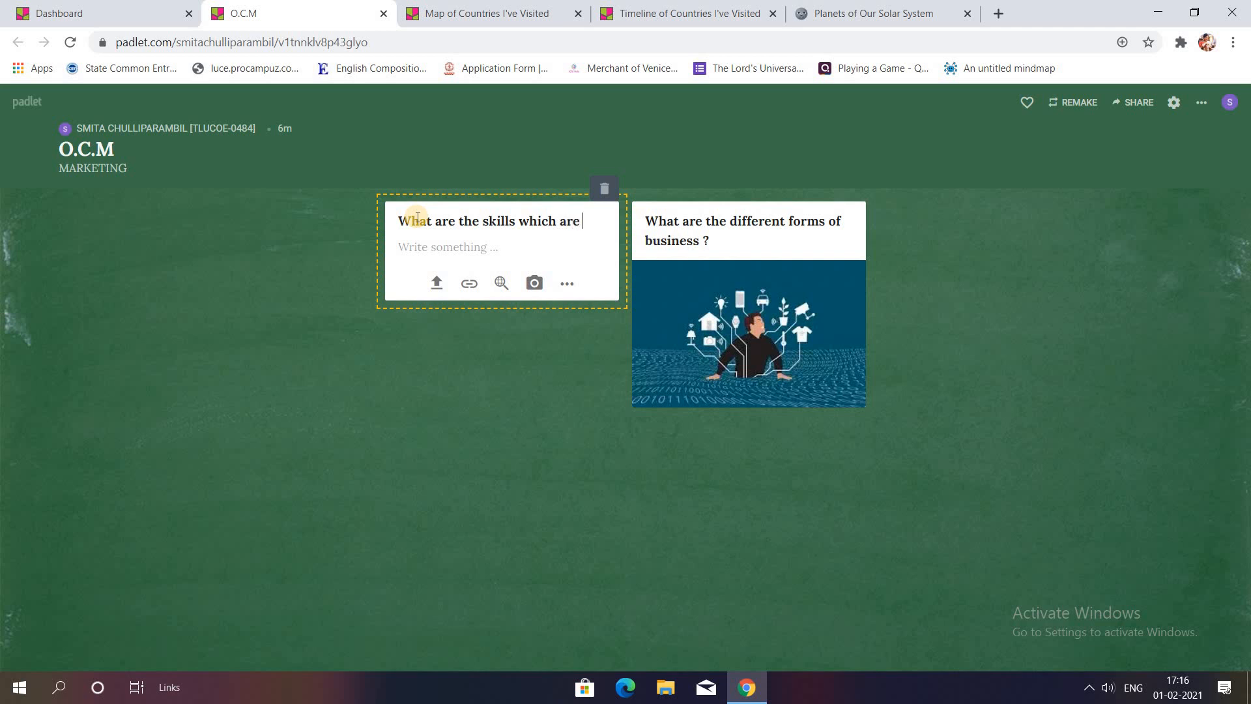
text(required)
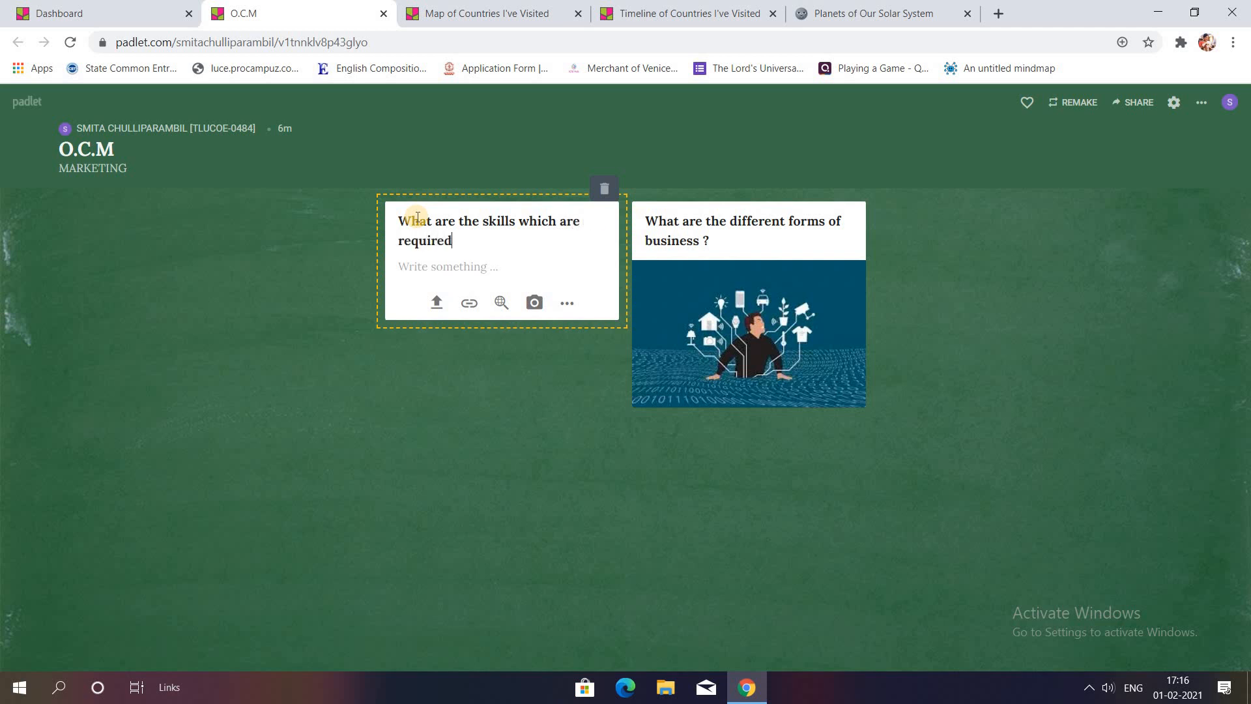
text(in an e)
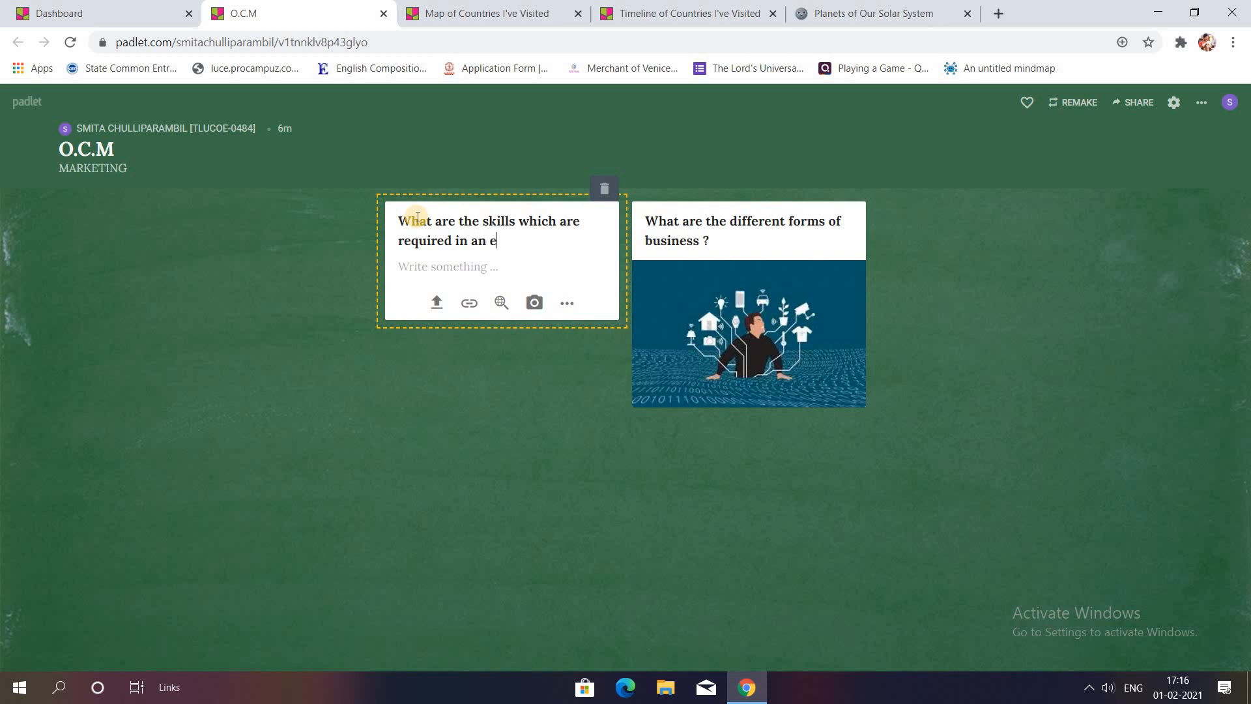
text(ntrepre)
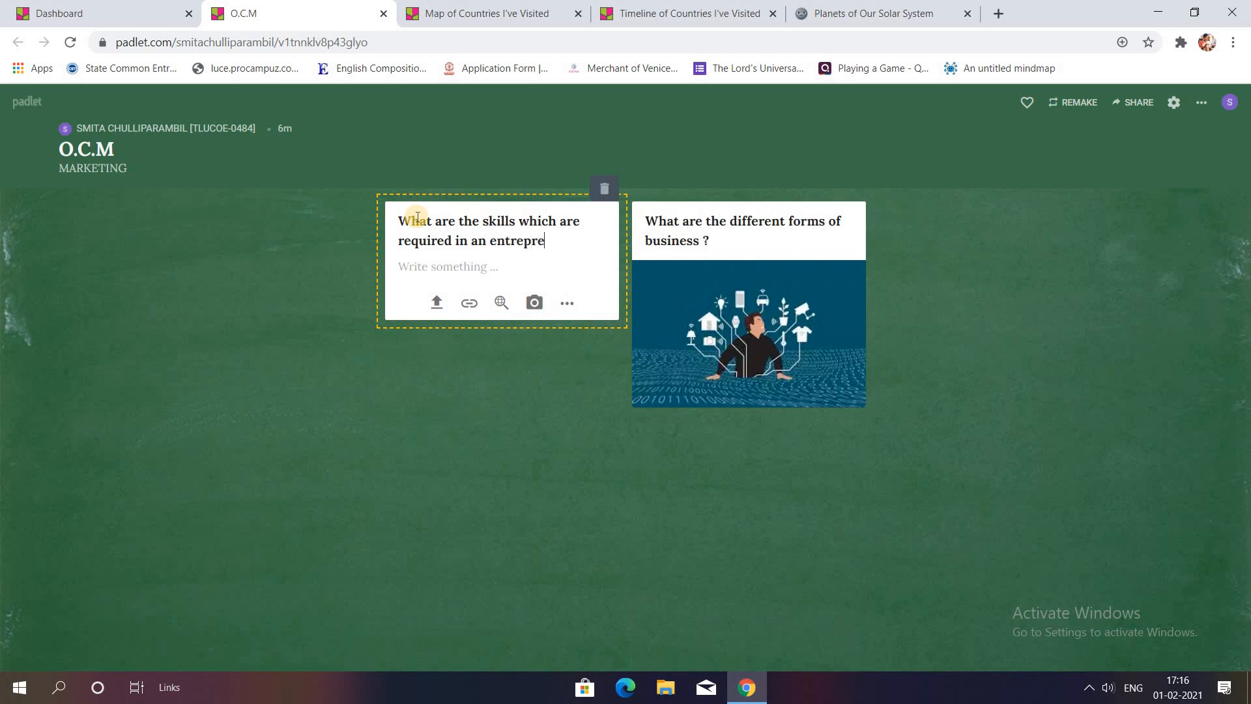
text(neur ?)
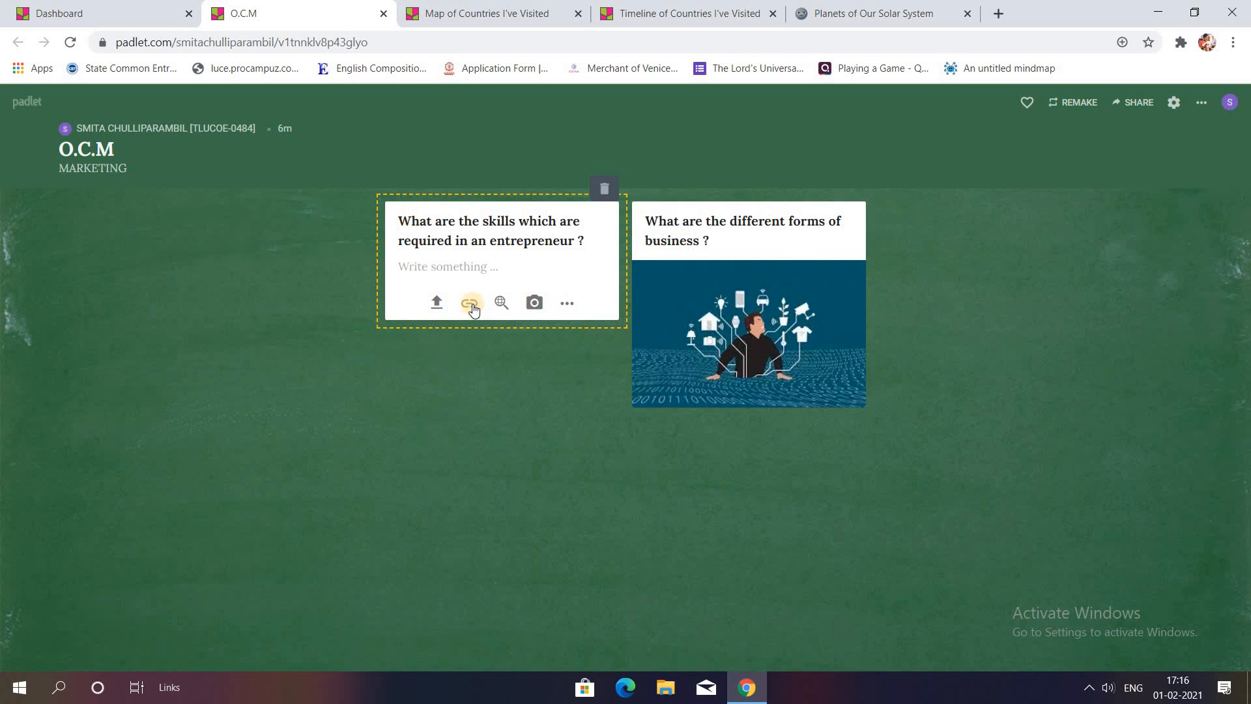
Step: Open the link prompt on the entrepreneur-skills post and cancel it without a URL
click(470, 303)
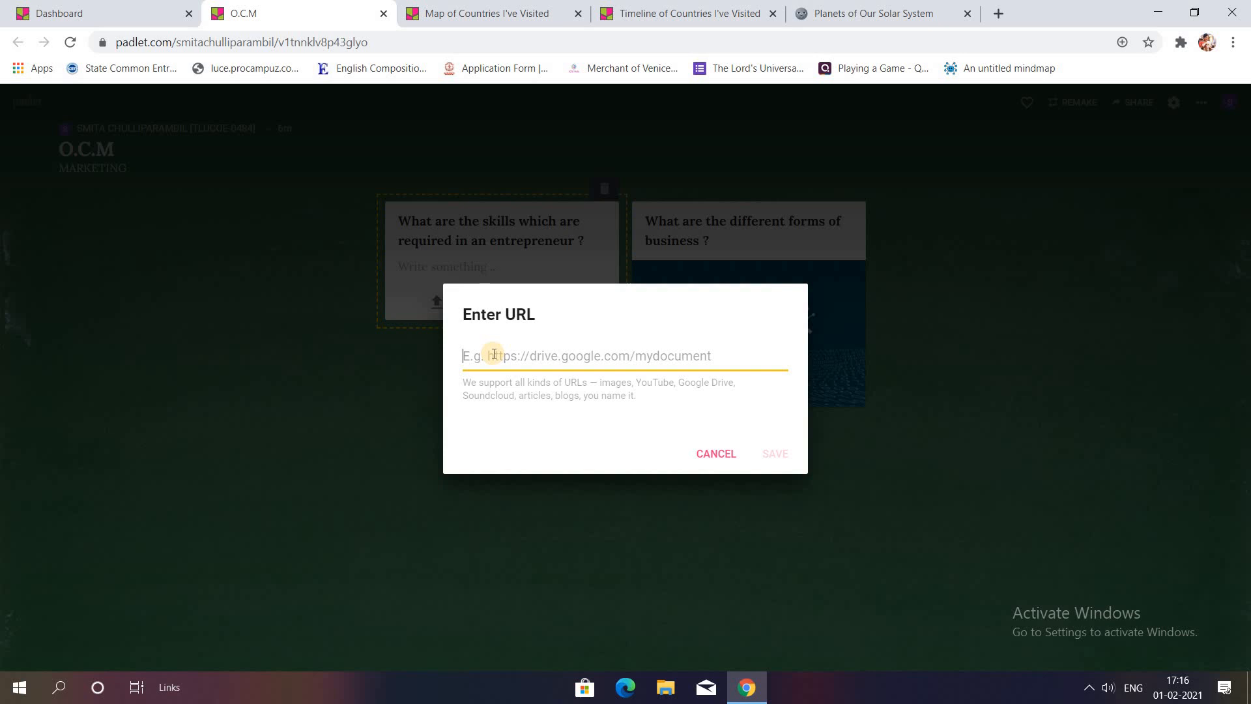
mouse_move(735, 498)
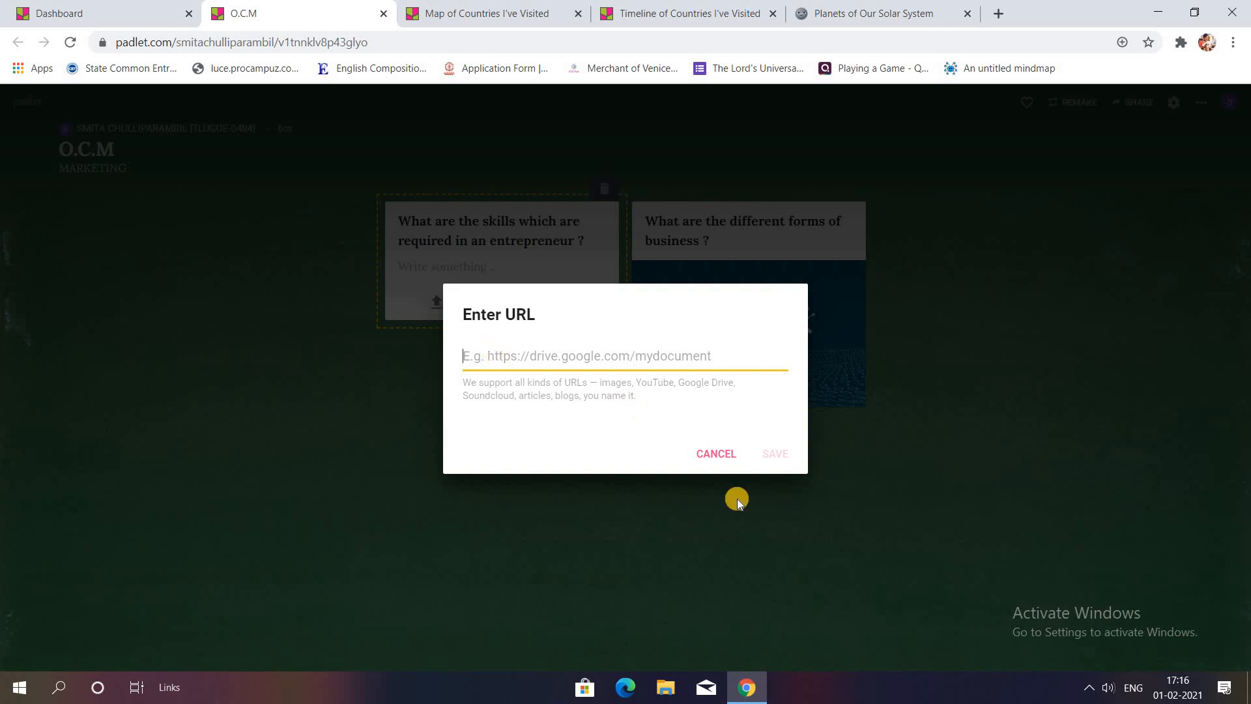
mouse_move(711, 435)
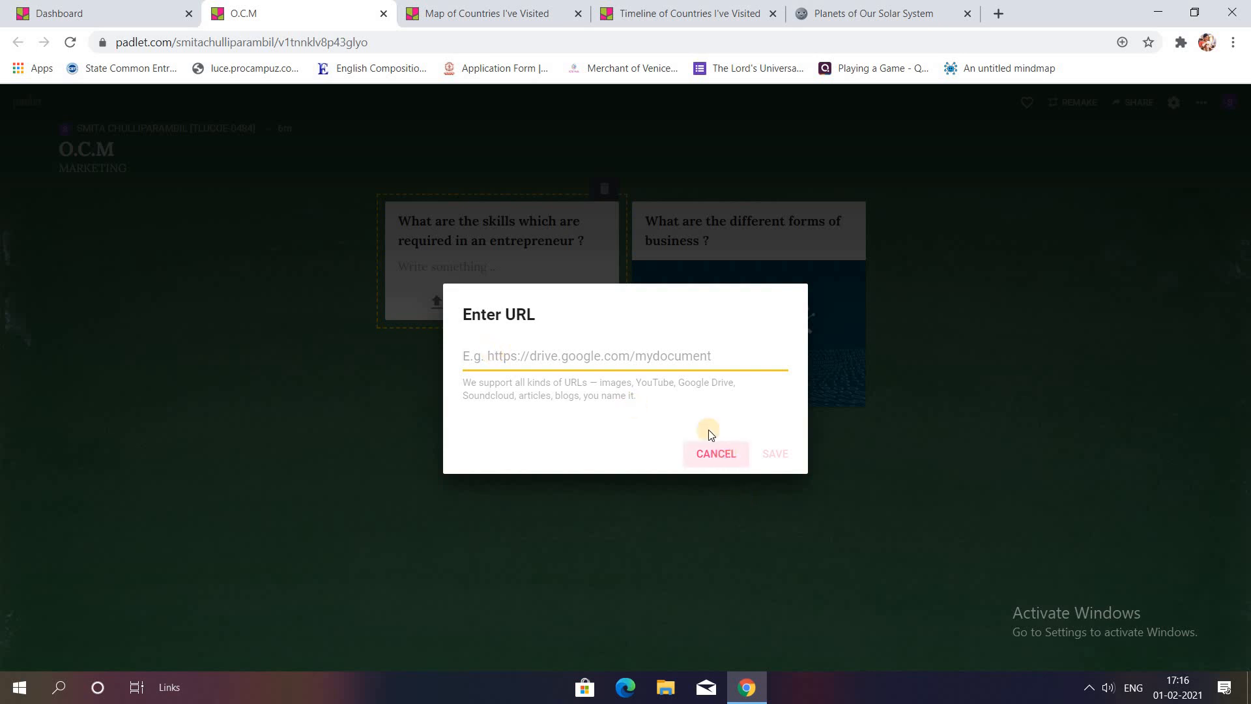
mouse_move(554, 411)
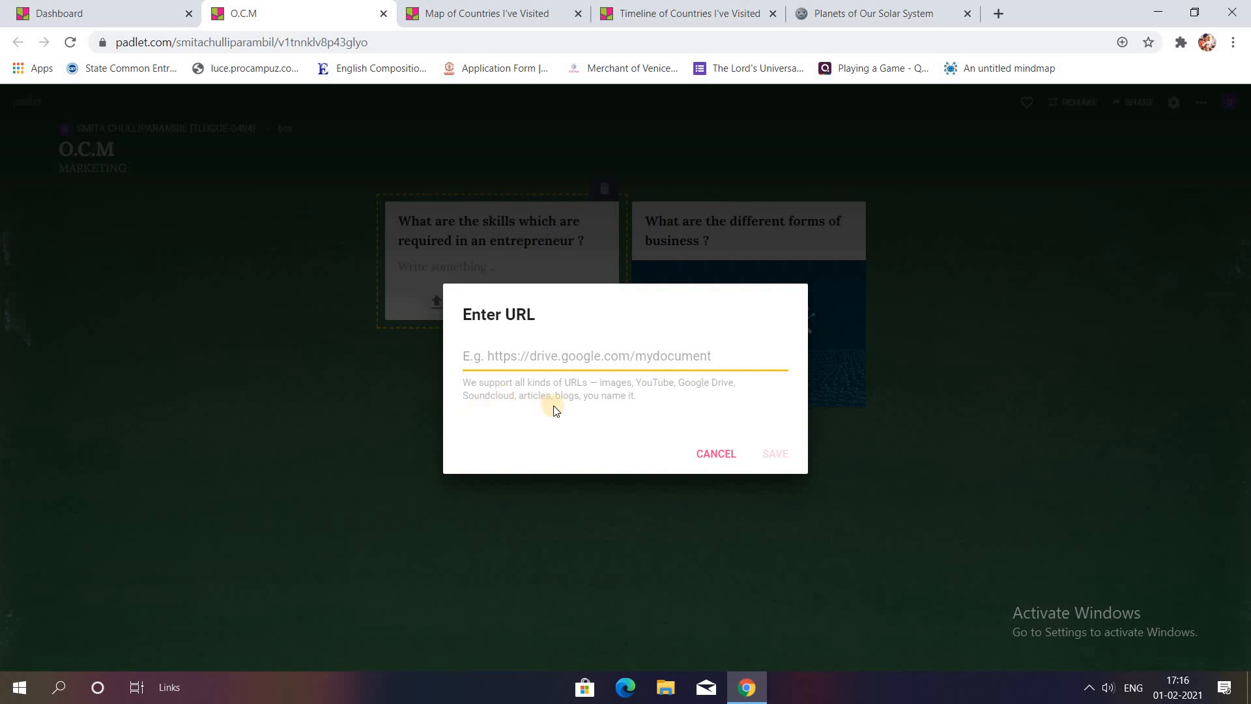
mouse_move(625, 413)
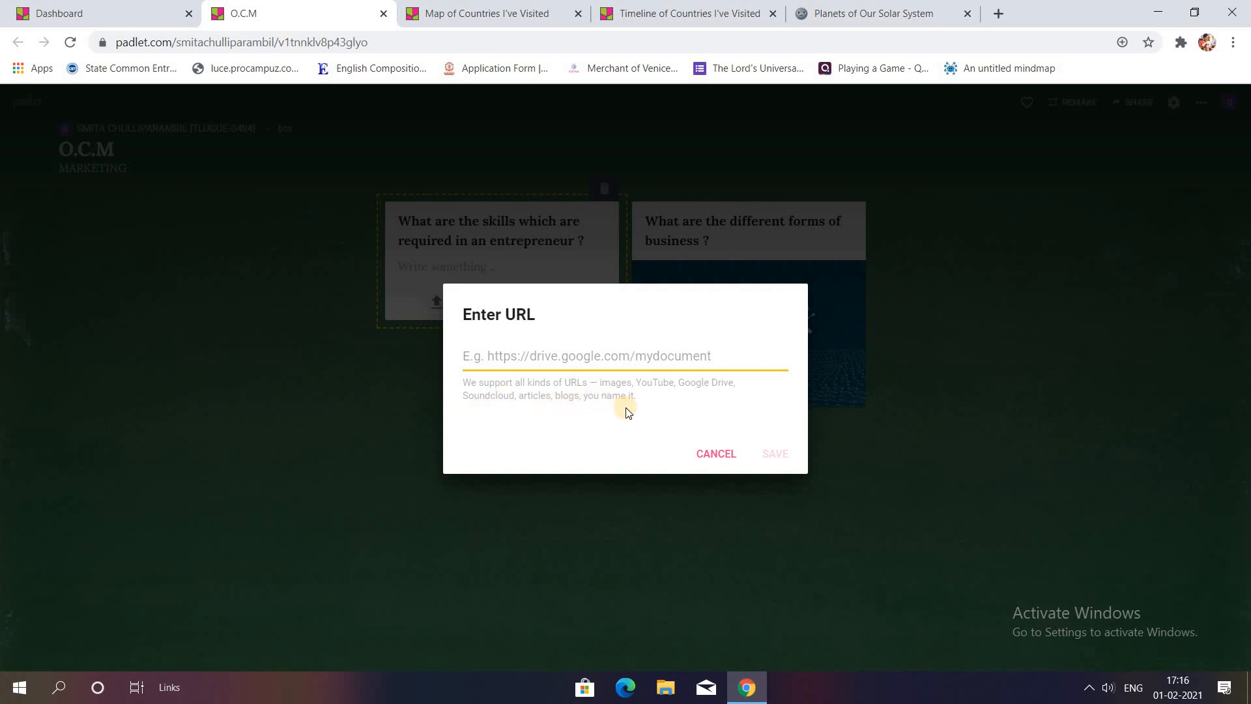
mouse_move(690, 488)
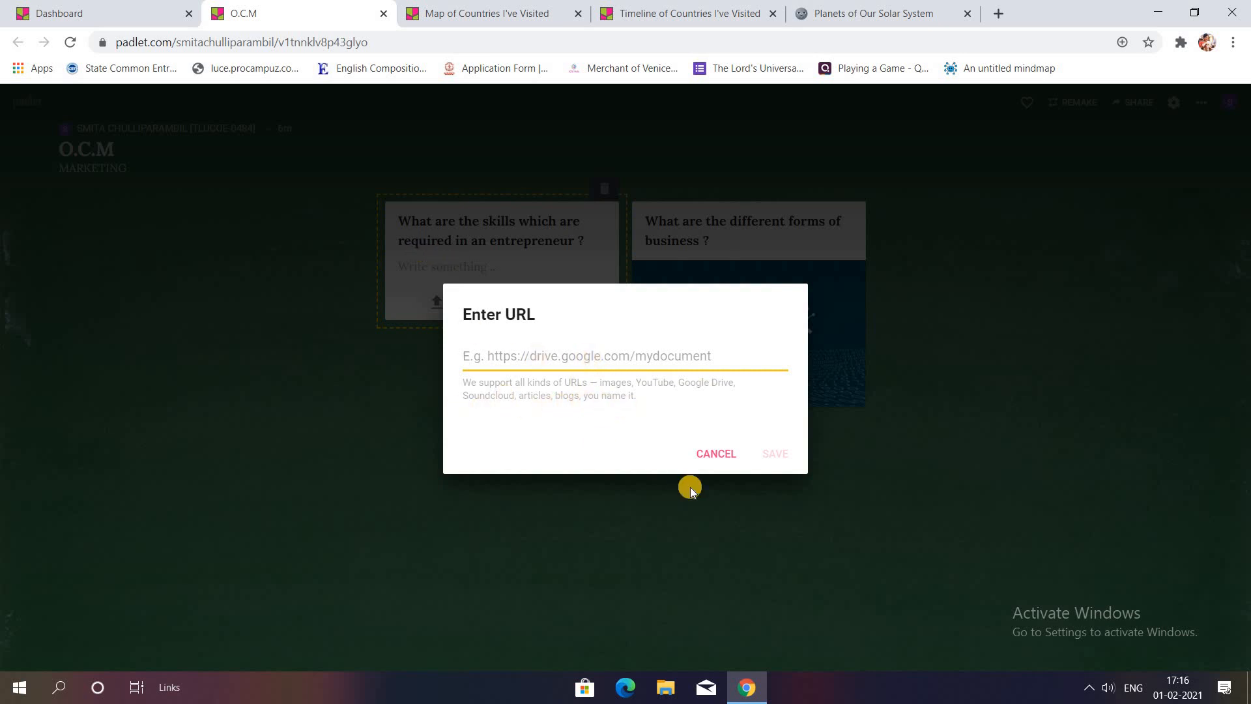
click(715, 453)
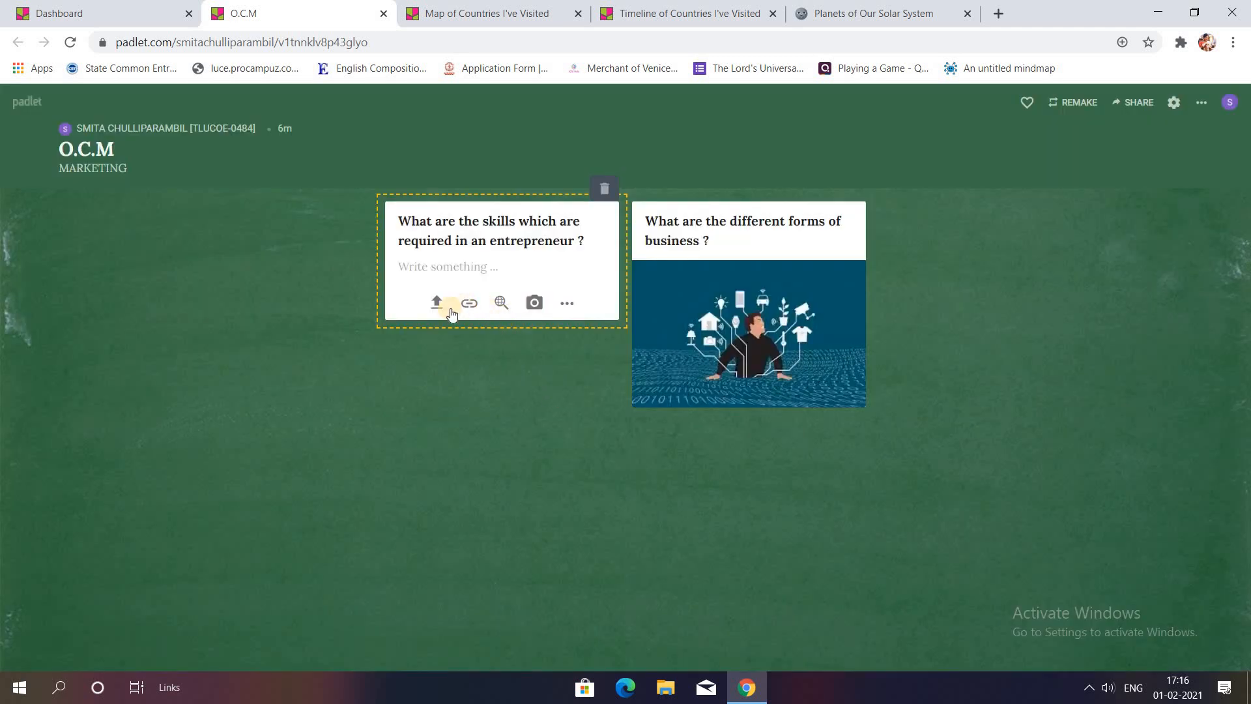
mouse_move(436, 306)
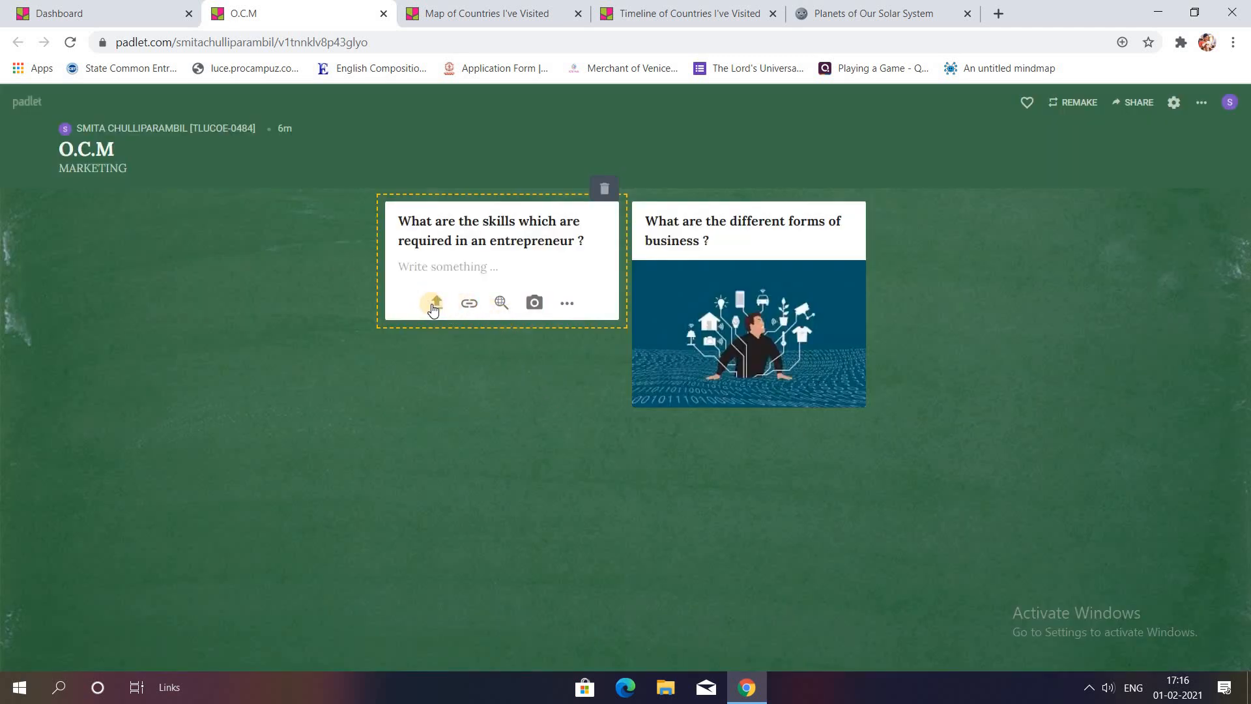
mouse_move(433, 302)
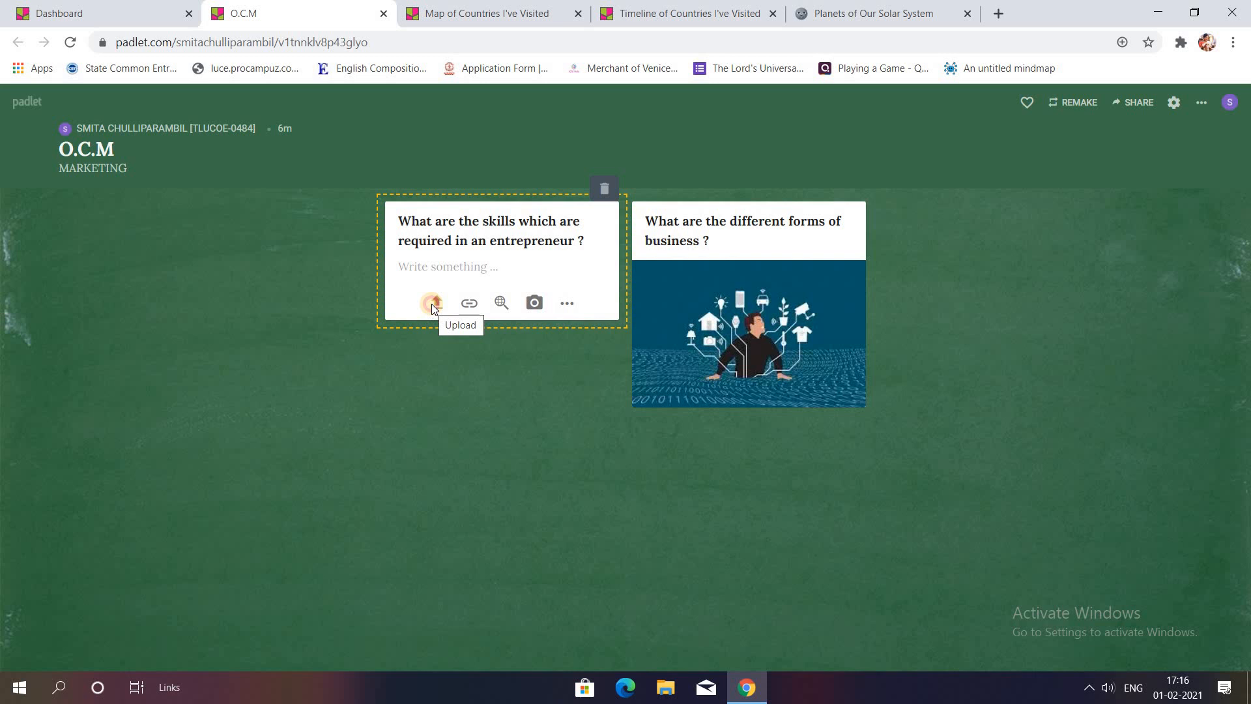
Step: Upload the multitasking woman illustration from the computer to the entrepreneur-skills post
click(436, 302)
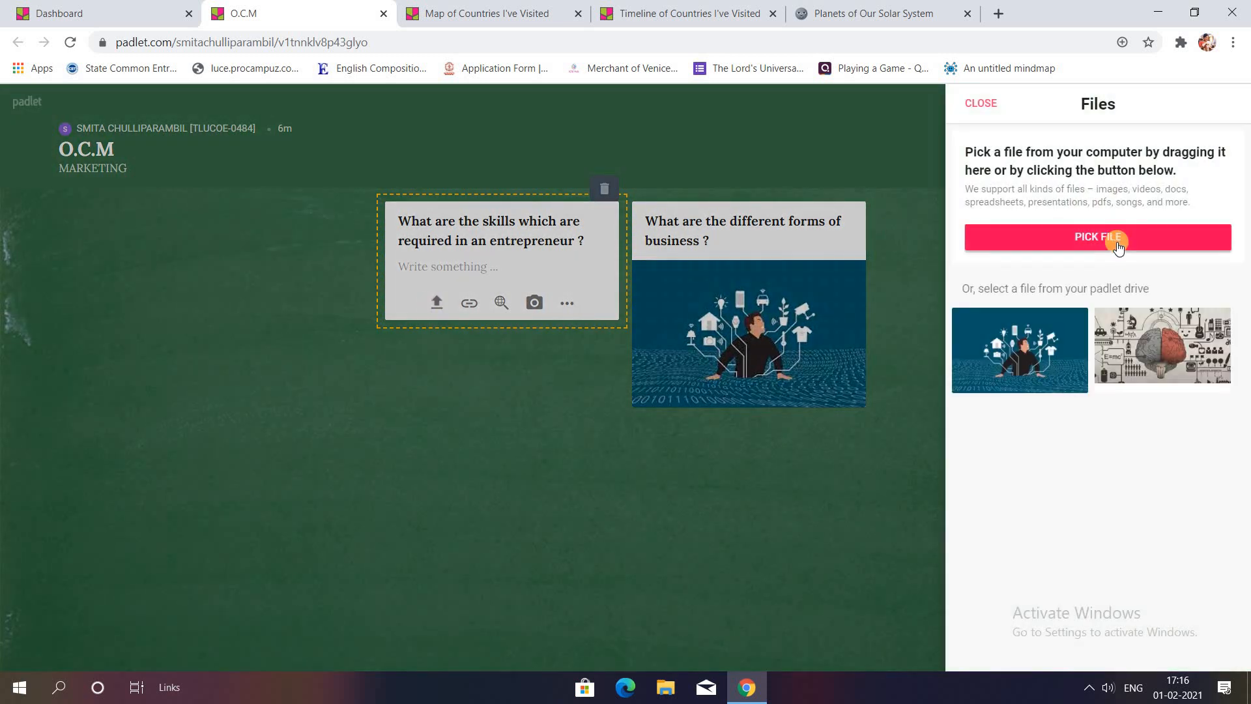
click(1098, 237)
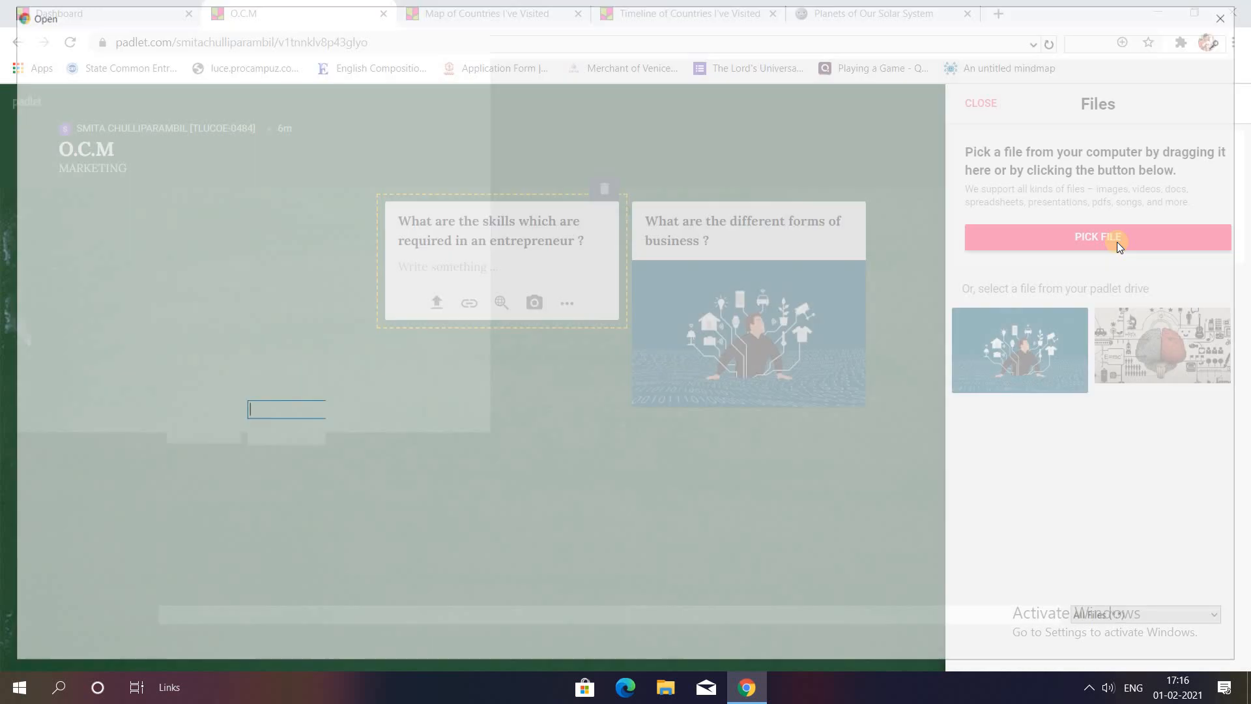
click(1096, 236)
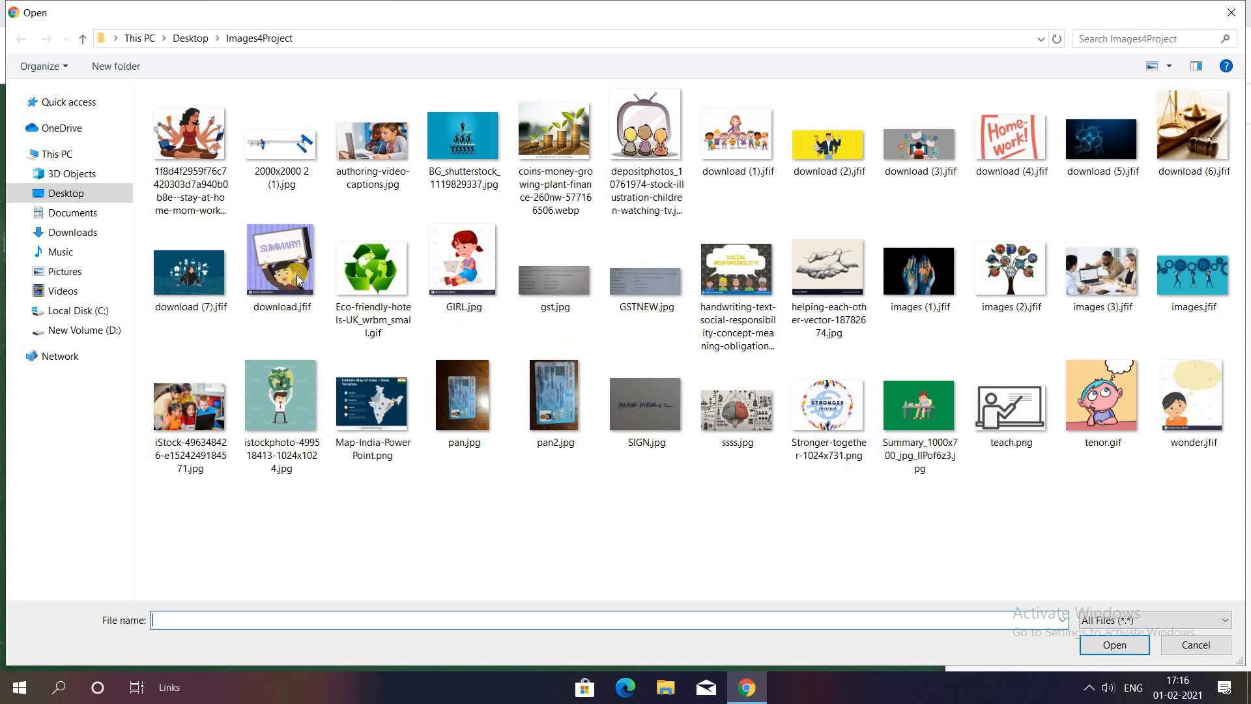
click(189, 133)
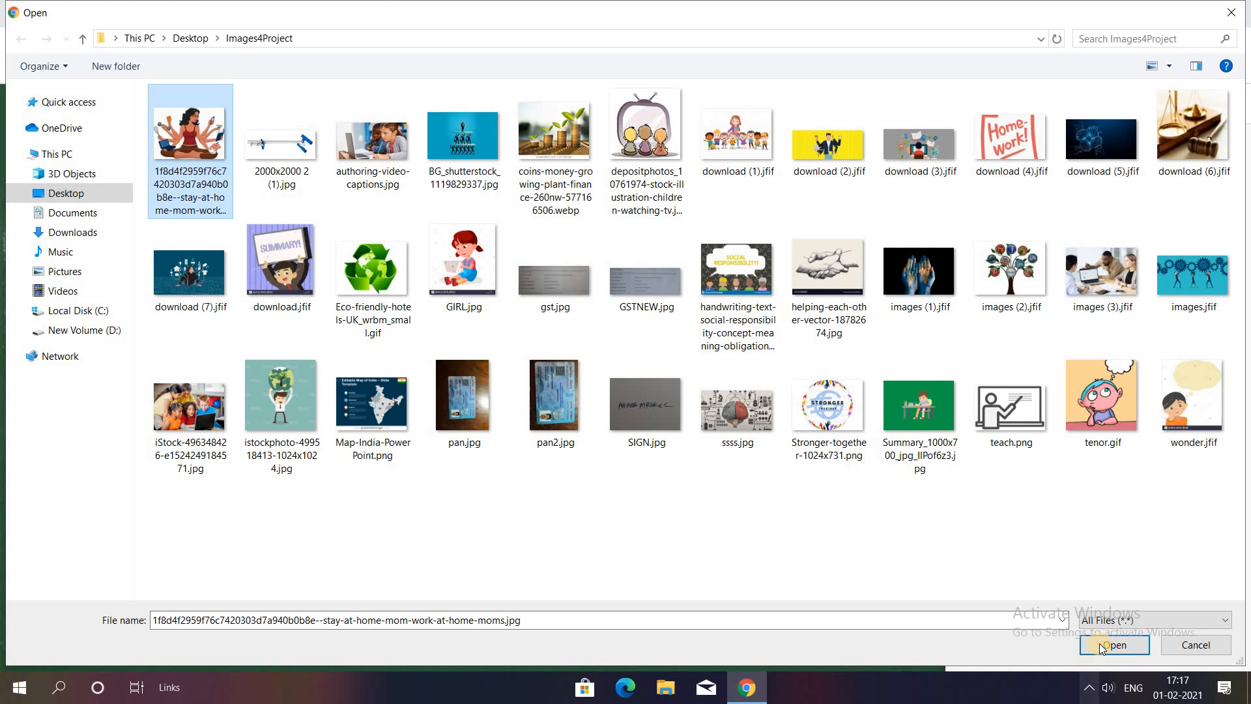
click(1113, 645)
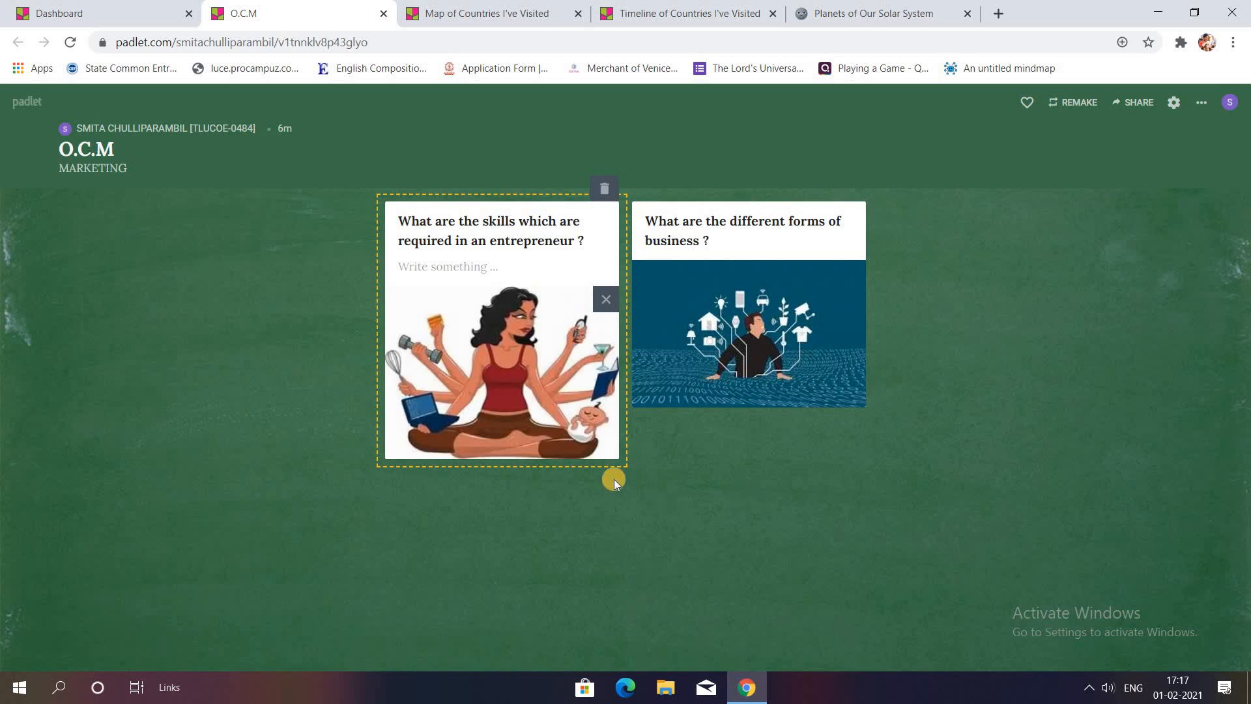
mouse_move(497, 391)
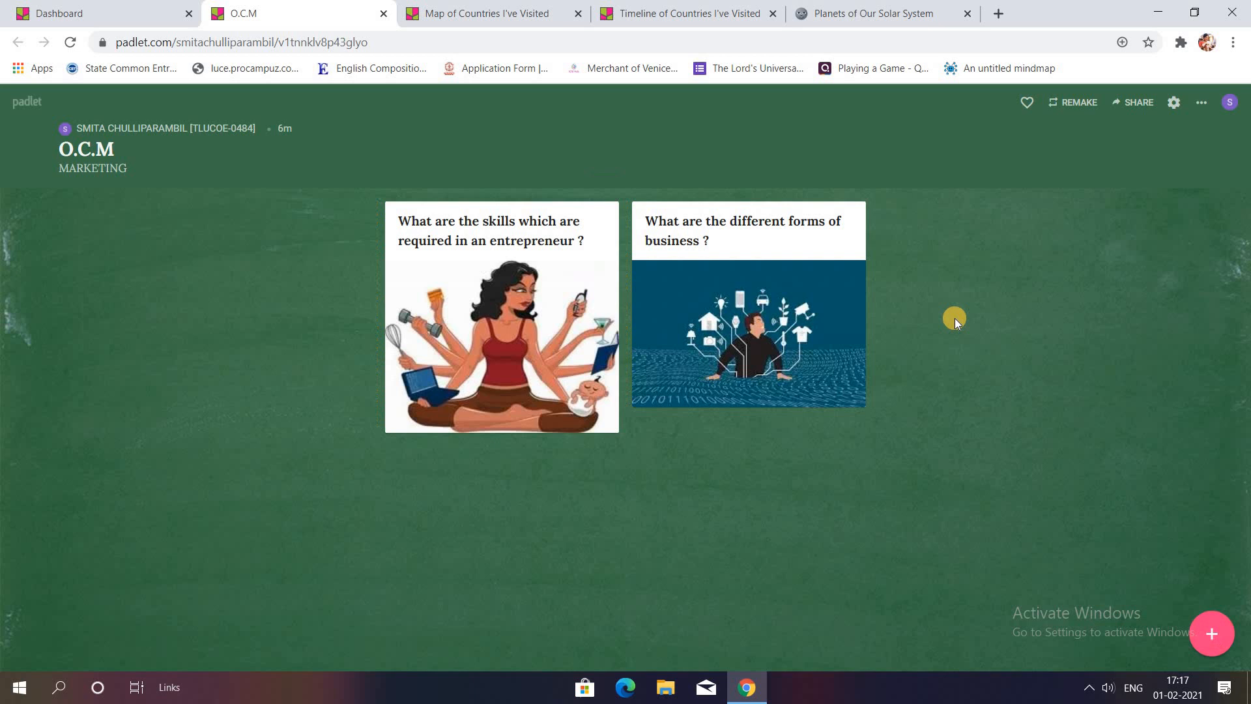
mouse_move(826, 199)
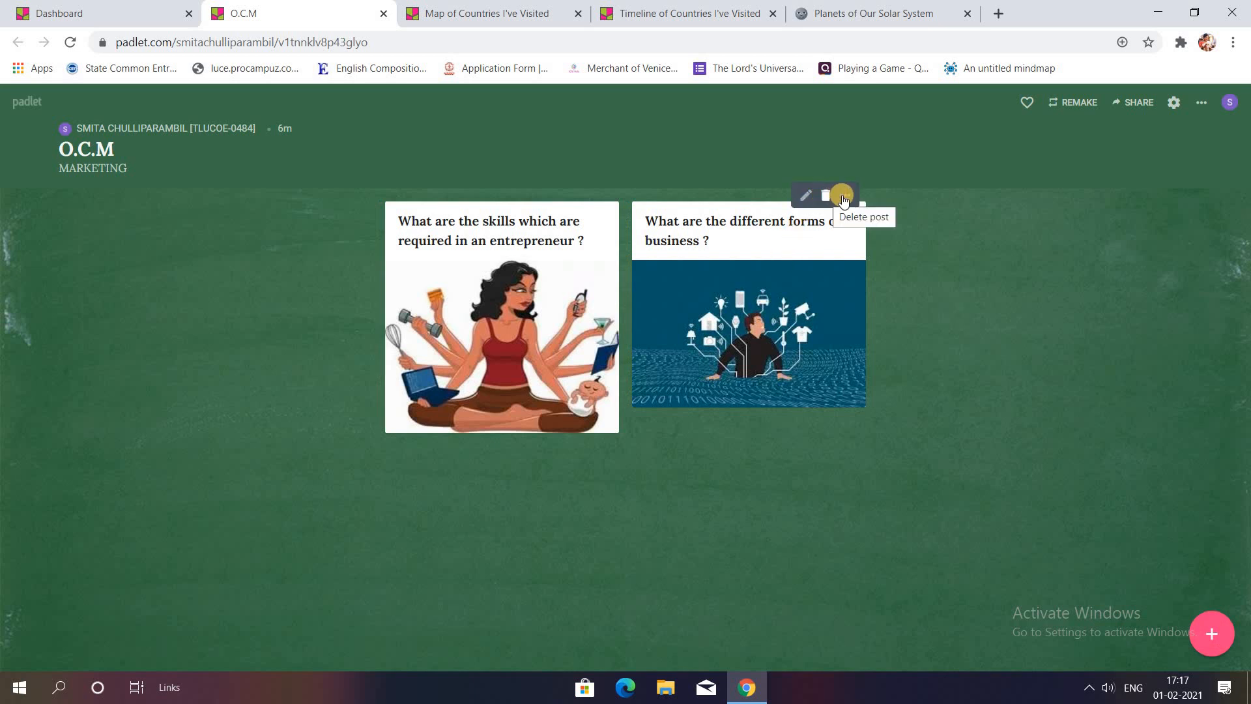
mouse_move(844, 195)
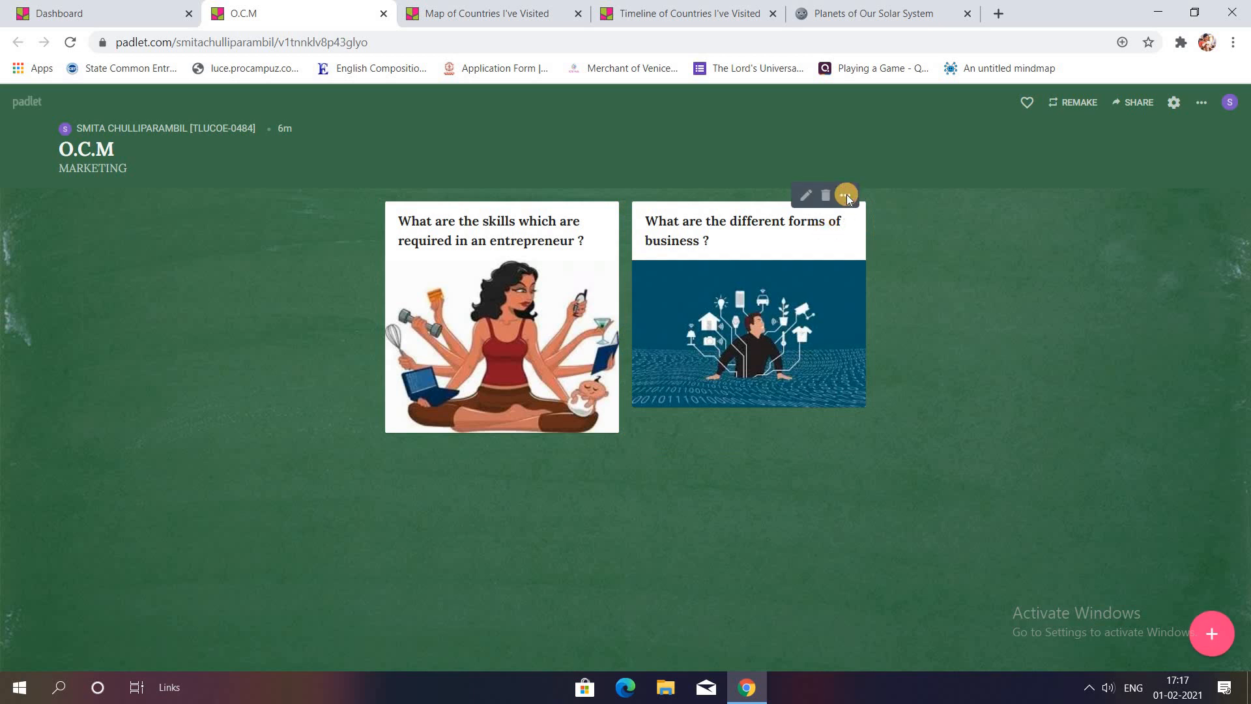
Step: Open the business-forms post's options menu and close it without choosing anything
click(844, 195)
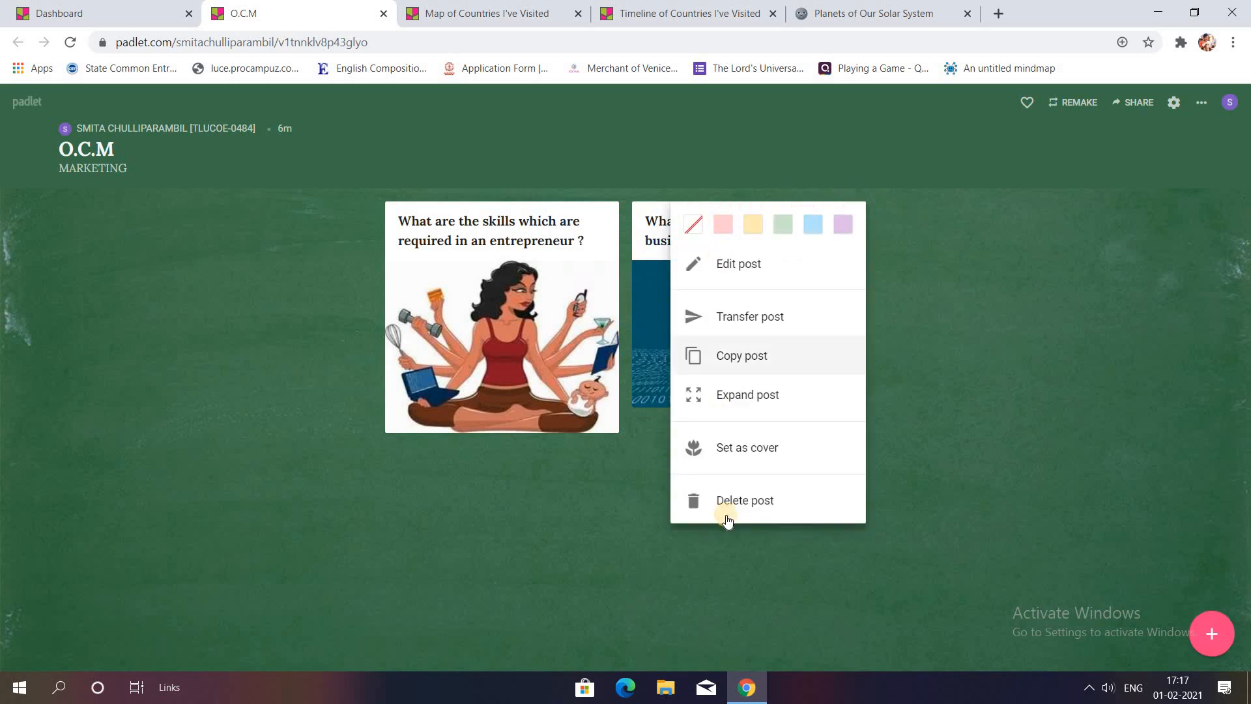
mouse_move(735, 458)
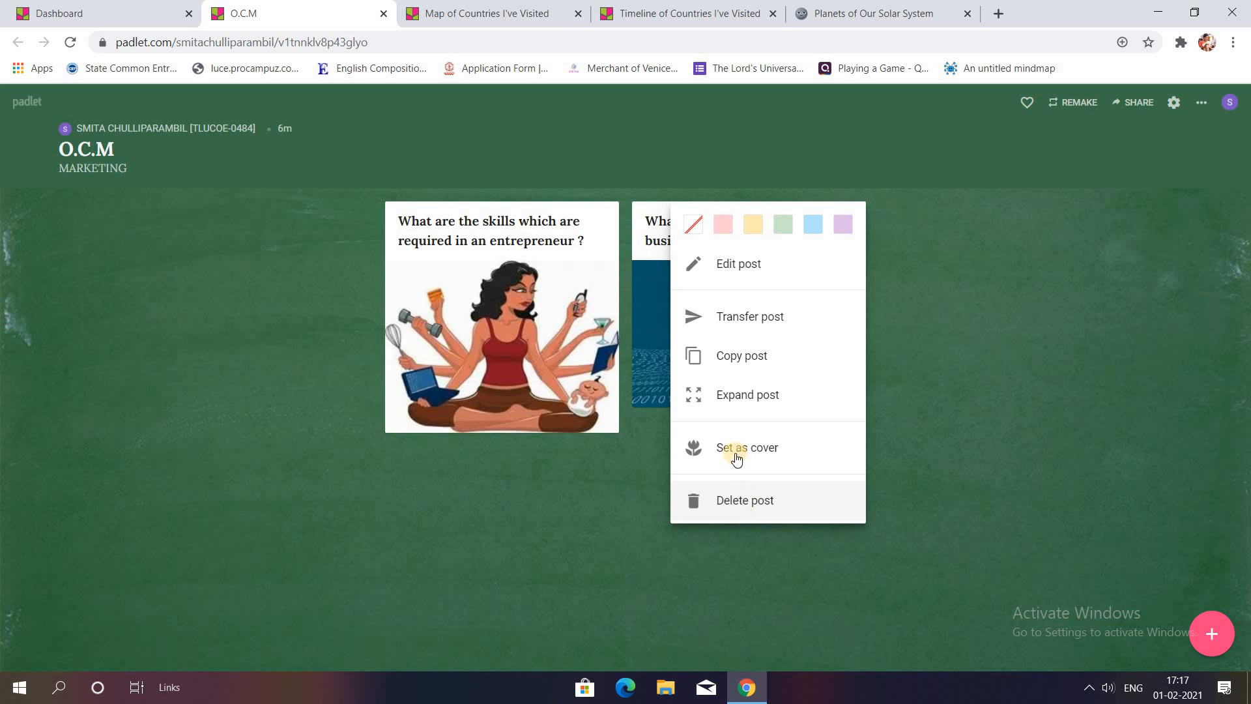
mouse_move(735, 404)
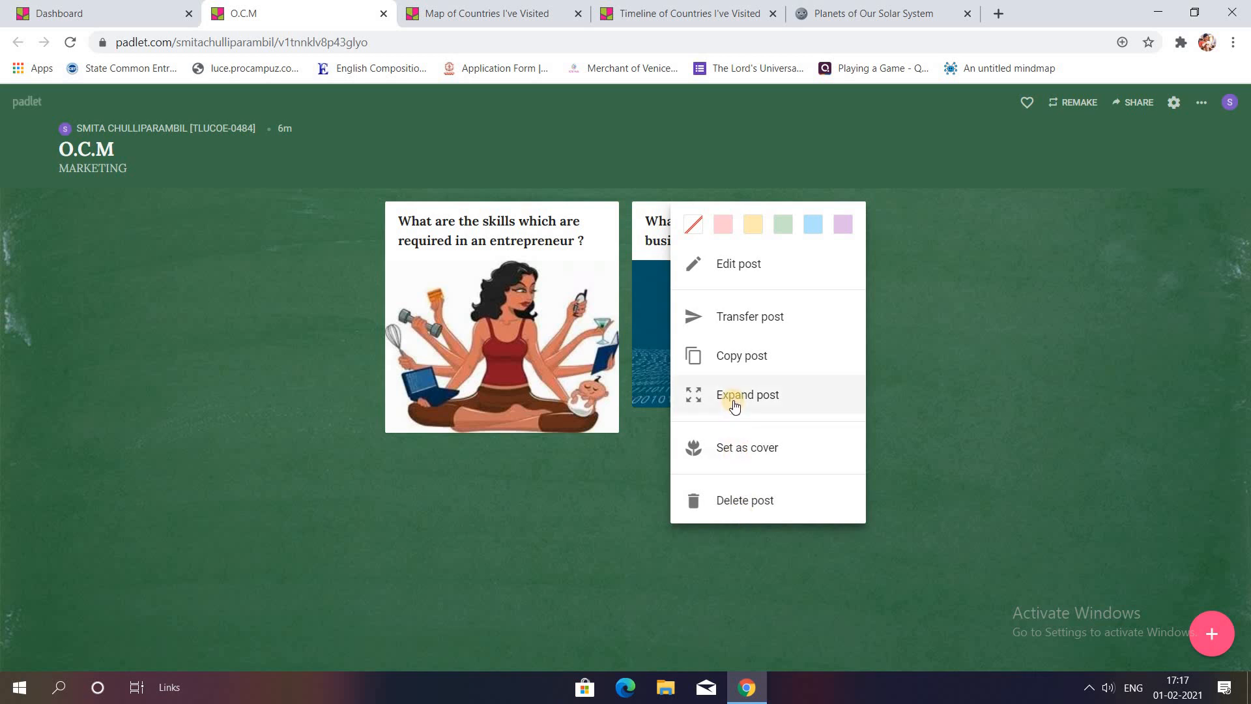
mouse_move(733, 360)
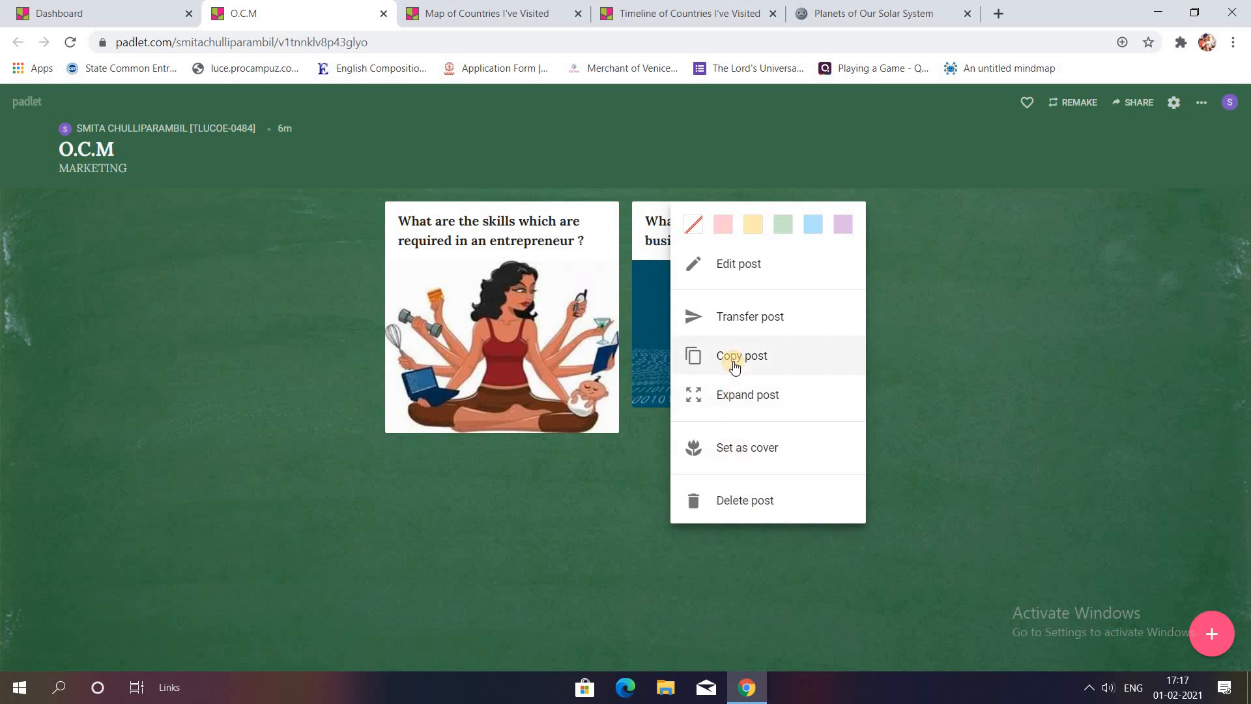
mouse_move(737, 263)
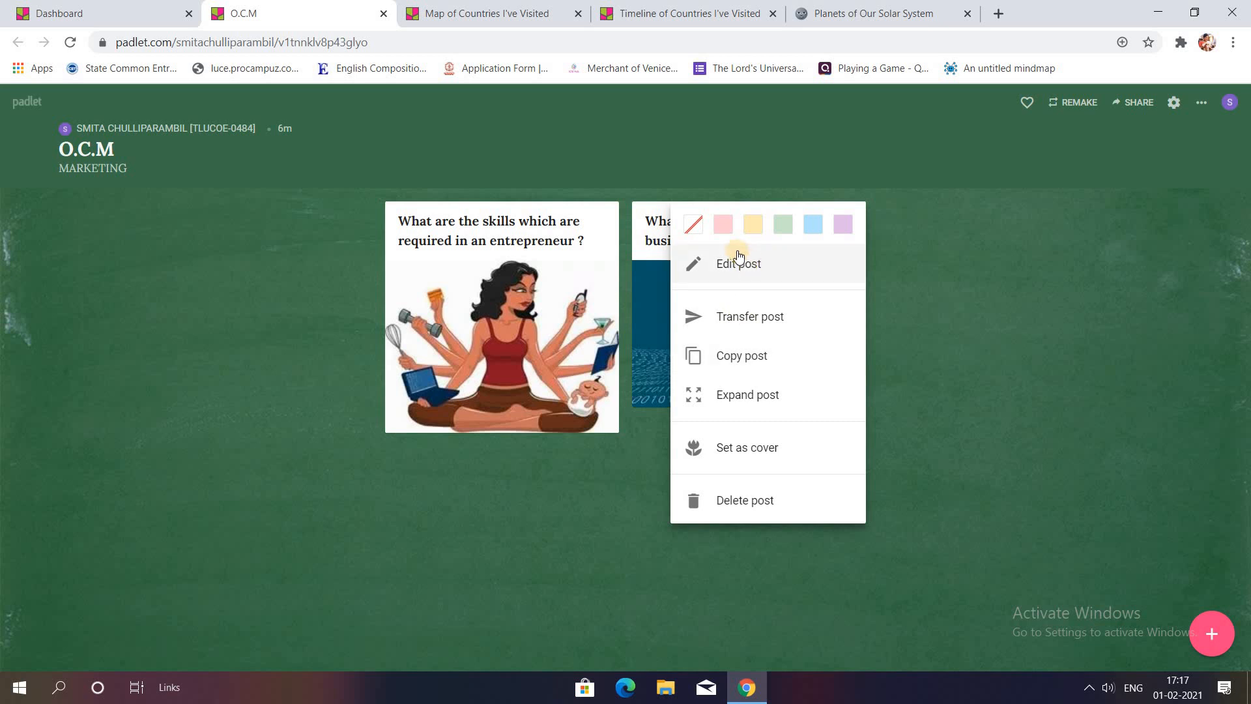
mouse_move(1038, 240)
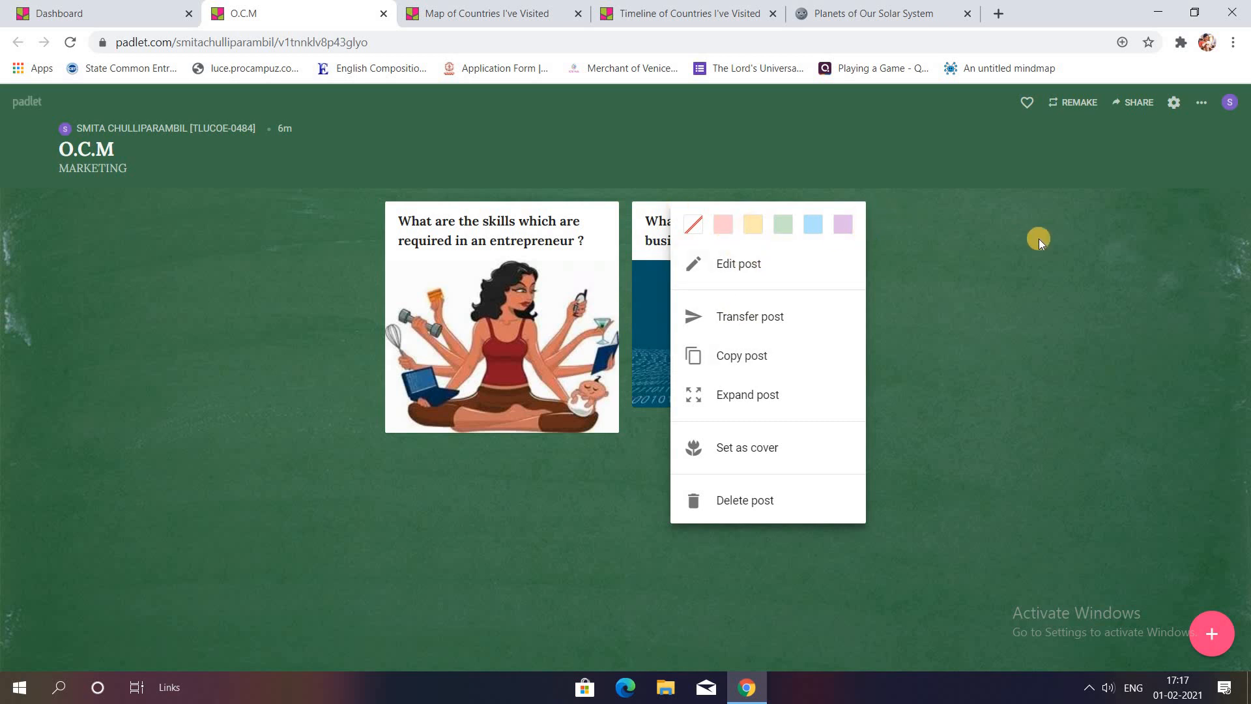
click(887, 256)
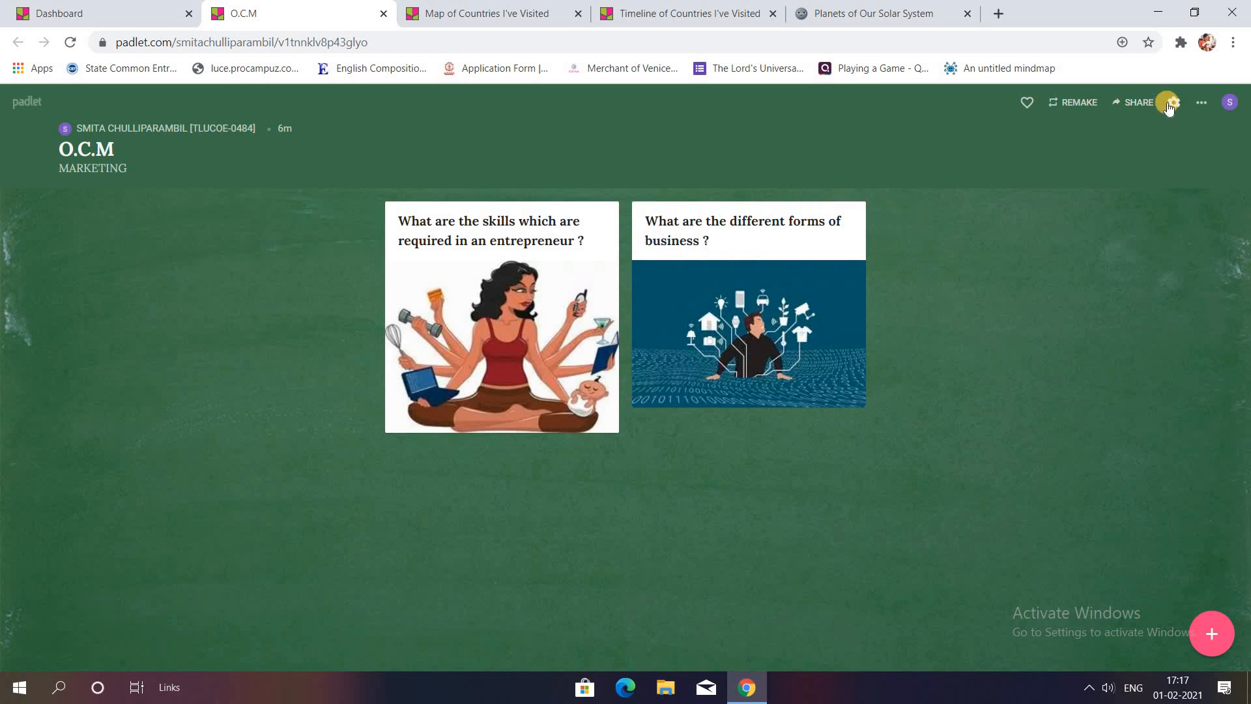
mouse_move(1167, 102)
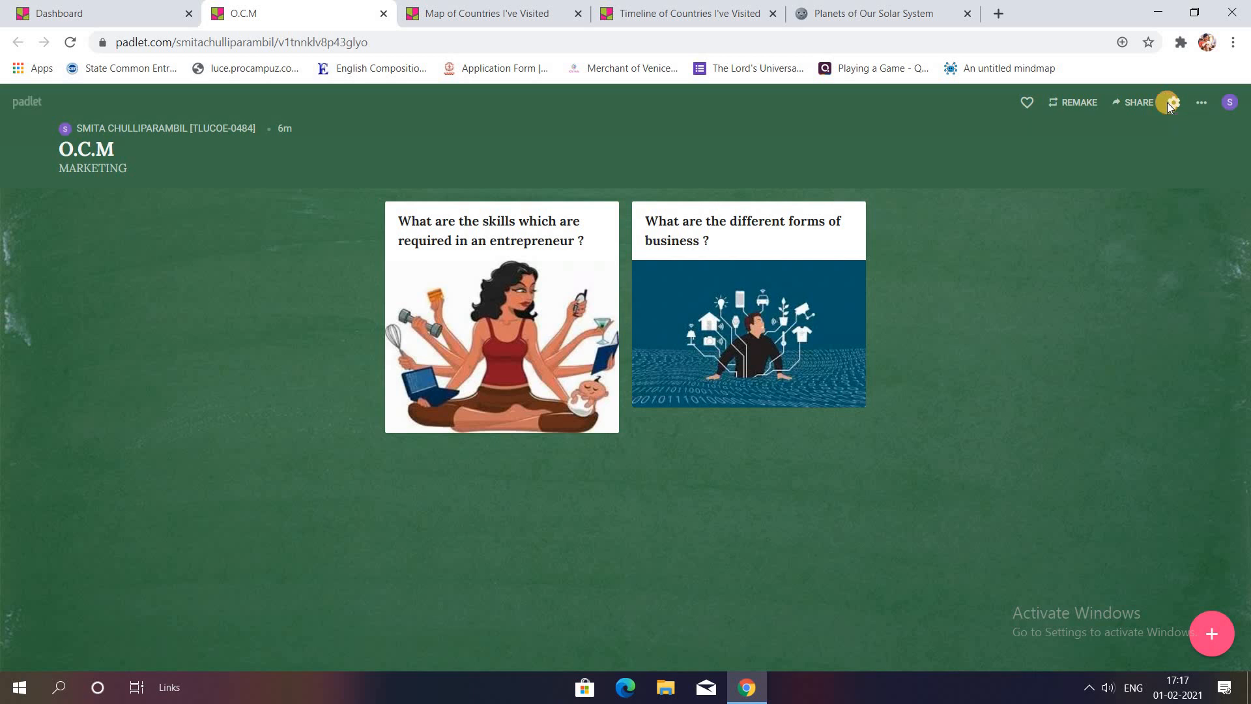
Step: Open the board settings panel and scroll through its title, description and posting options
click(1200, 102)
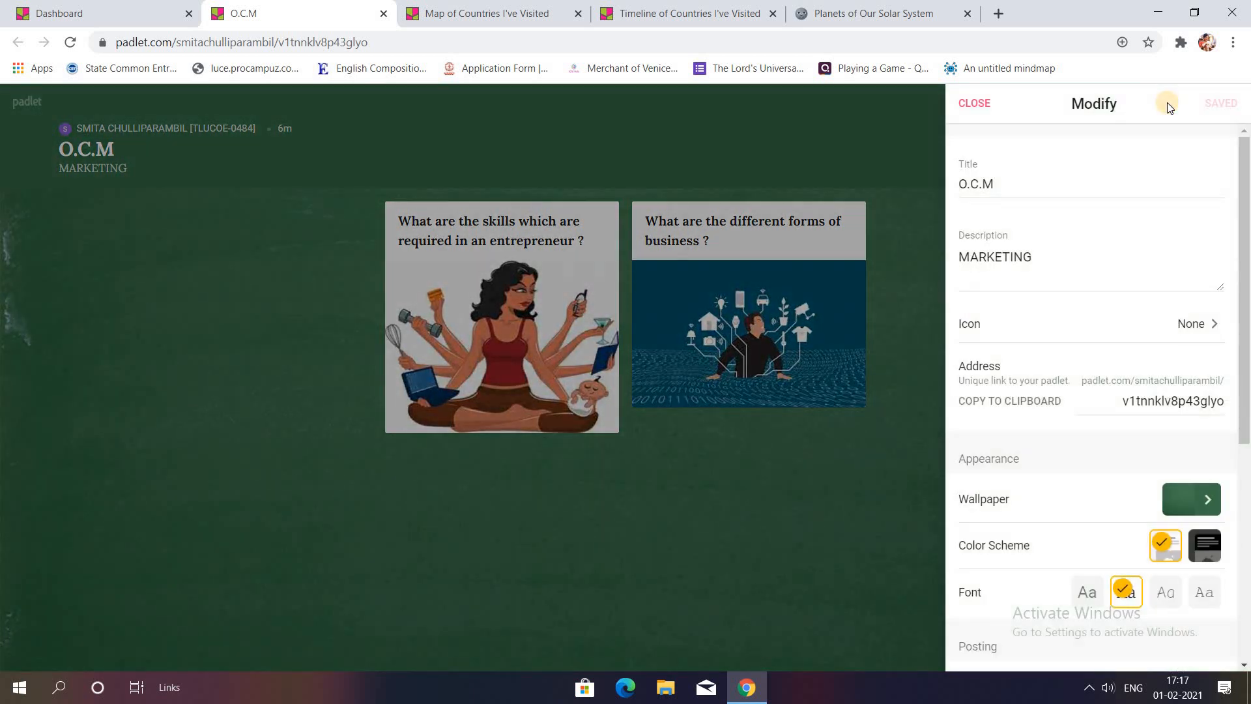
mouse_move(1059, 177)
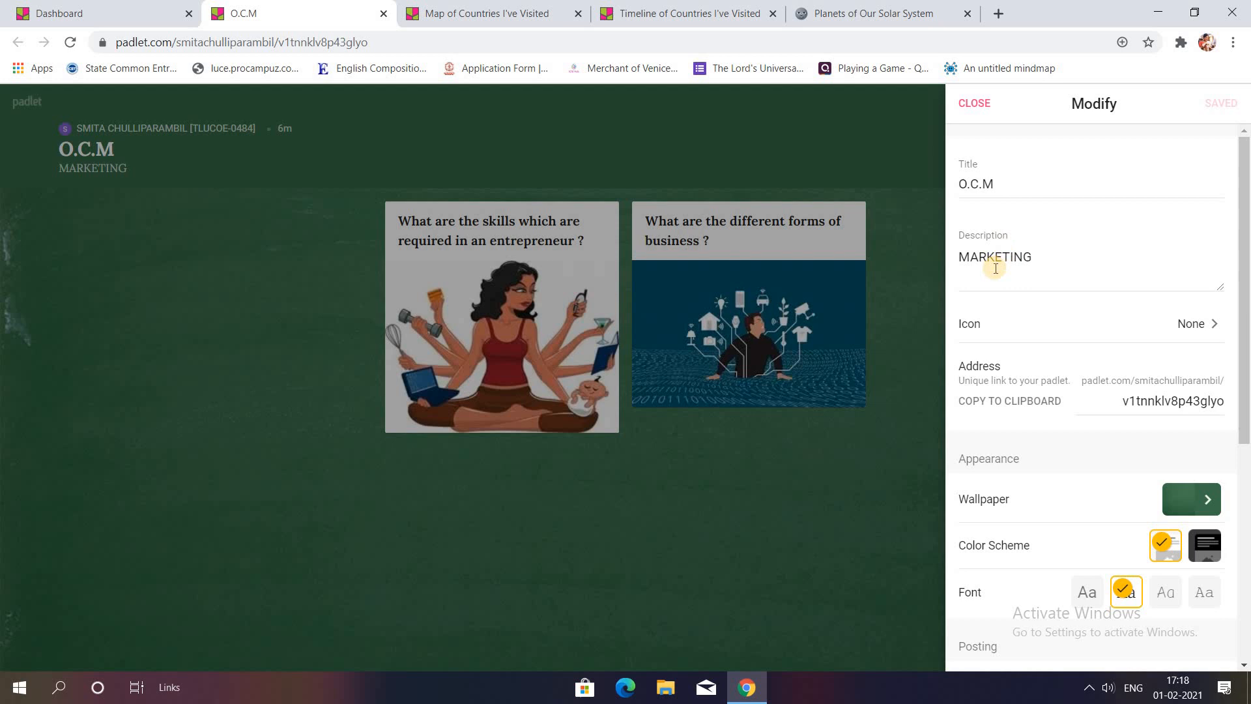
mouse_move(91, 97)
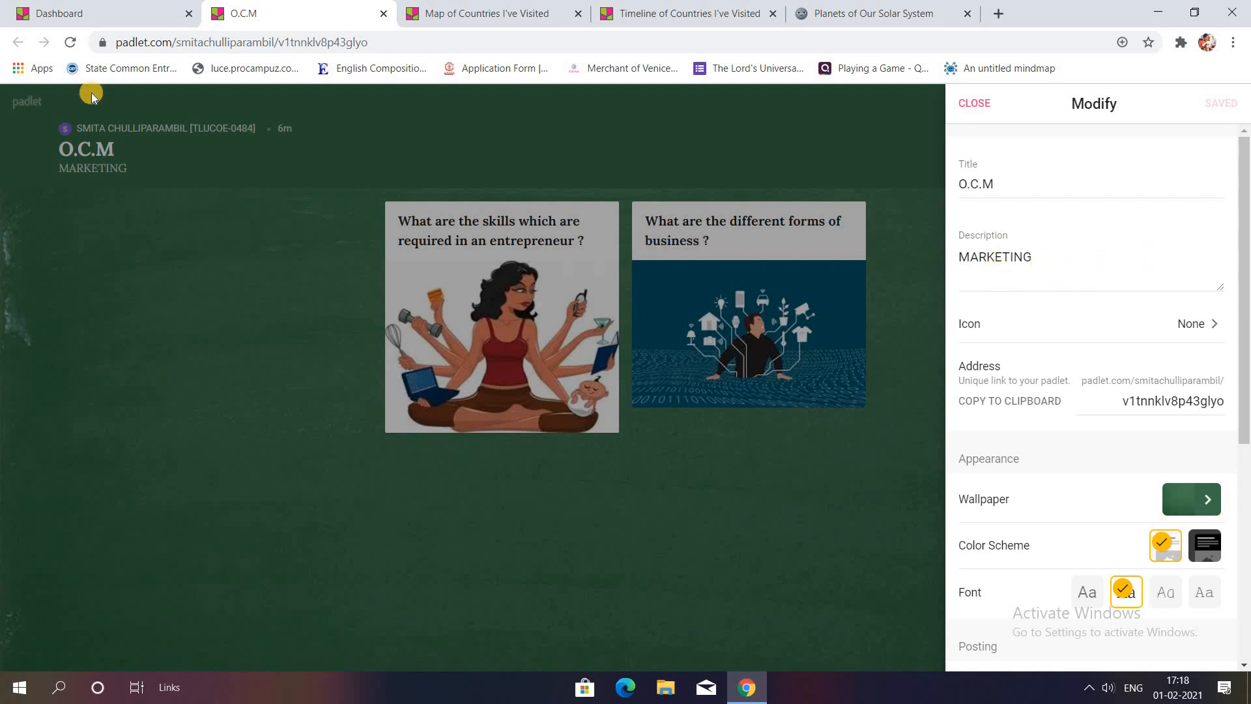
mouse_move(67, 173)
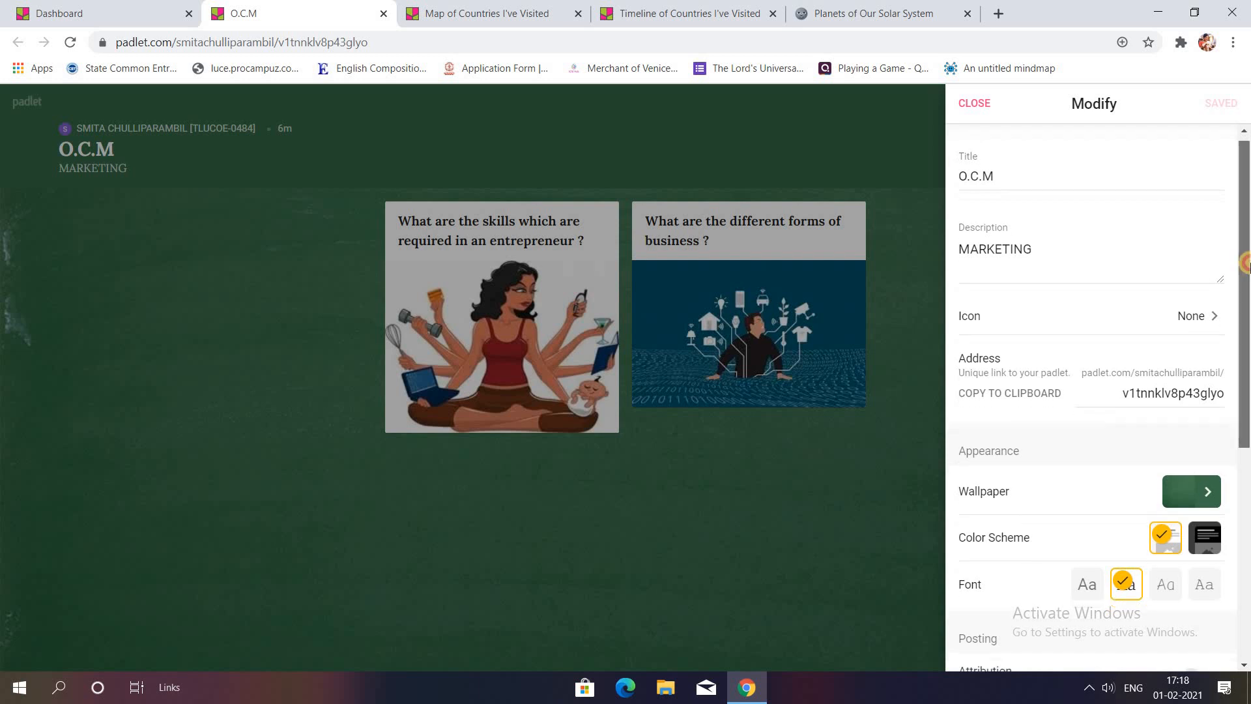
scroll(down, 3)
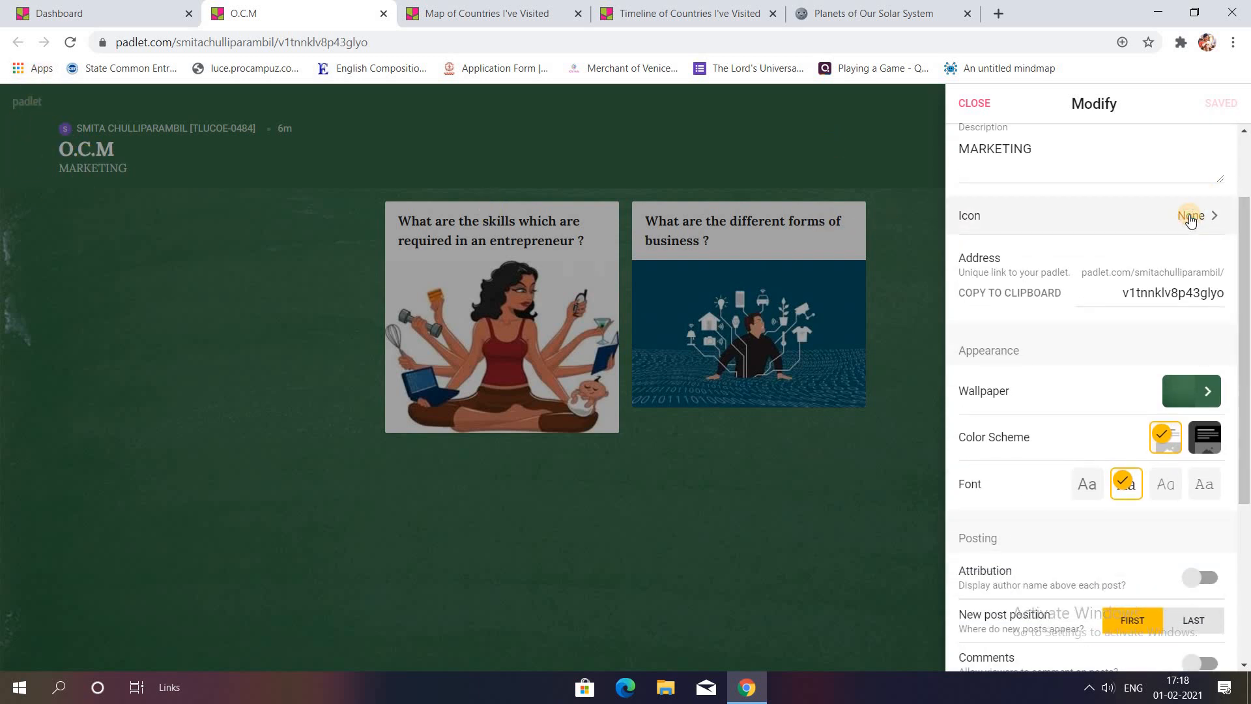
Step: Give the O.C.M padlet a smiling halo emoji icon and return to its settings
click(1191, 215)
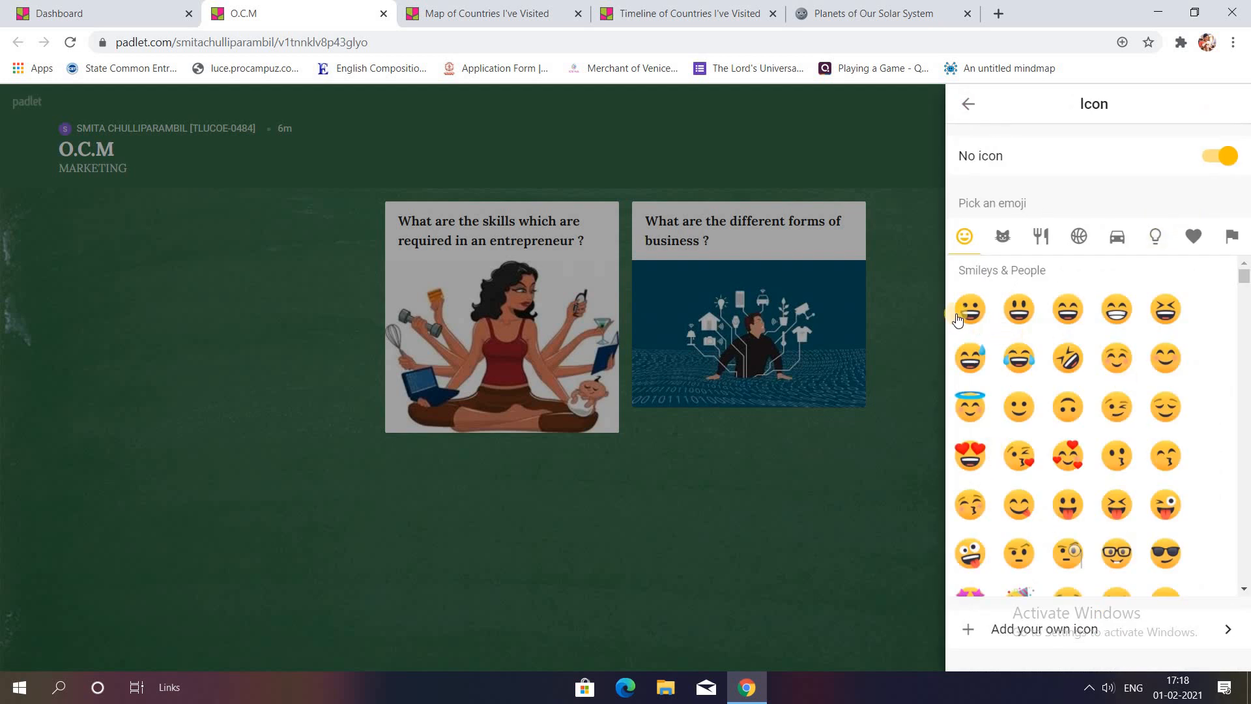
click(969, 310)
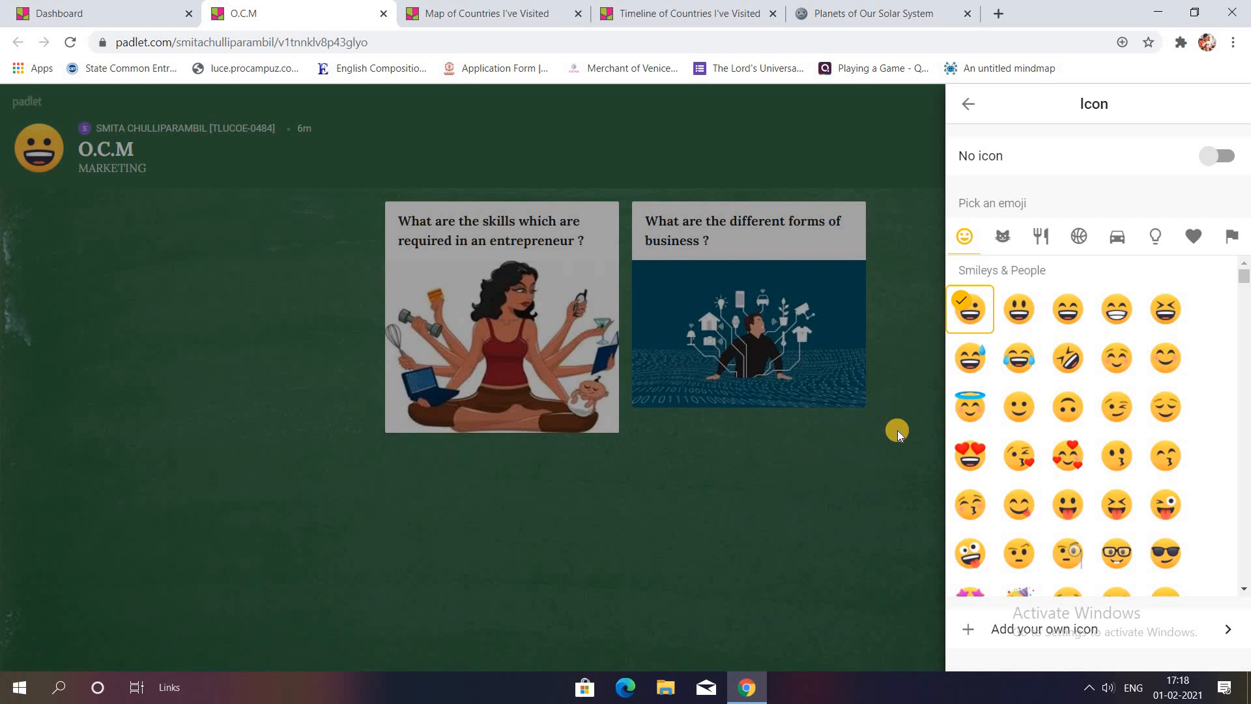
click(969, 407)
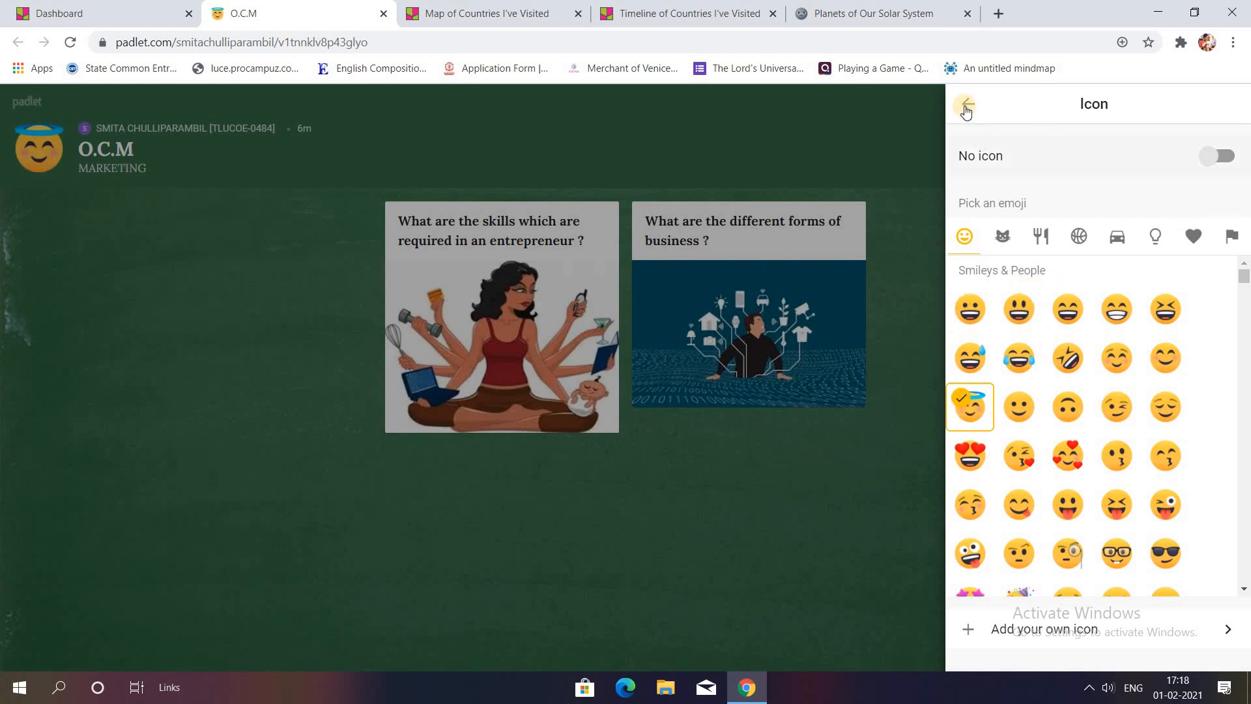
click(964, 107)
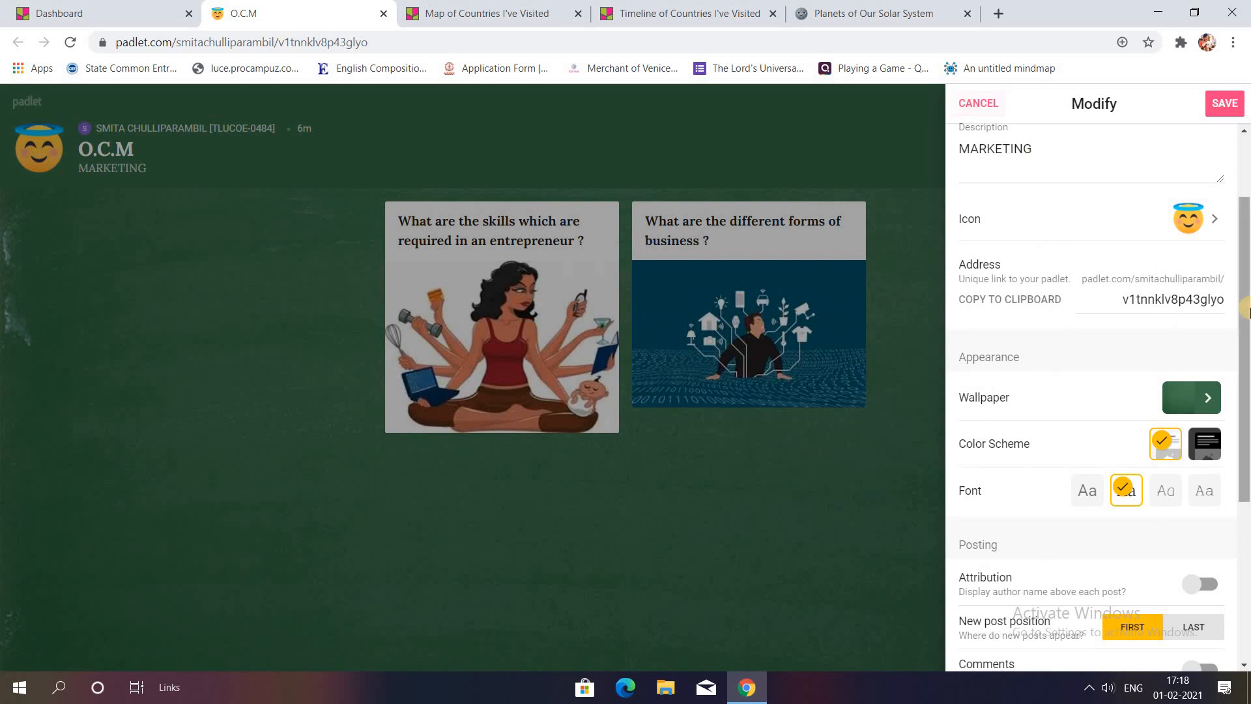
scroll(down, 3)
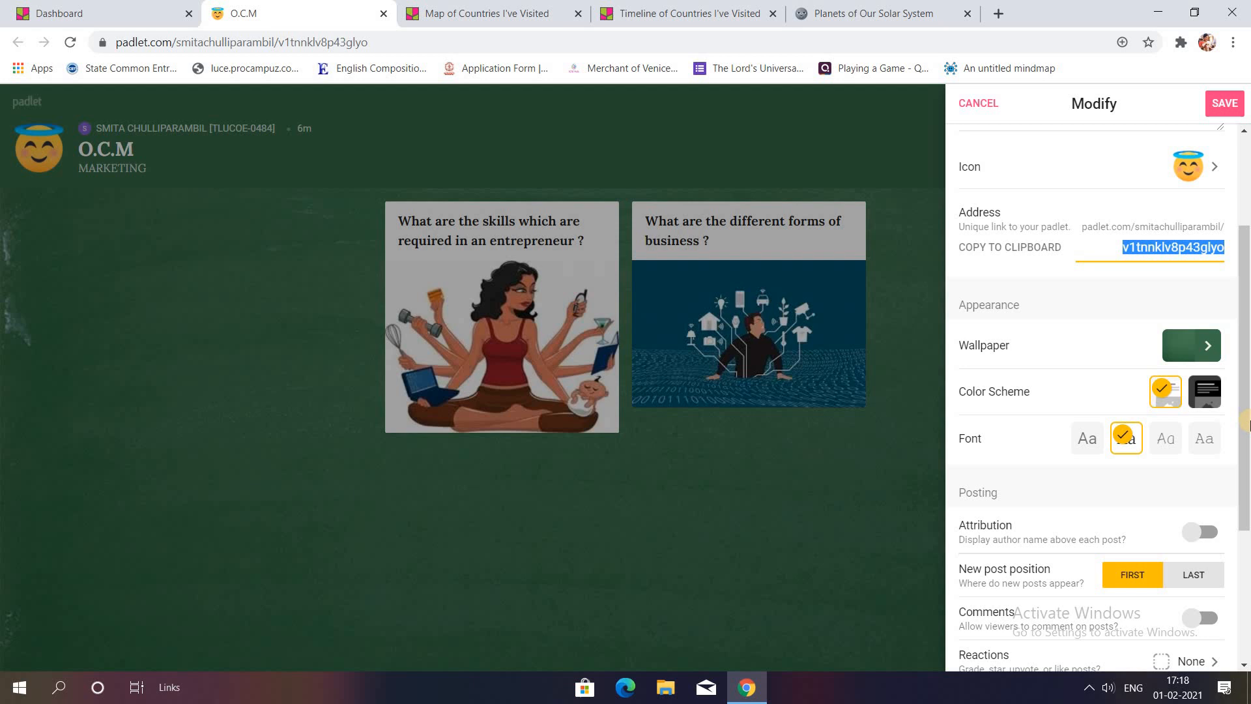
scroll(down, 3)
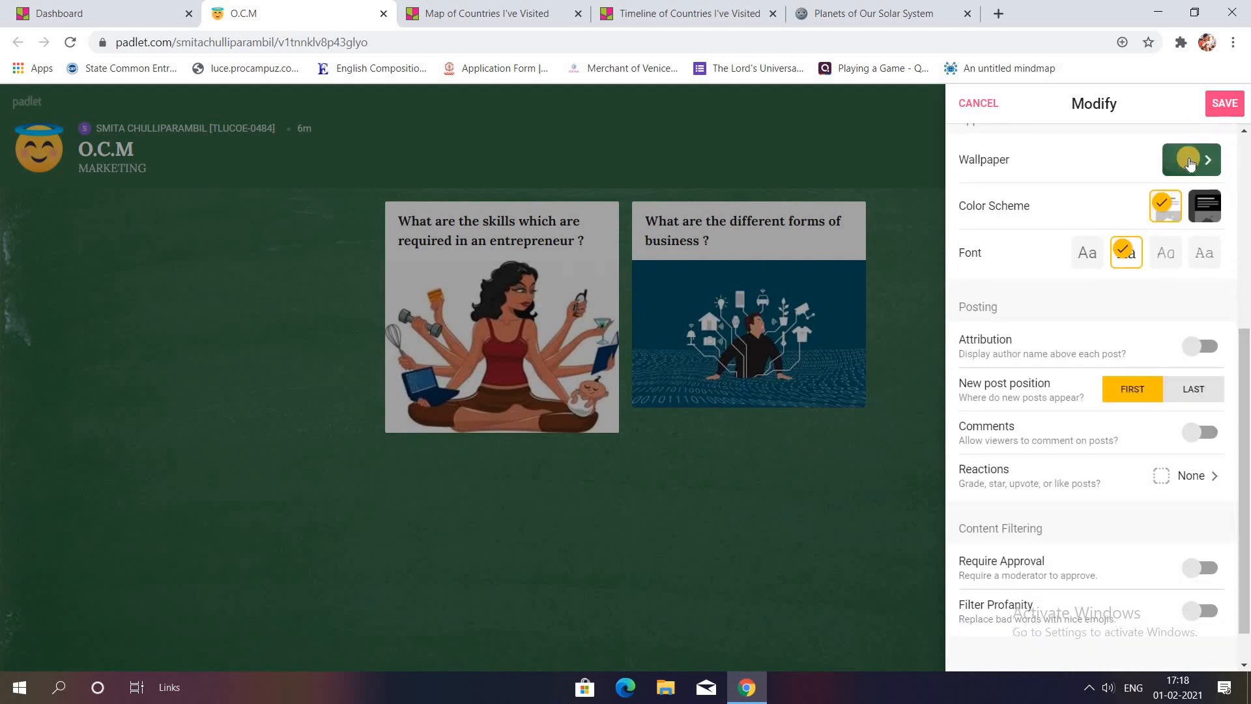
click(1189, 160)
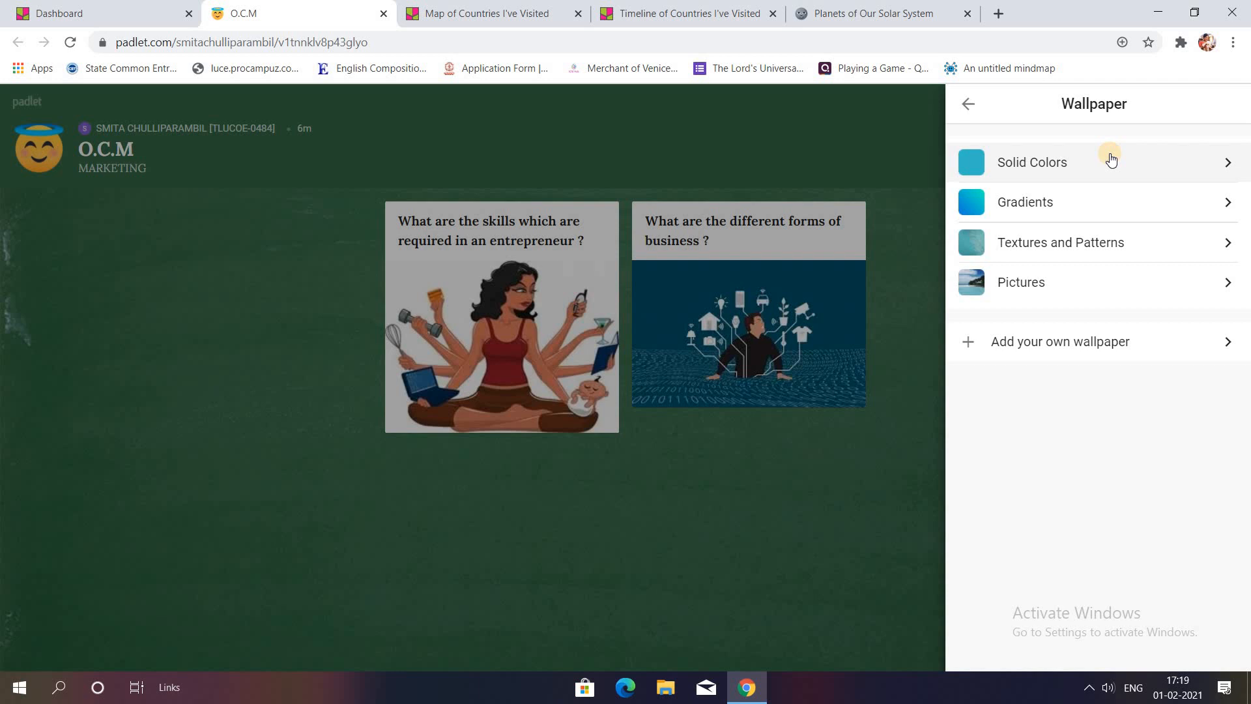
click(1031, 162)
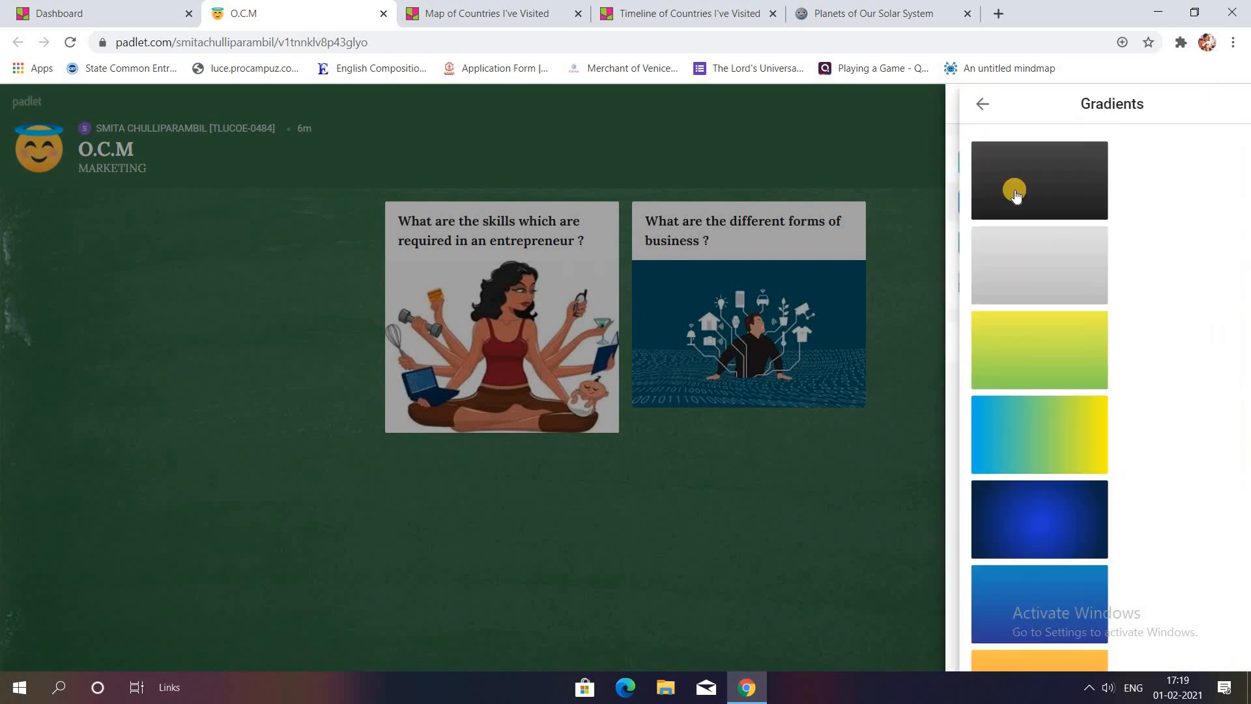
click(982, 104)
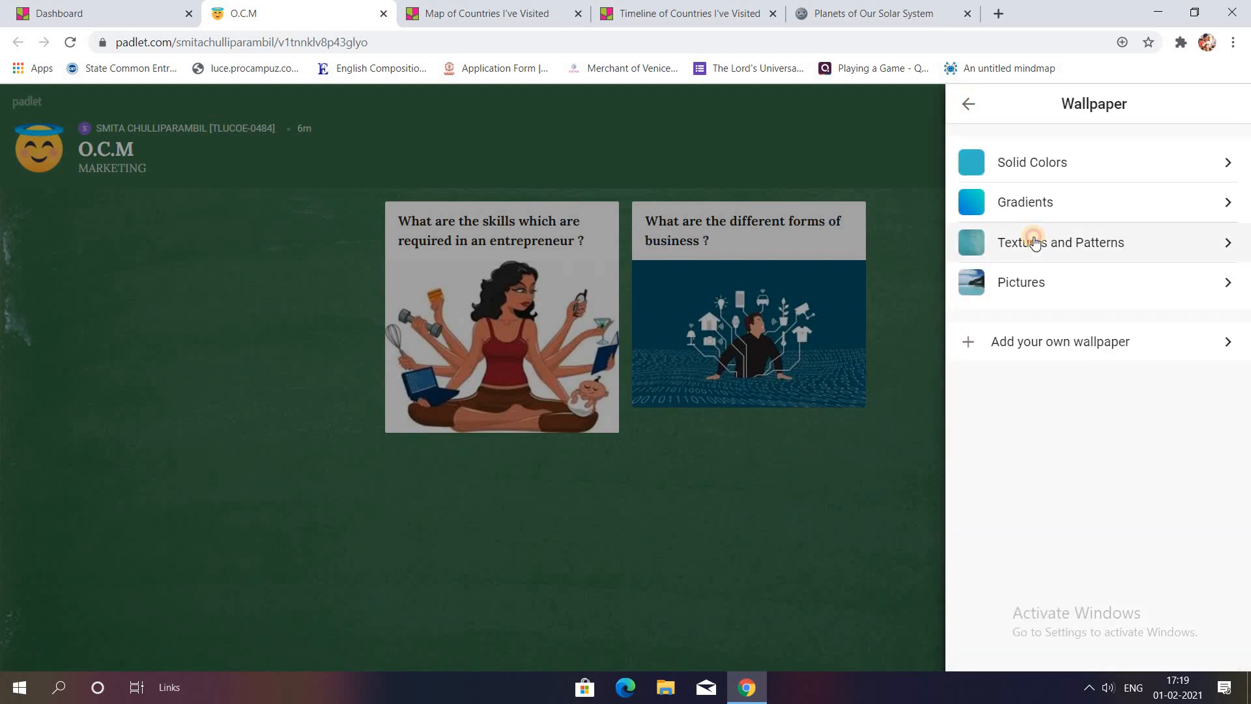
click(1061, 242)
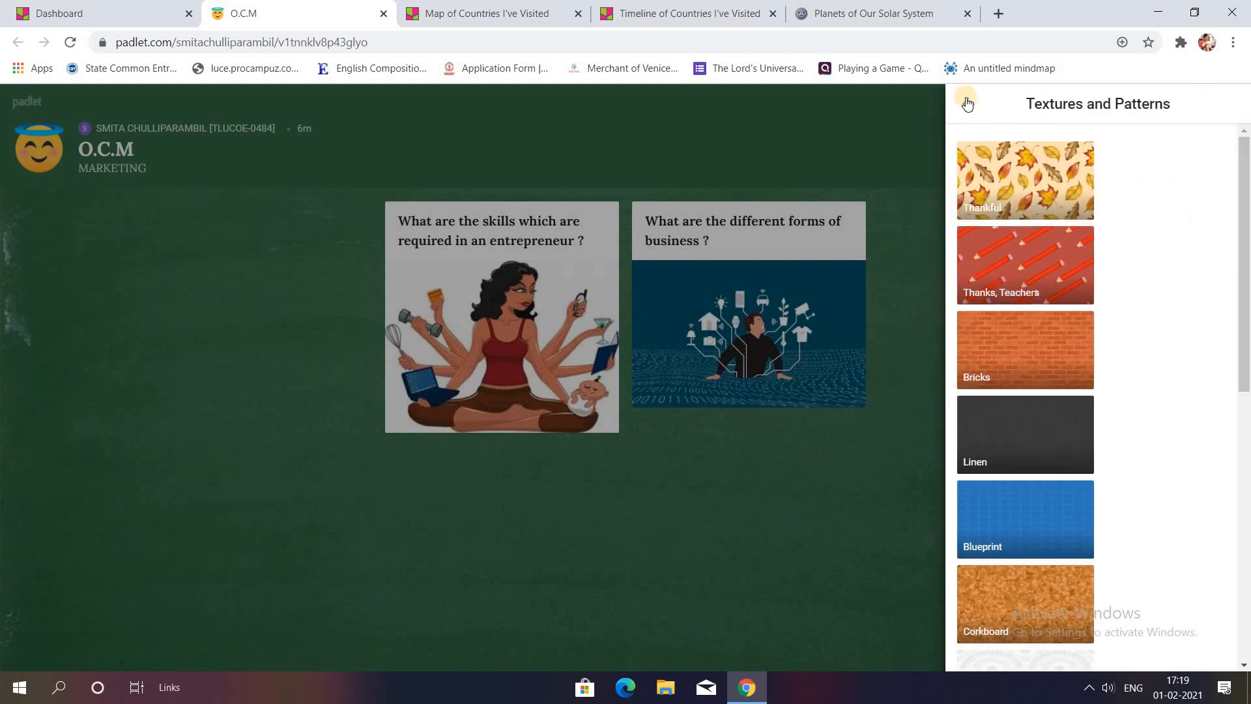
click(967, 103)
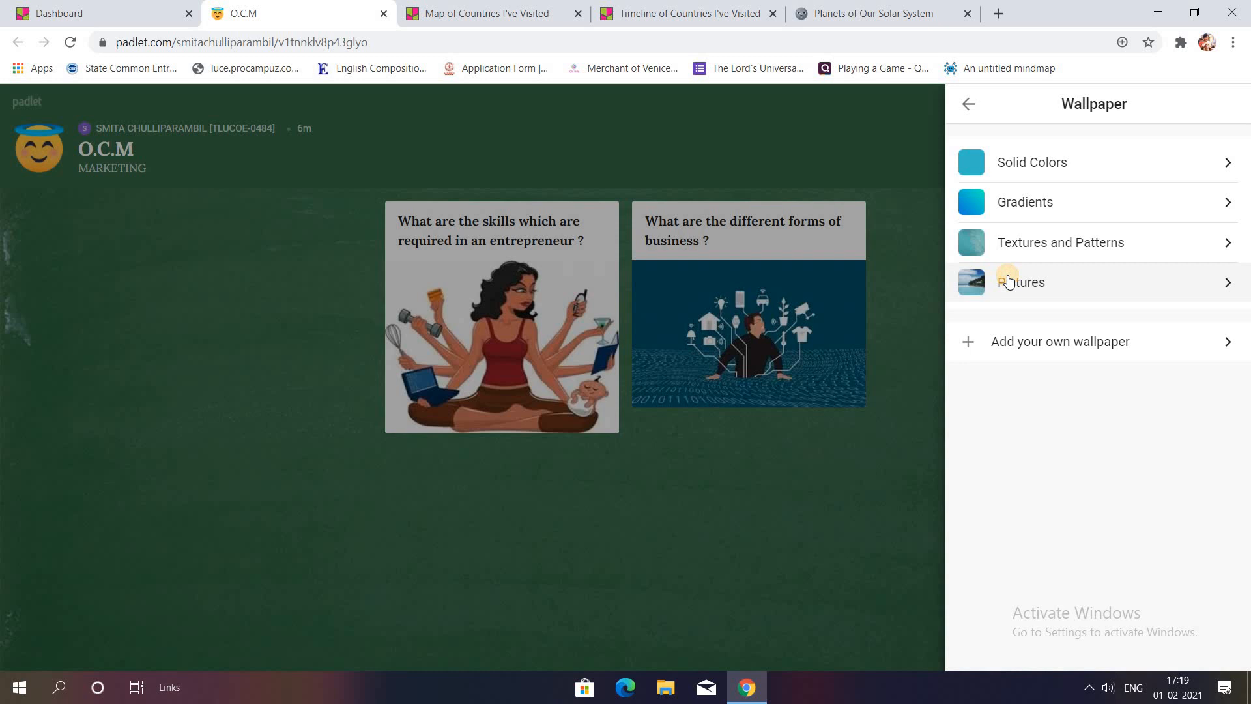
click(1024, 282)
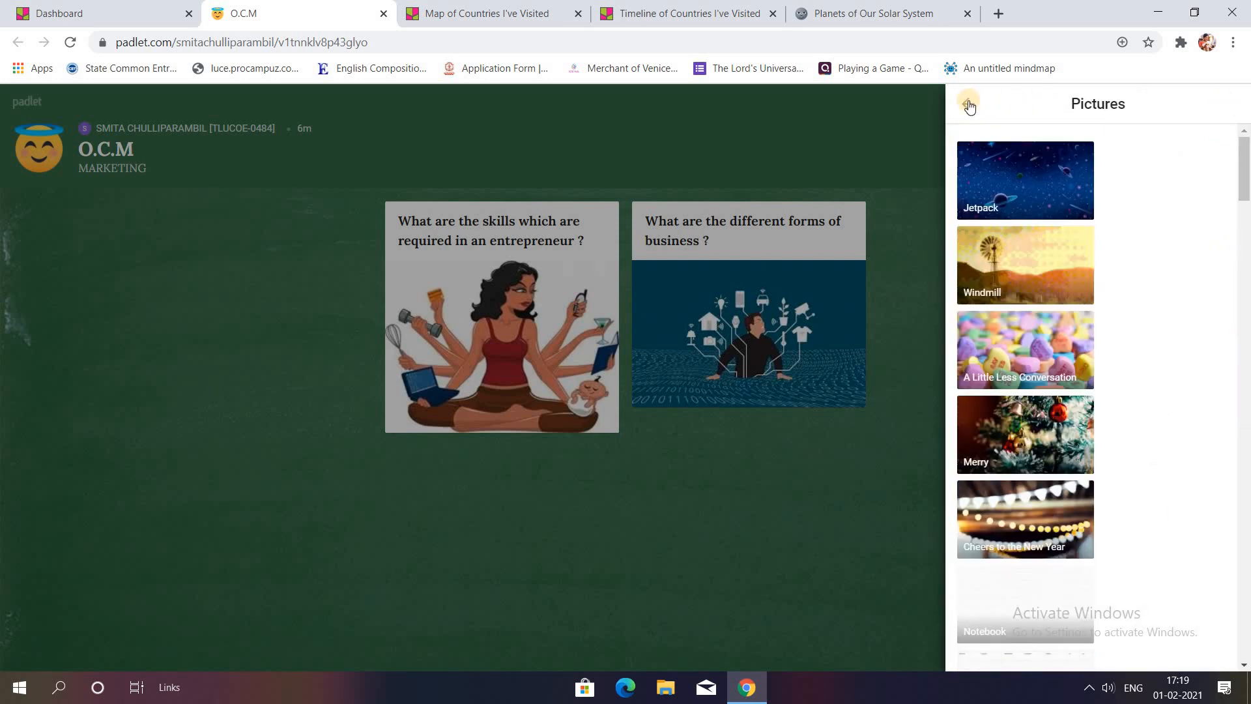
click(970, 106)
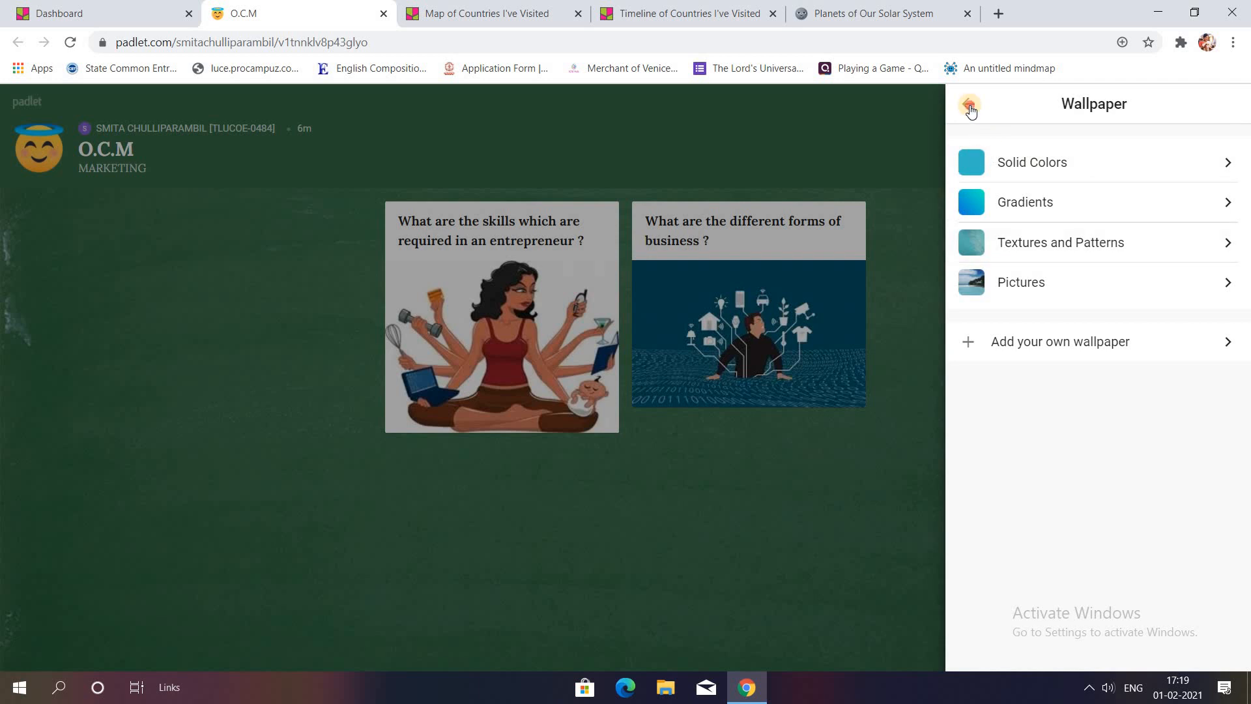
click(970, 109)
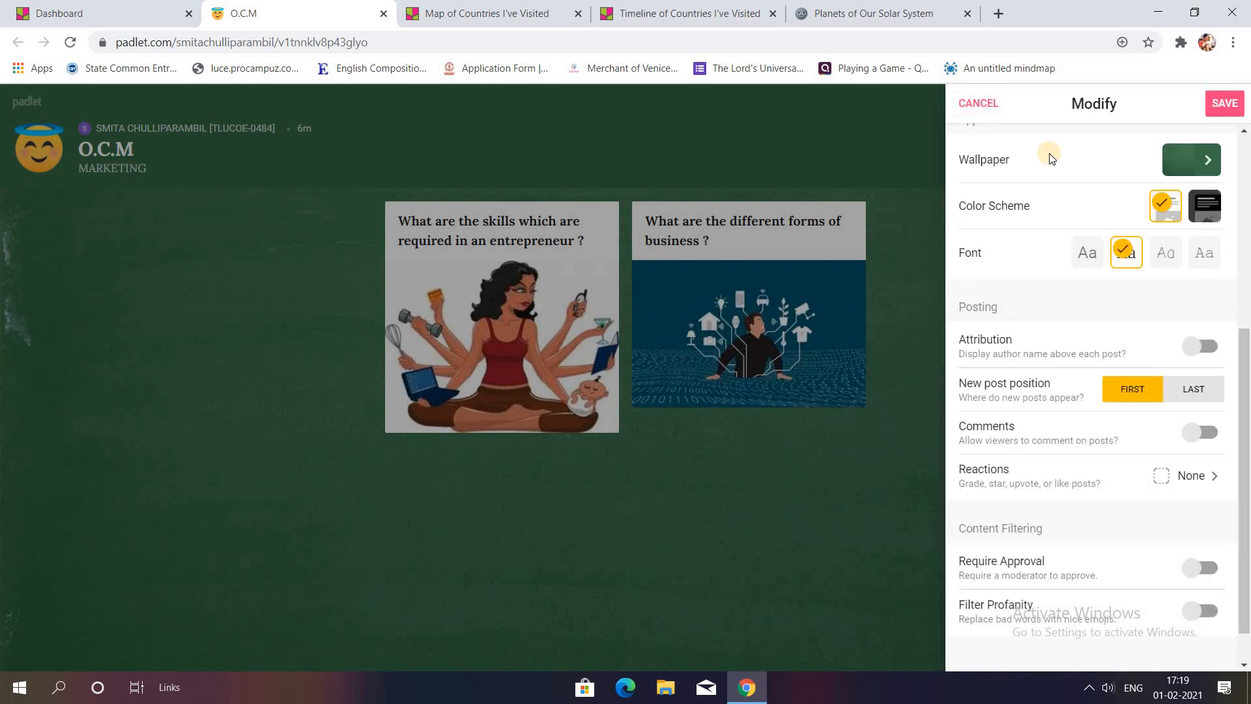
Step: Keep the light colour scheme and switch the posts to a typewriter-style font
click(1204, 206)
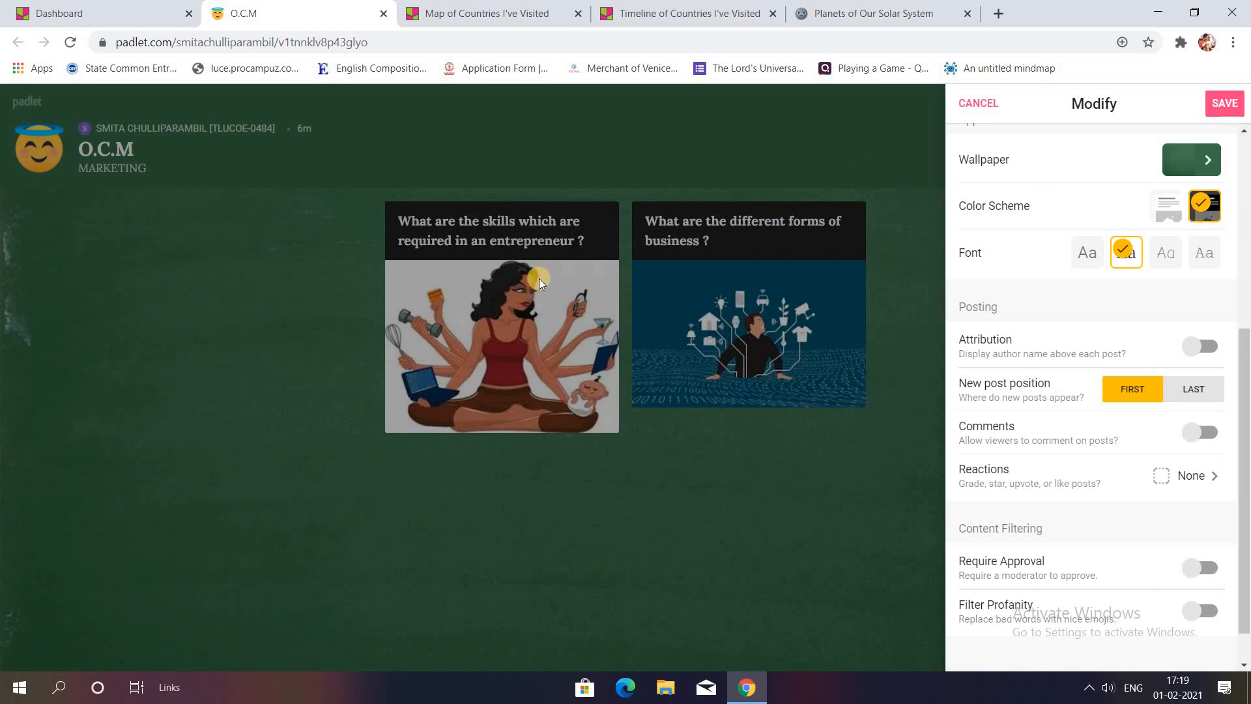
mouse_move(1163, 211)
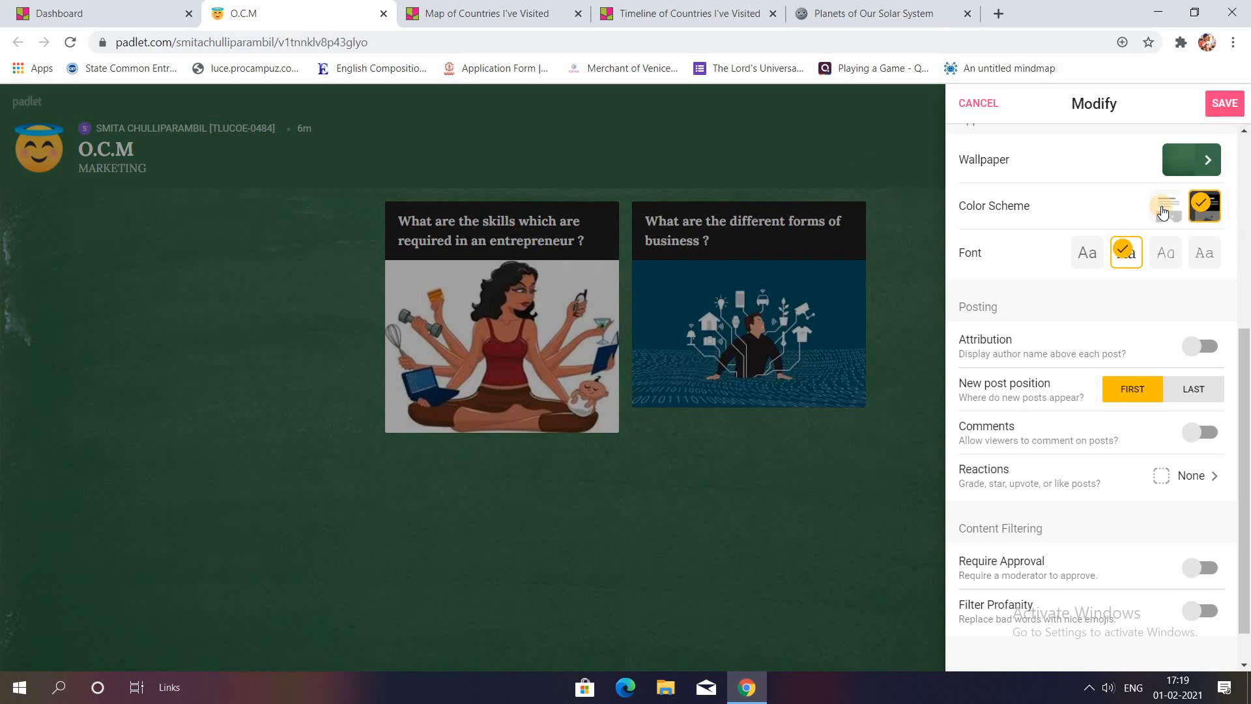
click(1164, 205)
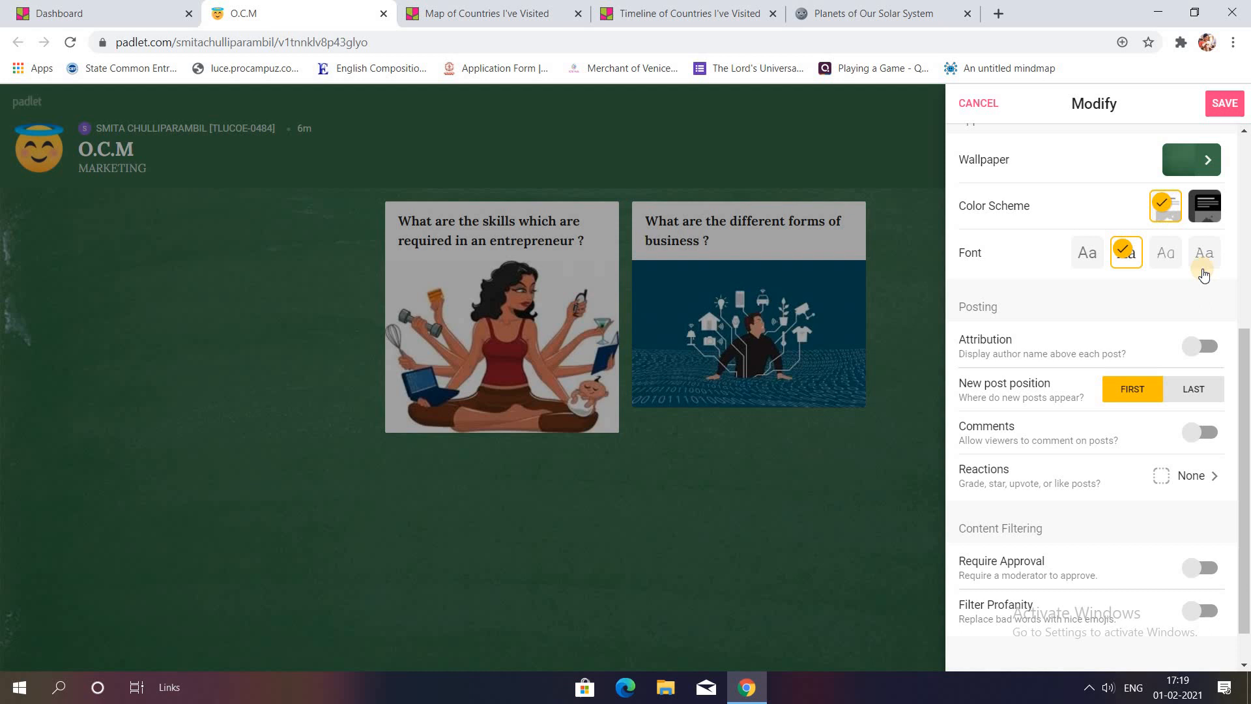
mouse_move(96, 133)
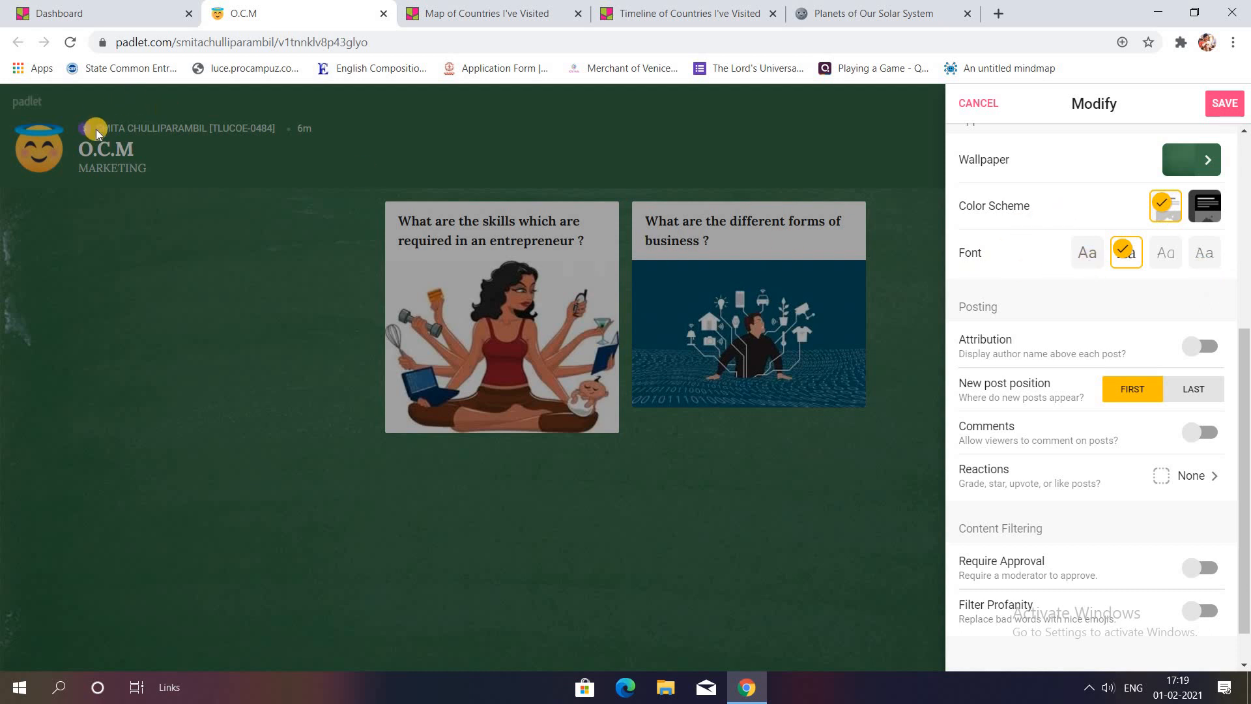
mouse_move(1086, 252)
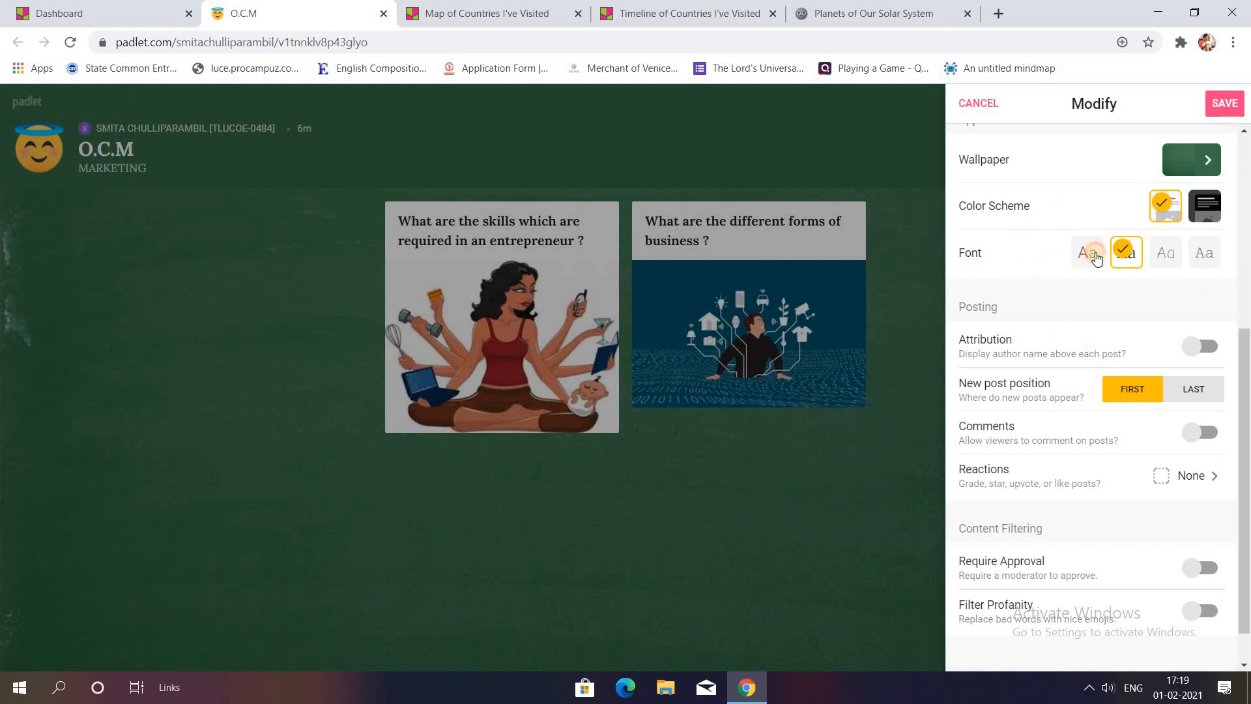
mouse_move(1165, 260)
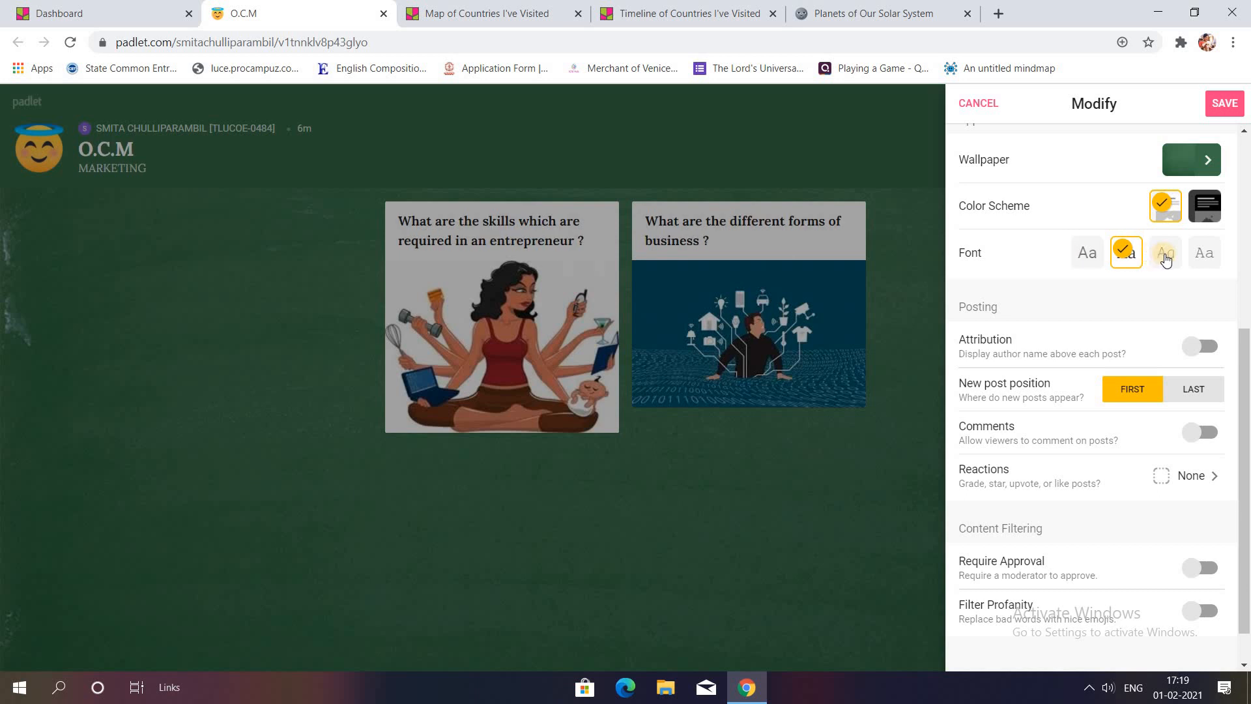
click(1165, 253)
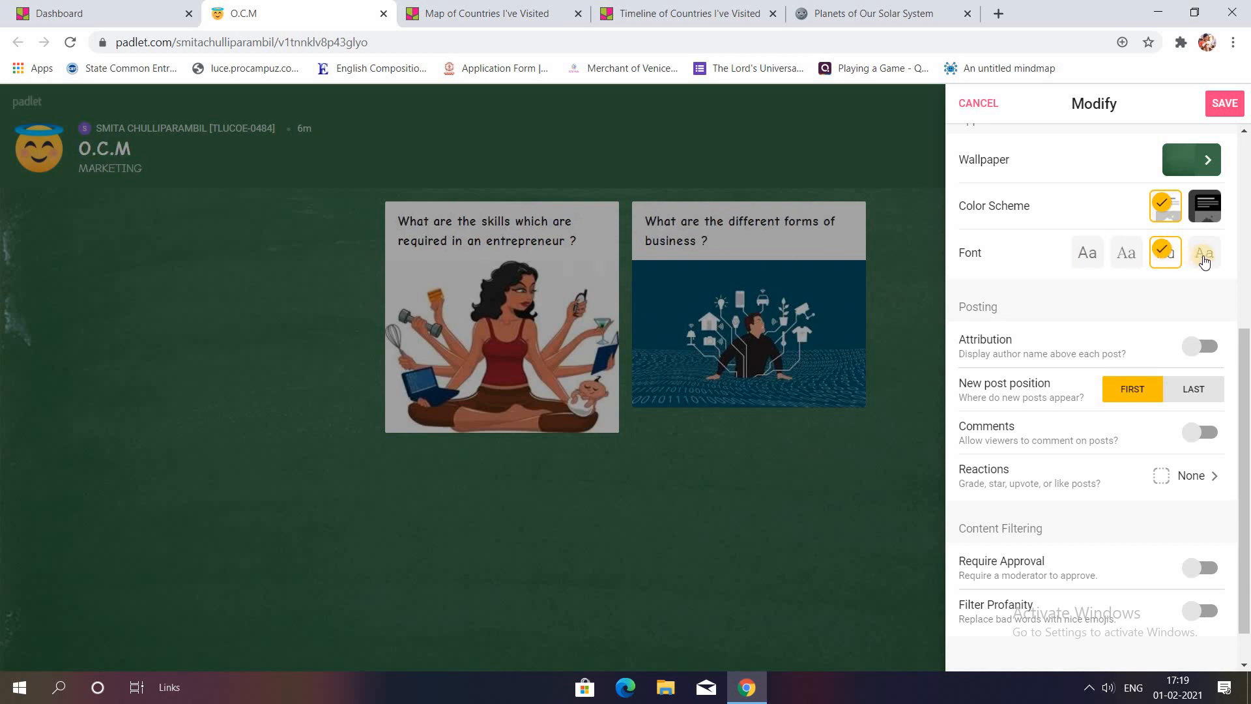
click(1204, 252)
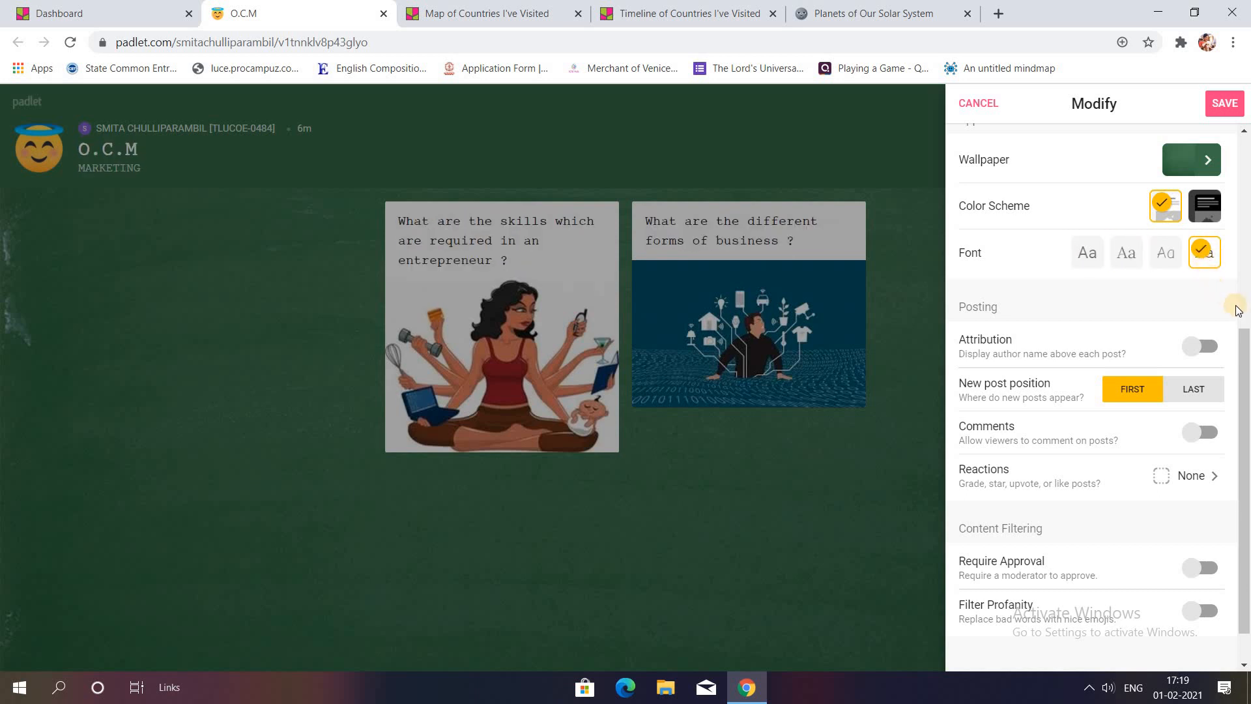
scroll(down, 3)
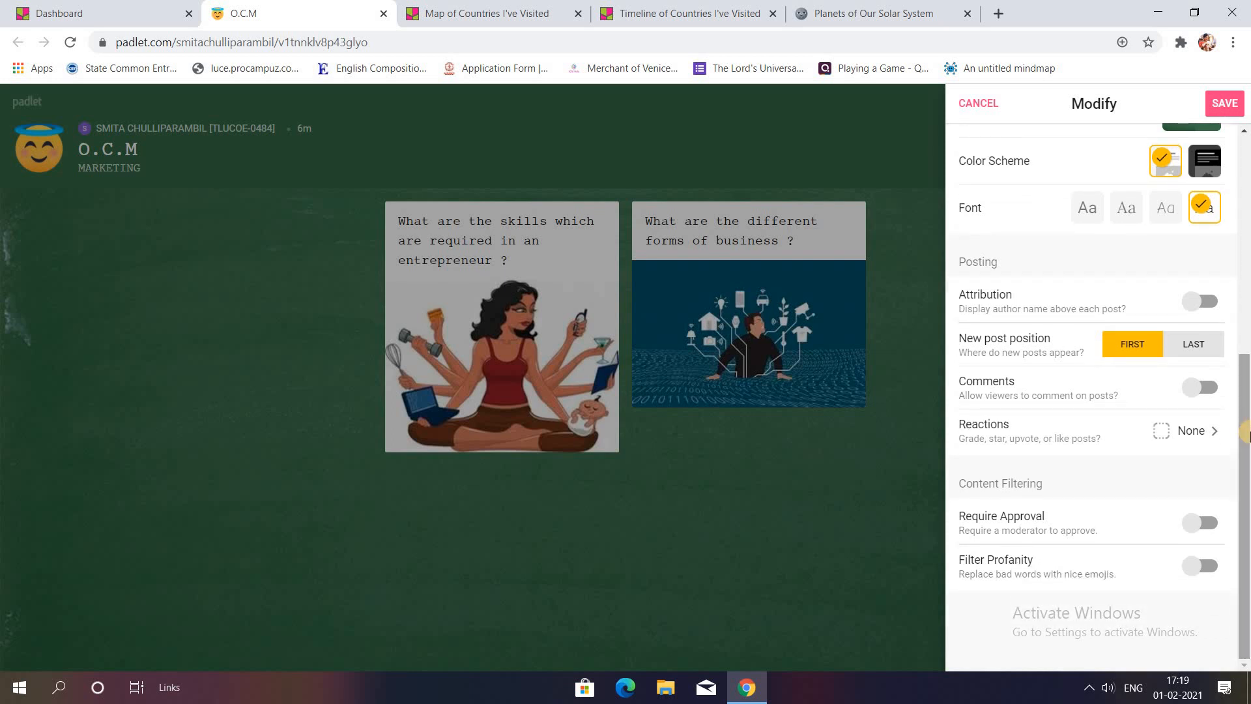
mouse_move(999, 475)
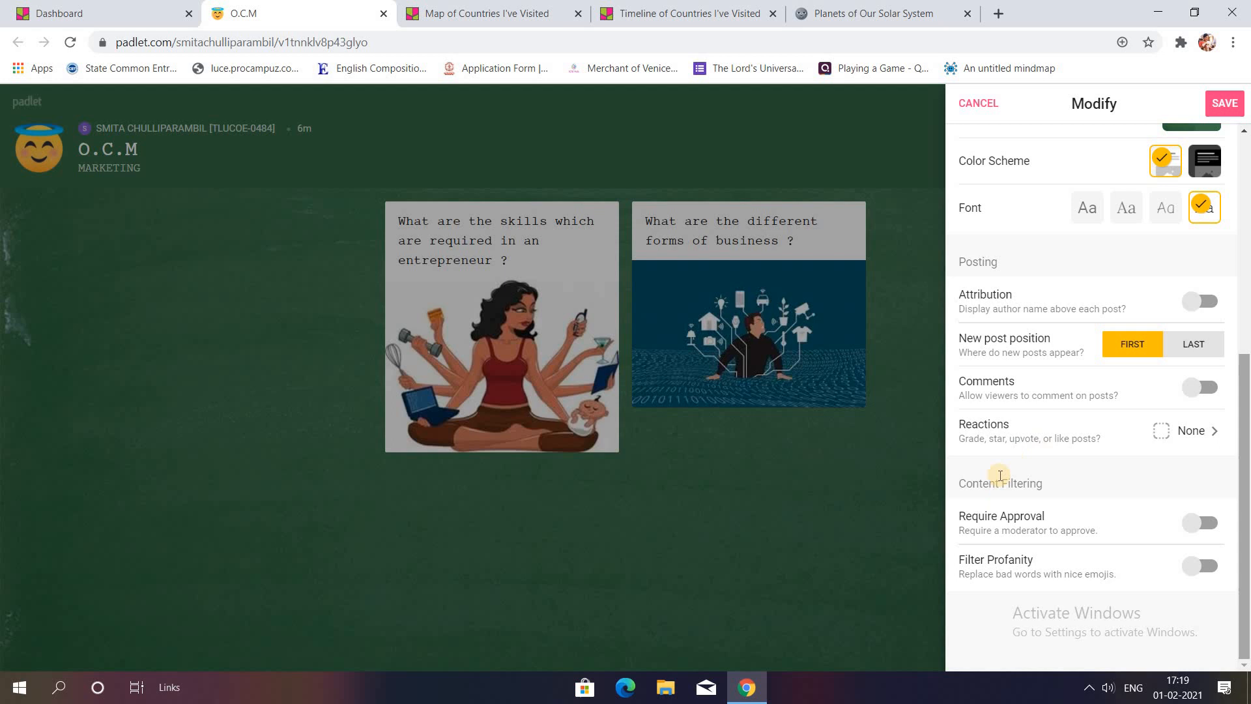
mouse_move(1240, 373)
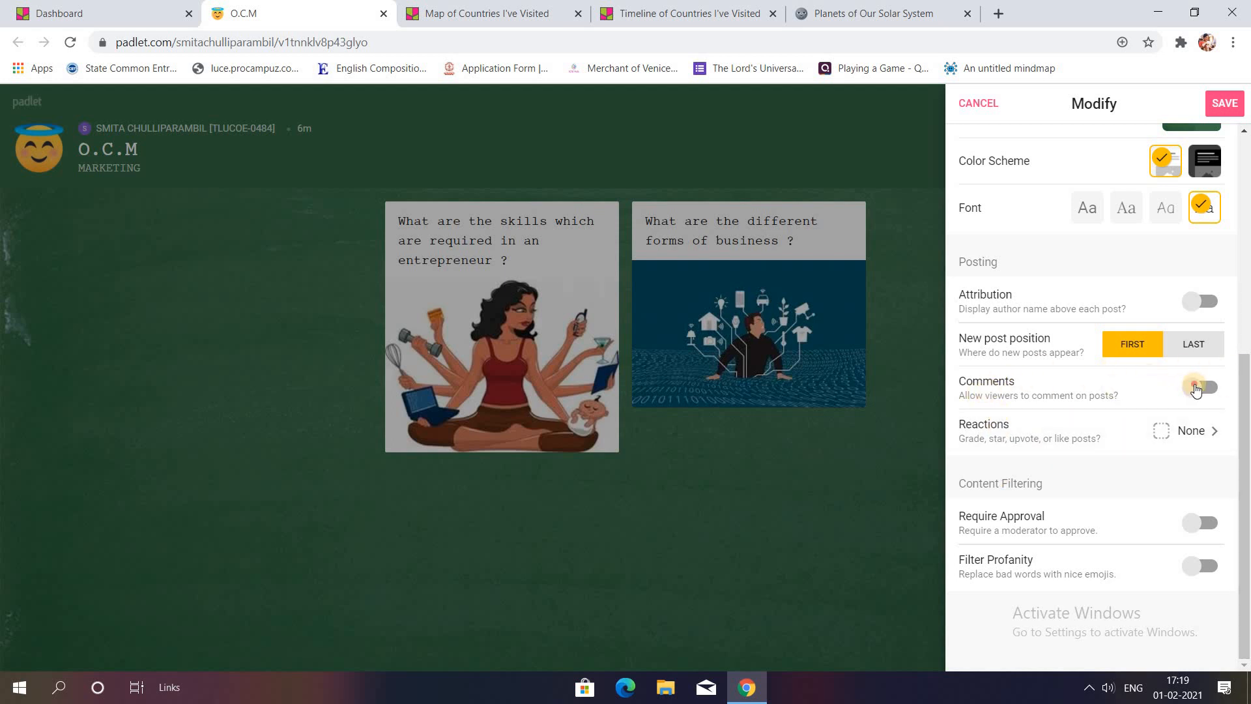
Step: Enable comments on posts, then save and close the padlet settings
click(1200, 388)
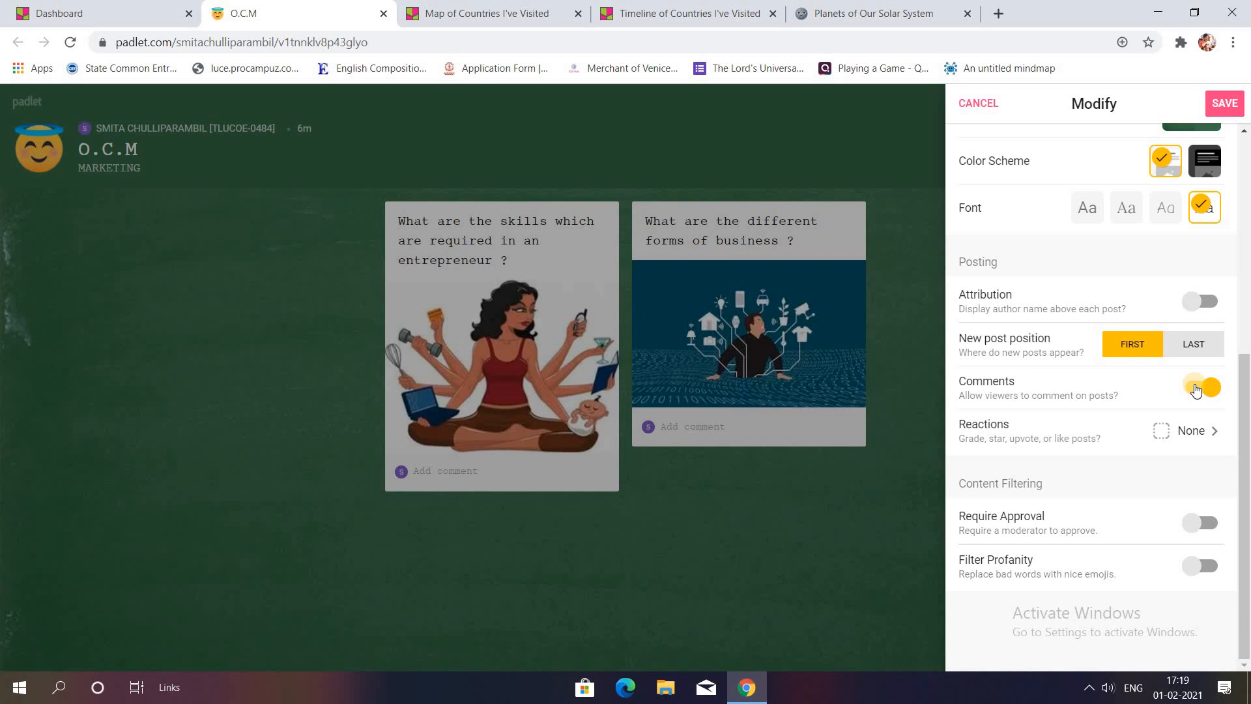
click(1202, 387)
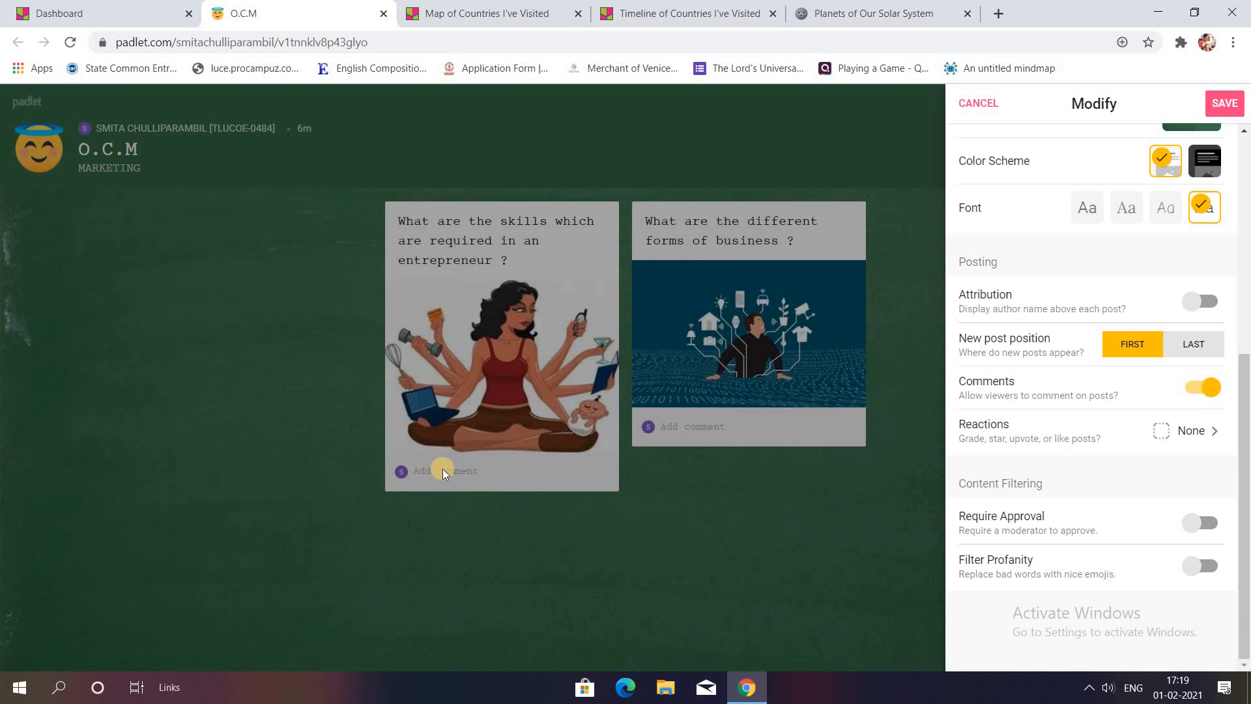
mouse_move(672, 426)
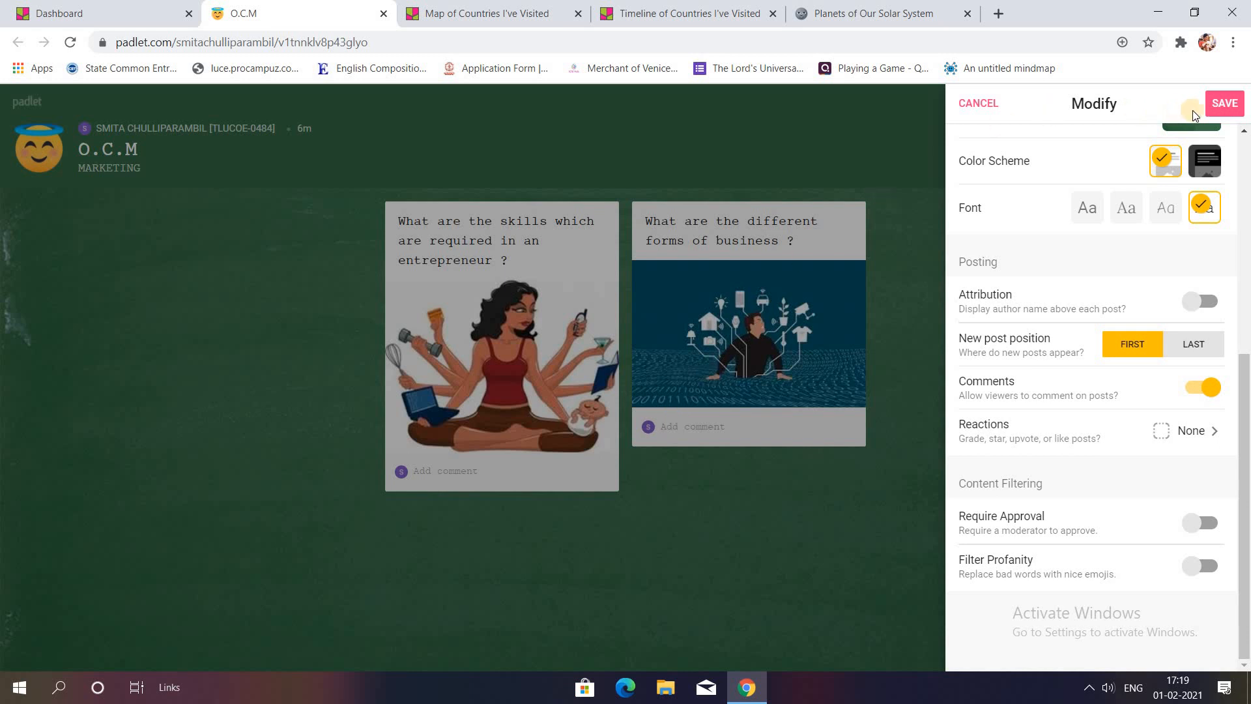
click(1223, 102)
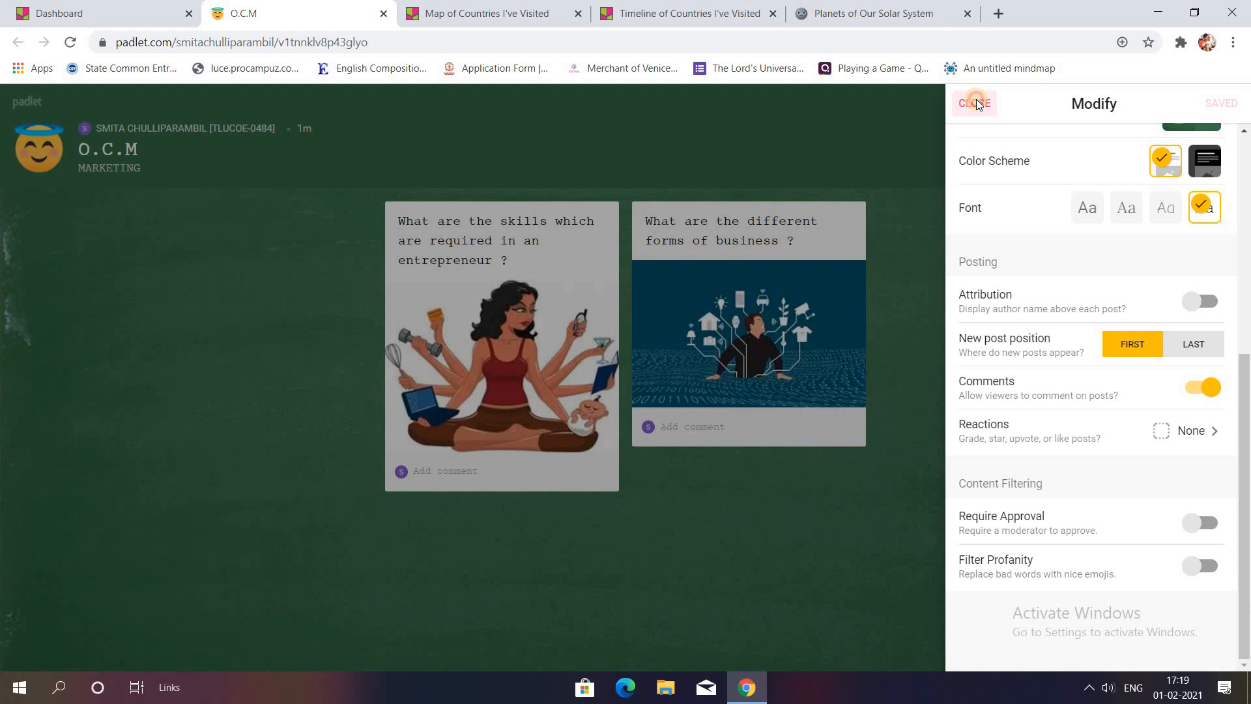
click(973, 103)
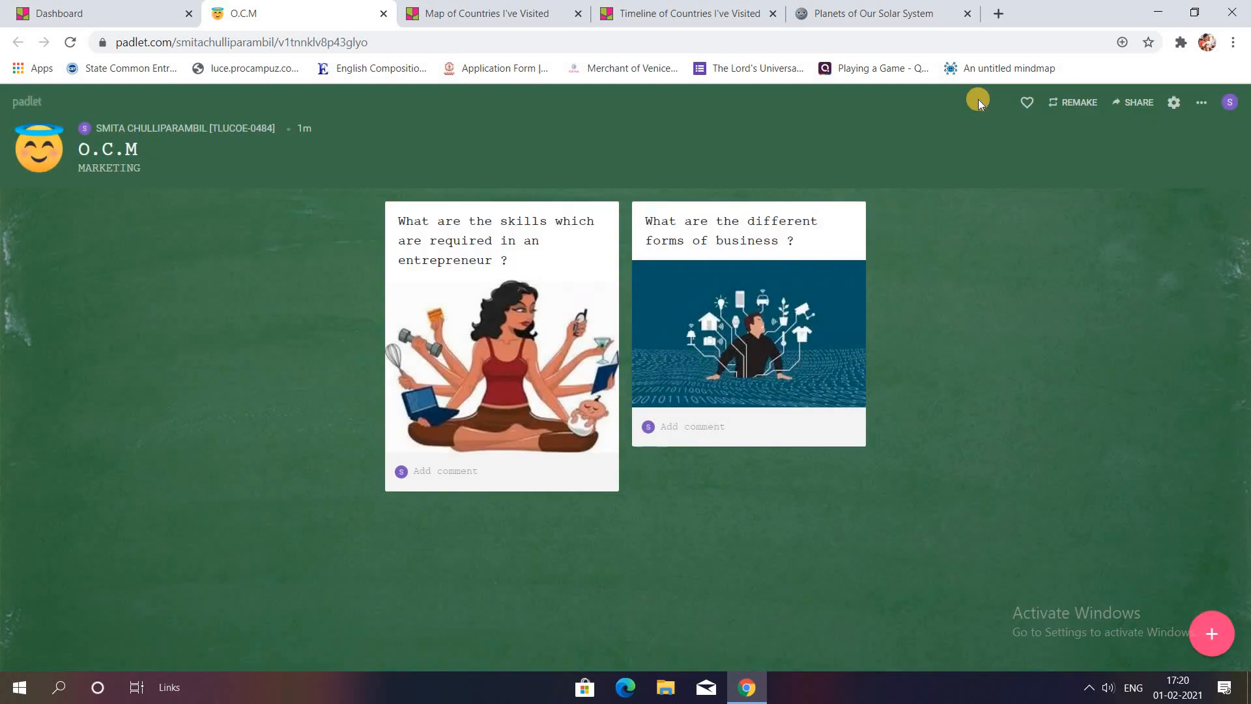
mouse_move(1119, 103)
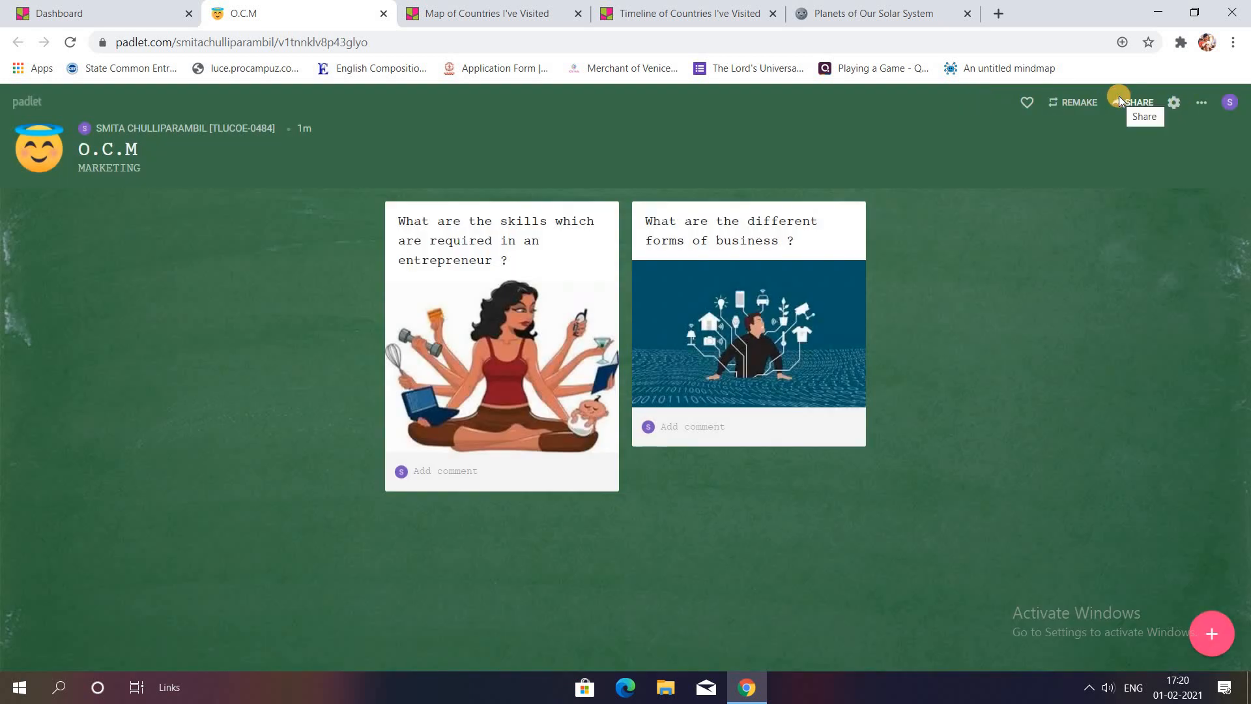
Step: Copy the O.C.M padlet's link to the clipboard from the Share panel, then close it
click(1139, 102)
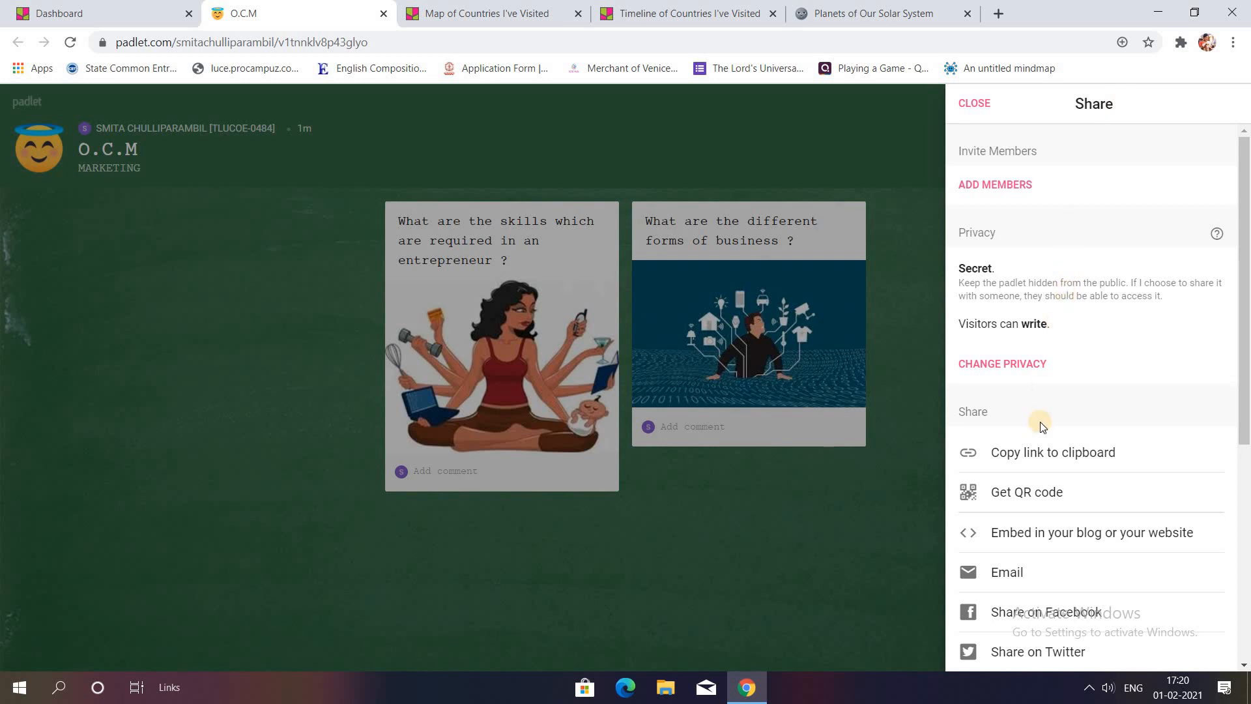
click(1053, 451)
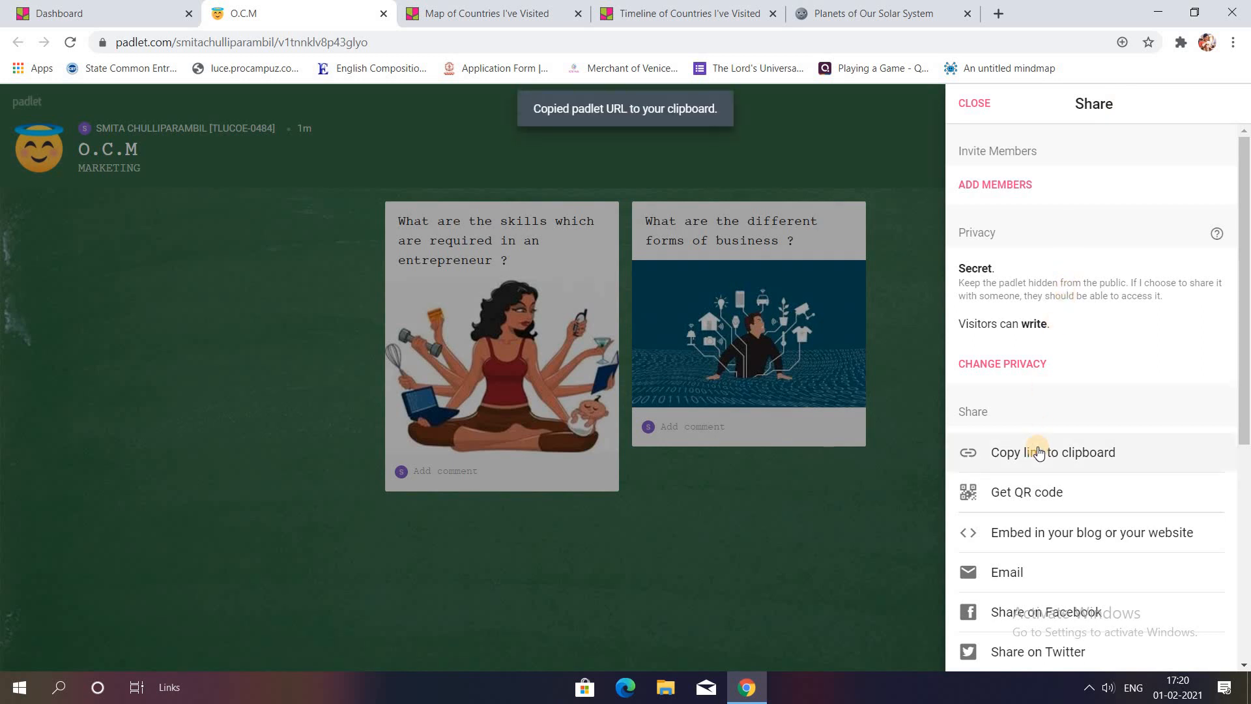
mouse_move(519, 636)
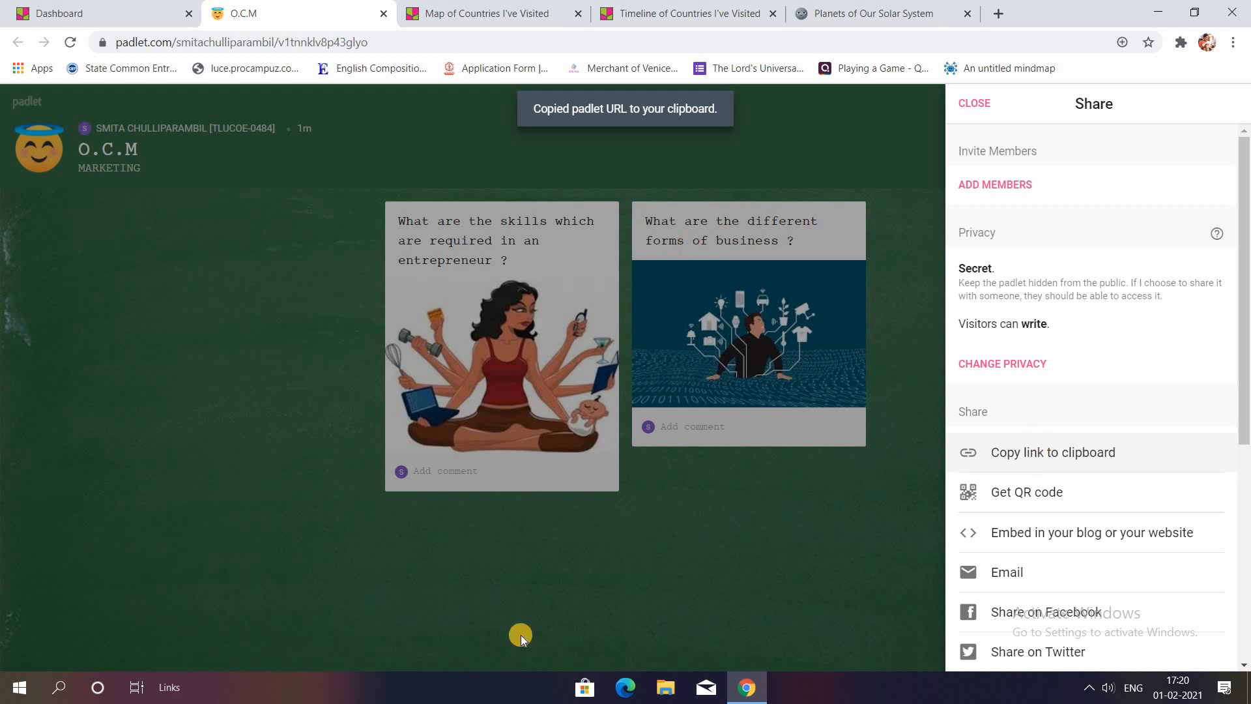
mouse_move(956, 101)
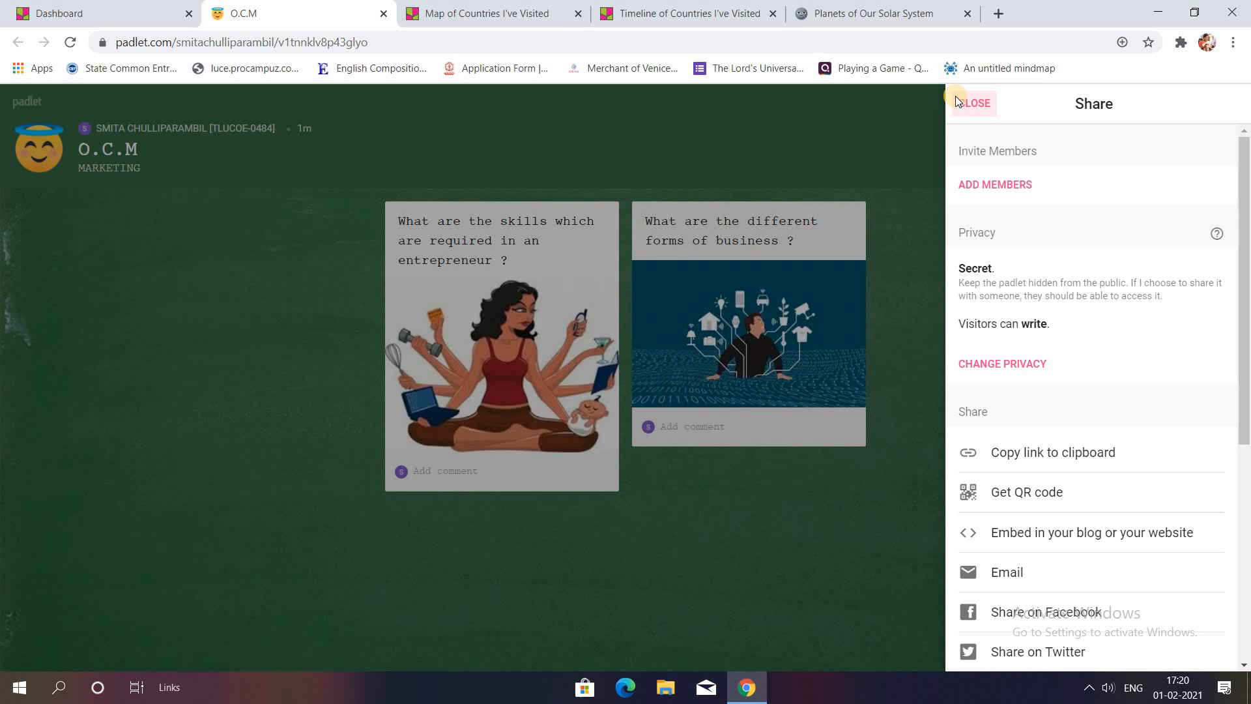
click(973, 103)
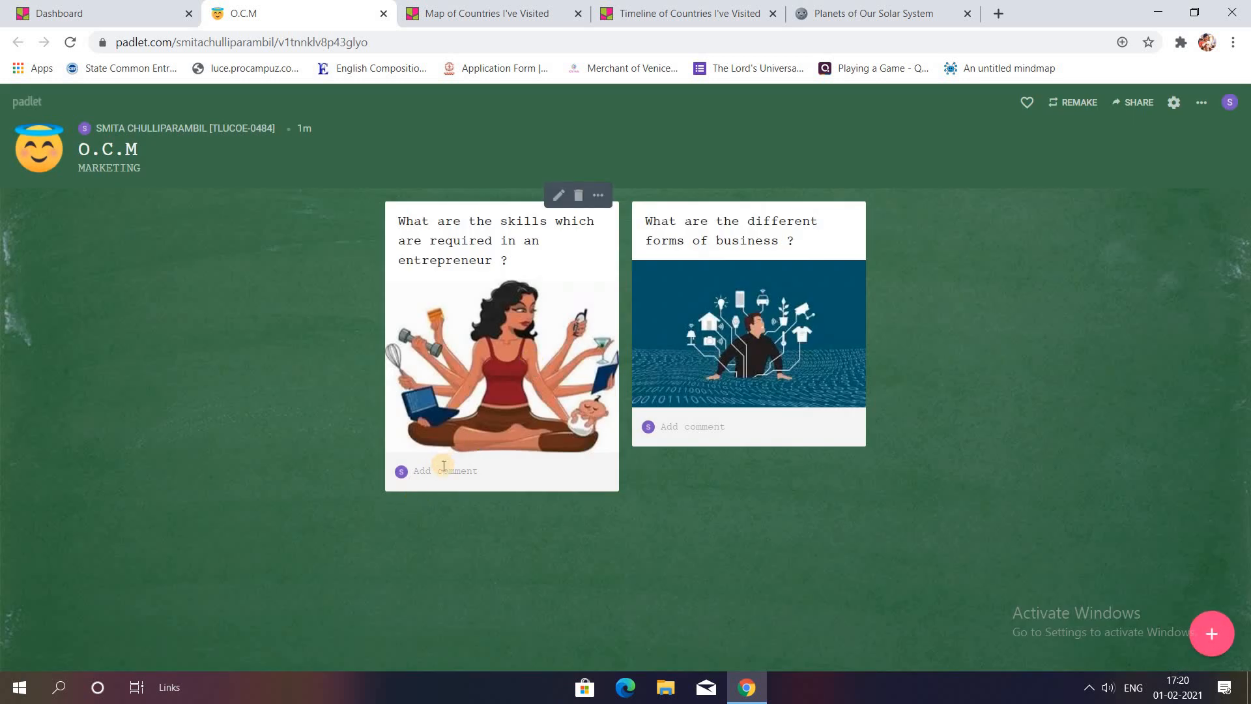
Step: Comment 'Sole trading' on the 'What are the different forms of business ?' post
click(447, 471)
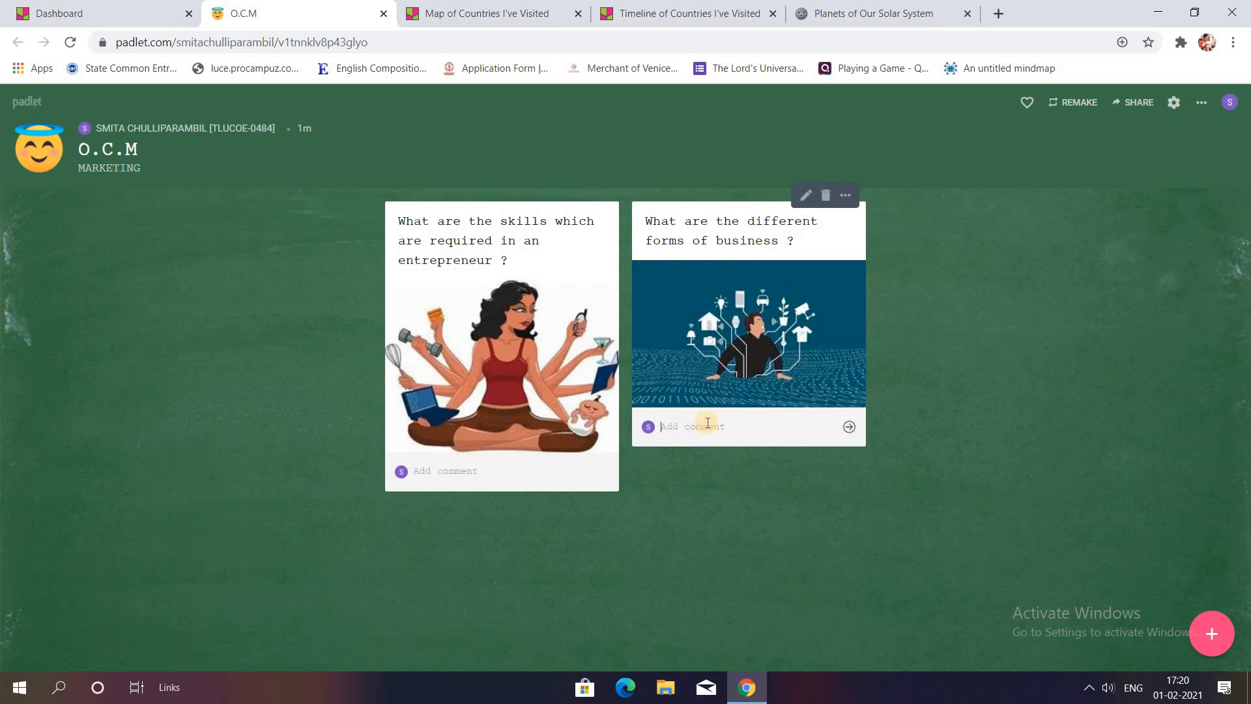
text(Sole tad)
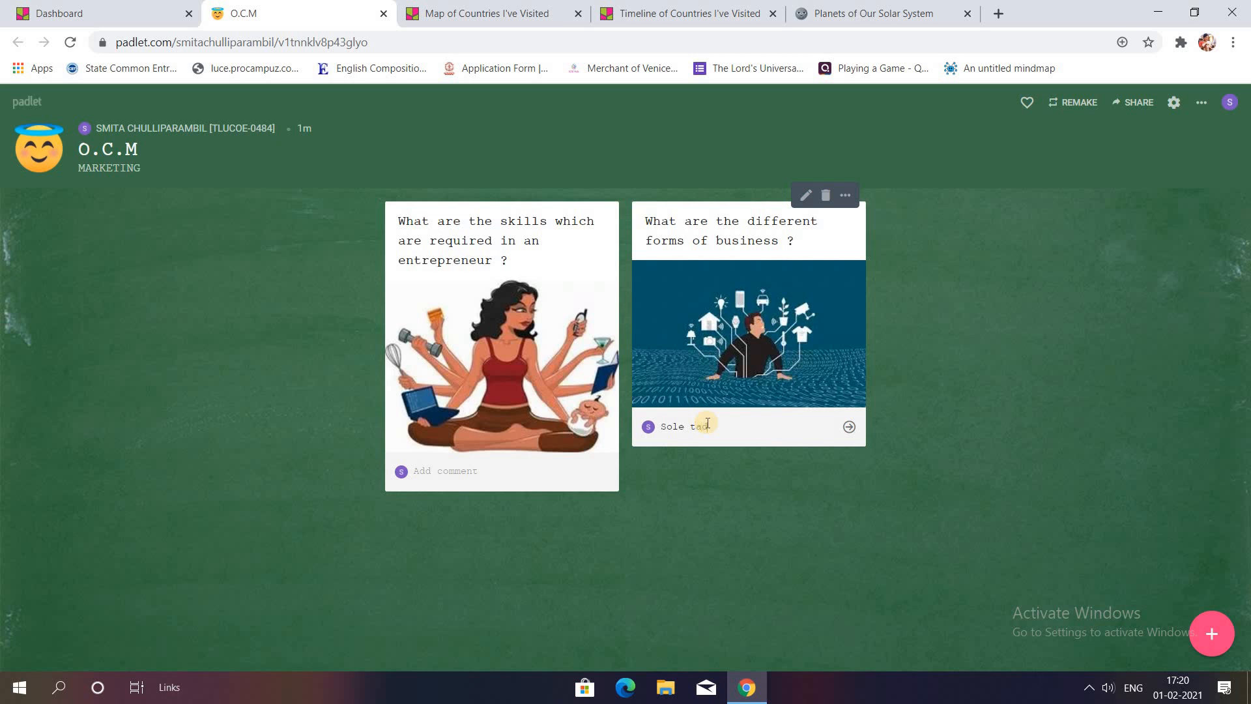
text(rading)
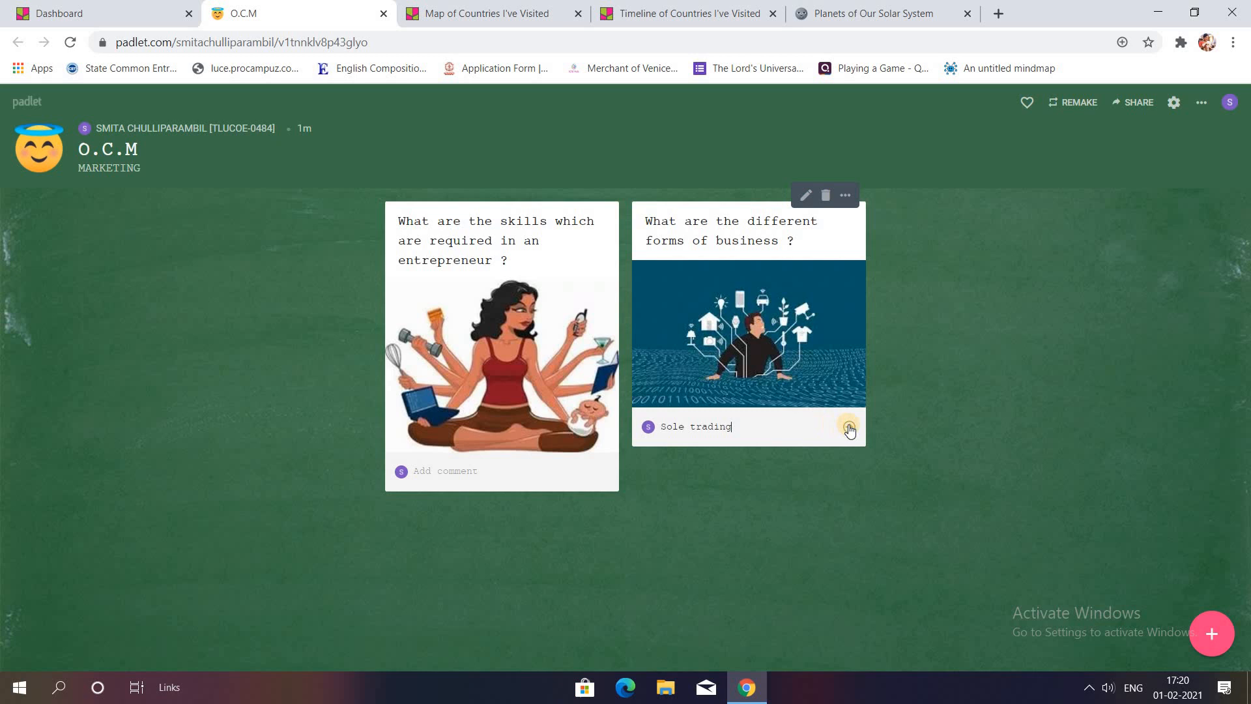
click(849, 429)
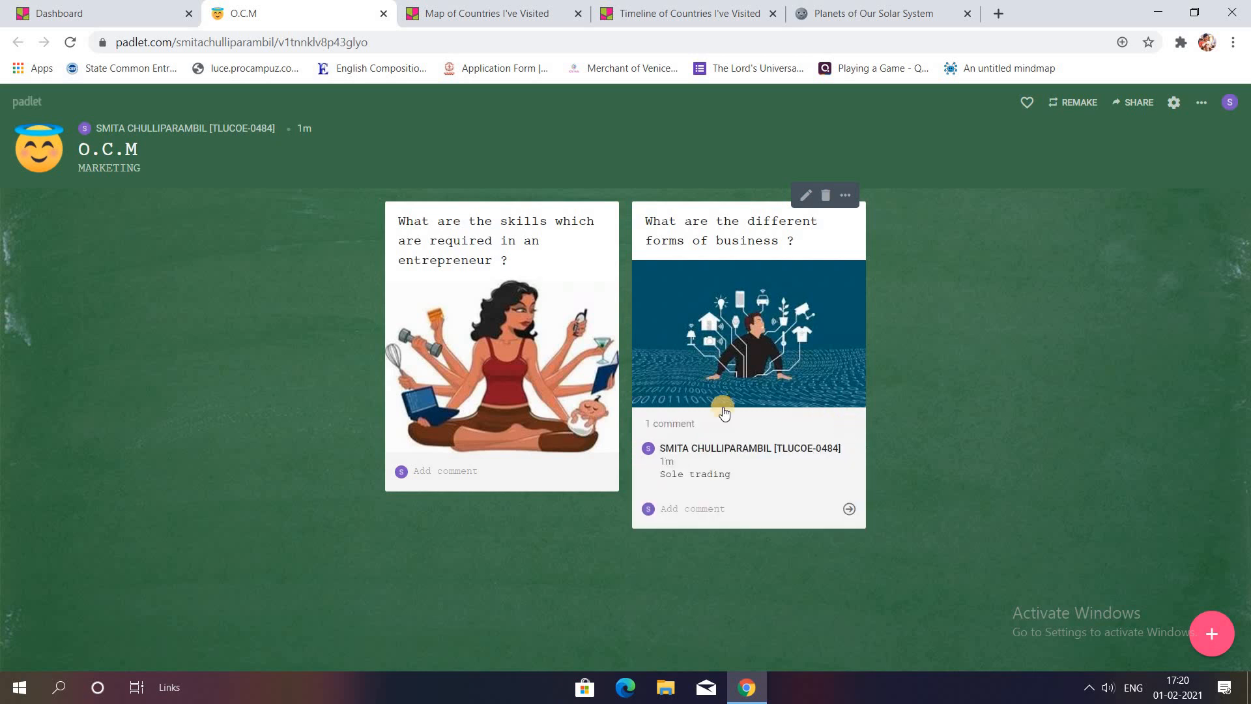
mouse_move(762, 507)
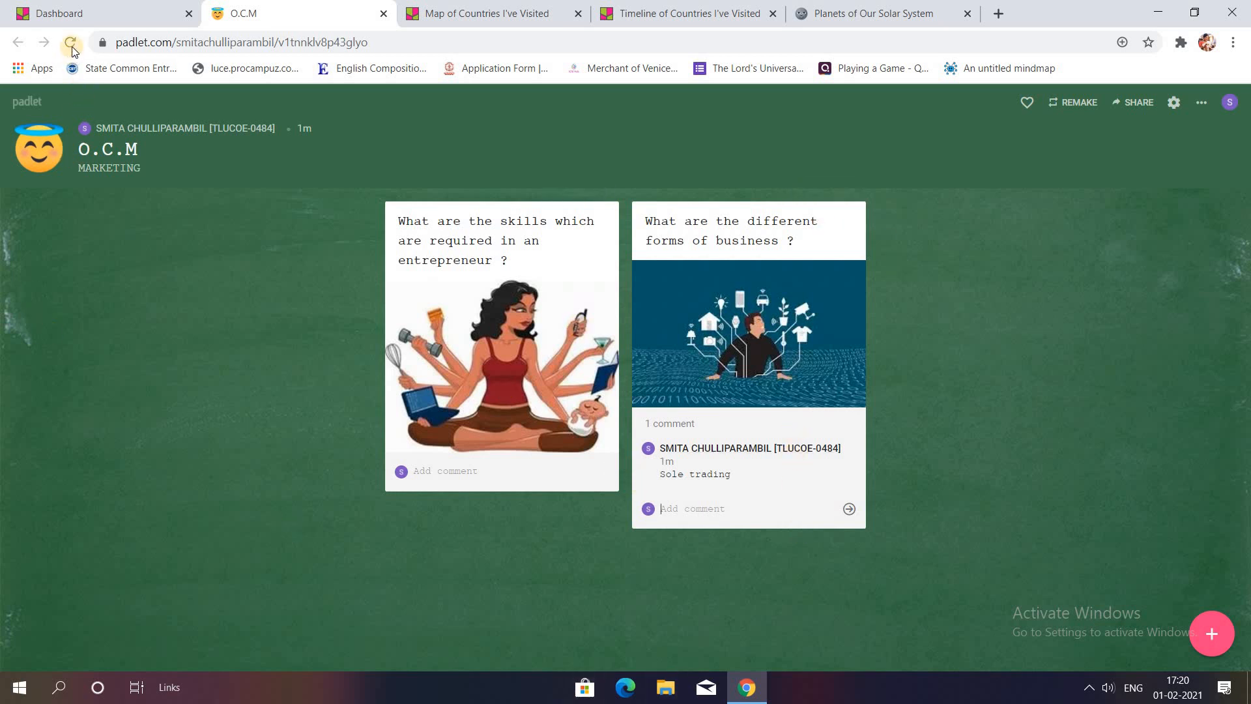
mouse_move(1071, 385)
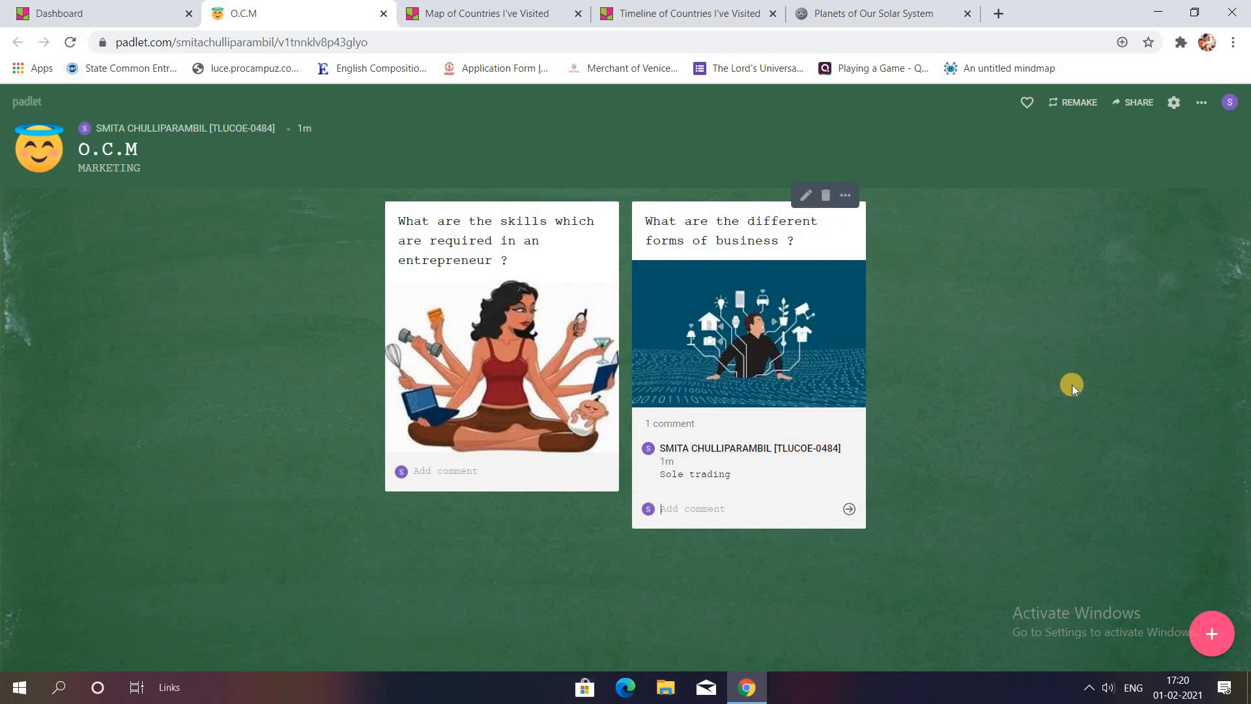
mouse_move(1073, 385)
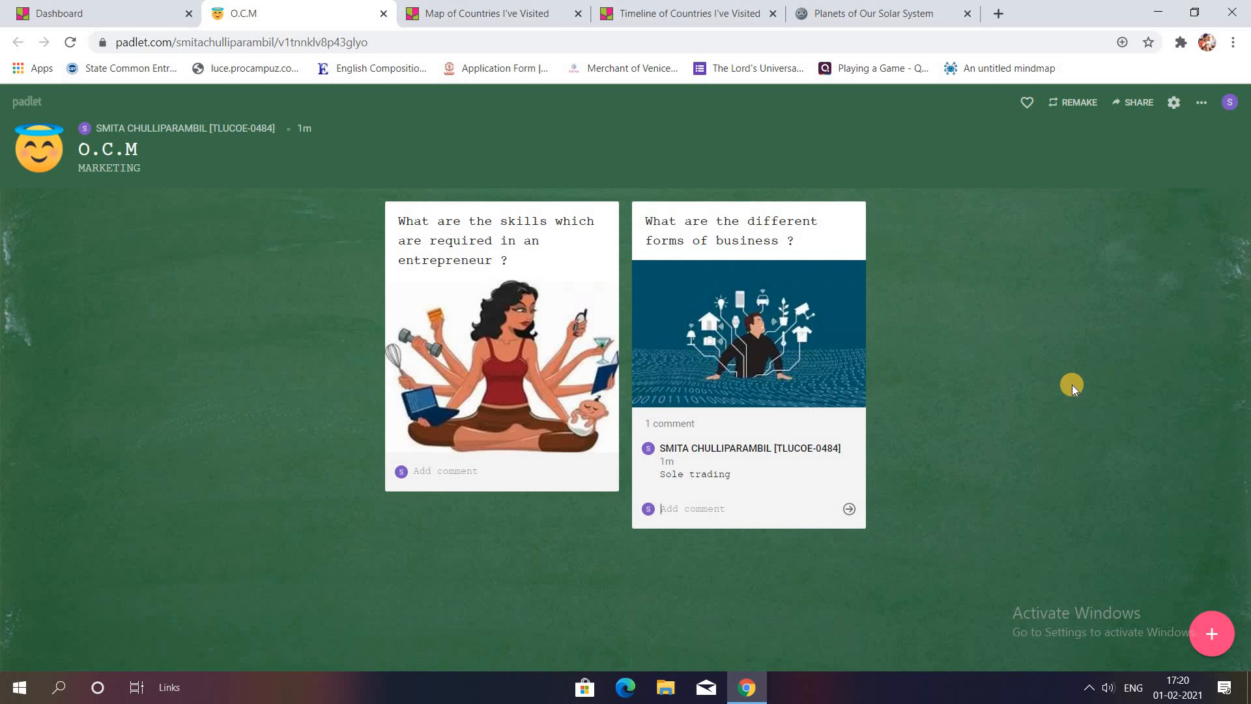
mouse_move(1141, 102)
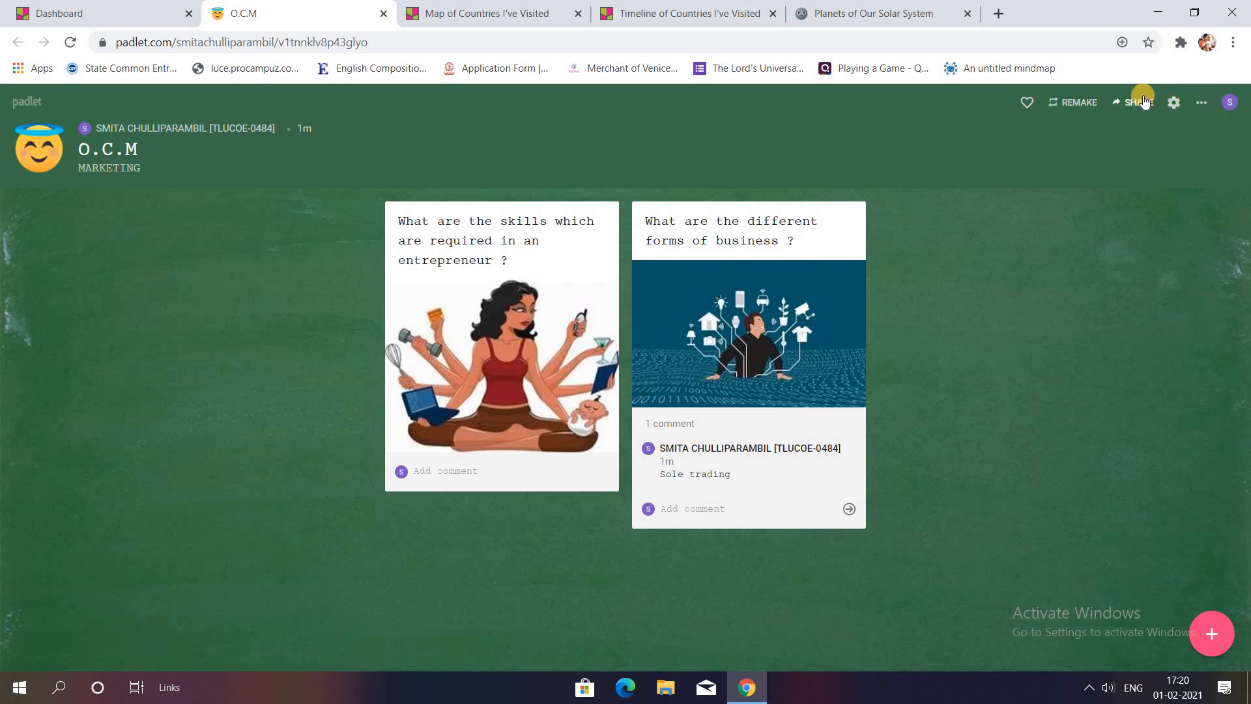
Step: Make the padlet Public with visitor permissions set to Can write
click(1133, 102)
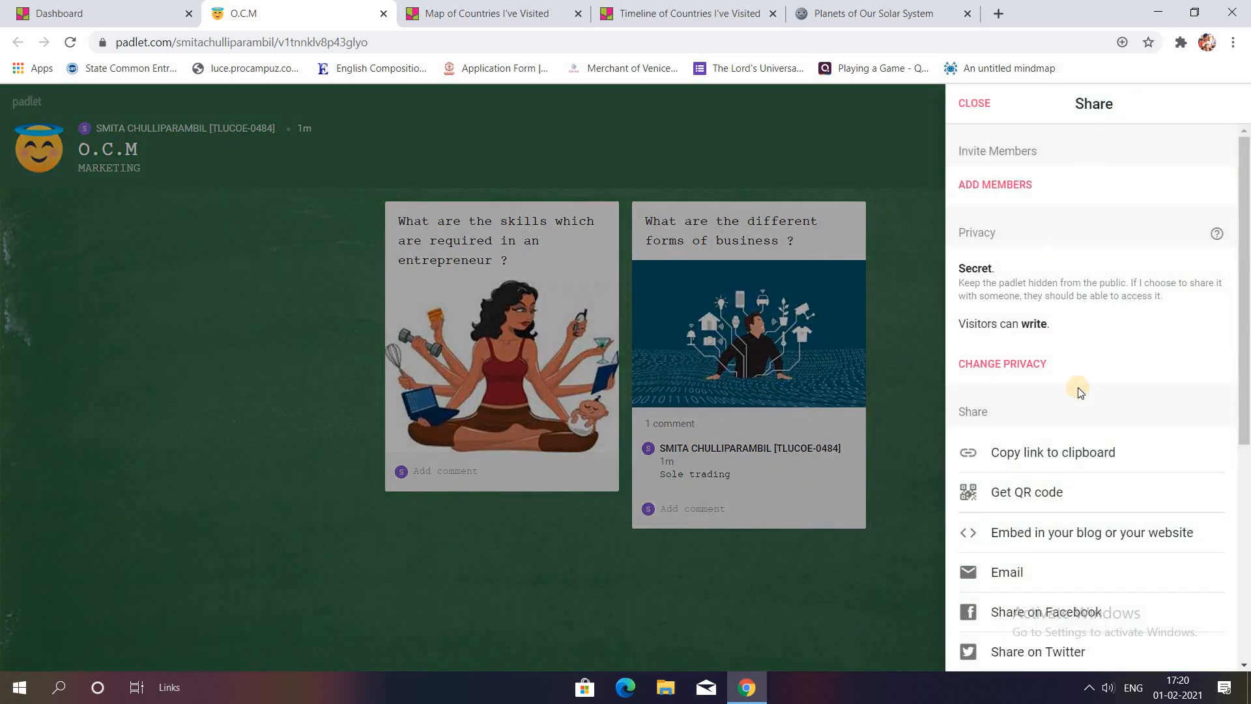
mouse_move(995, 255)
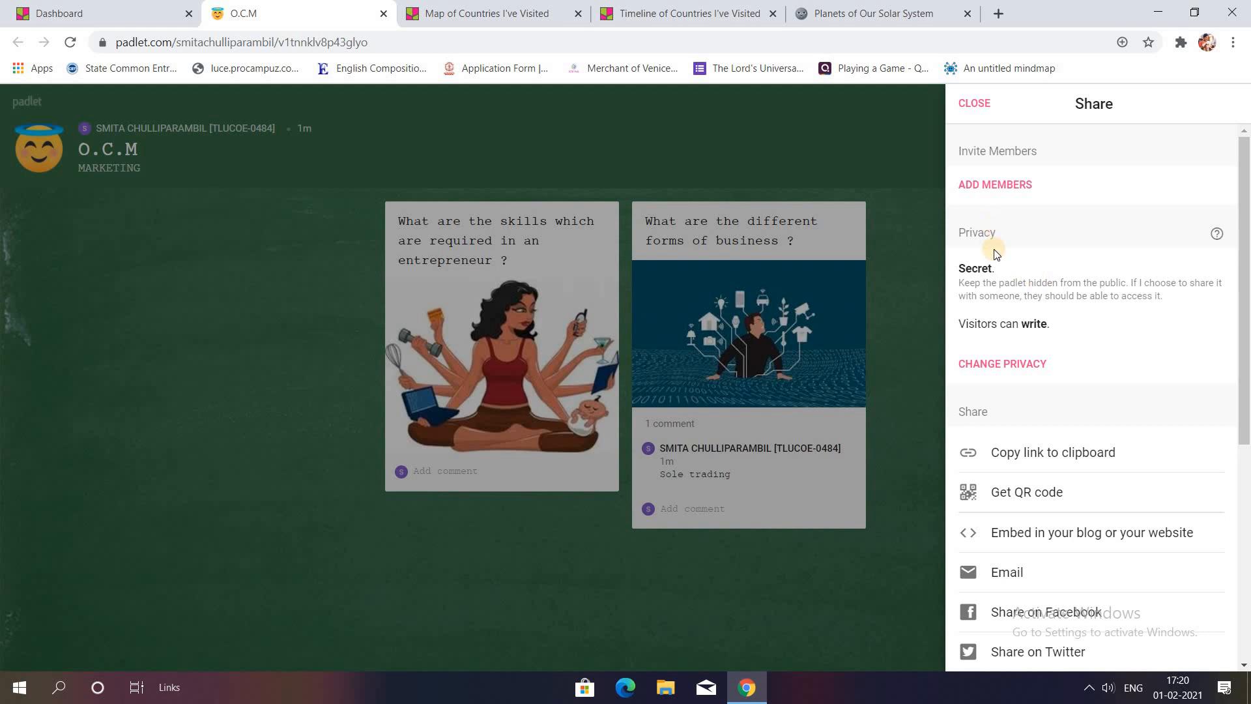
click(1002, 363)
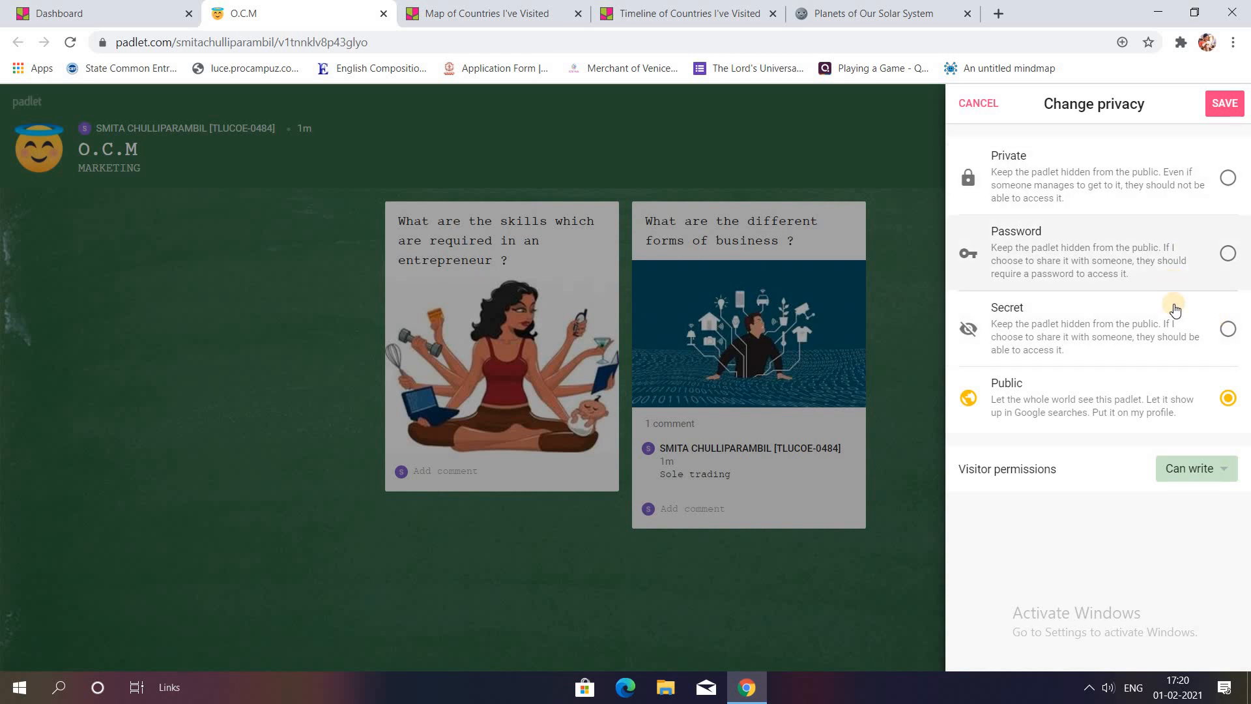
mouse_move(1188, 391)
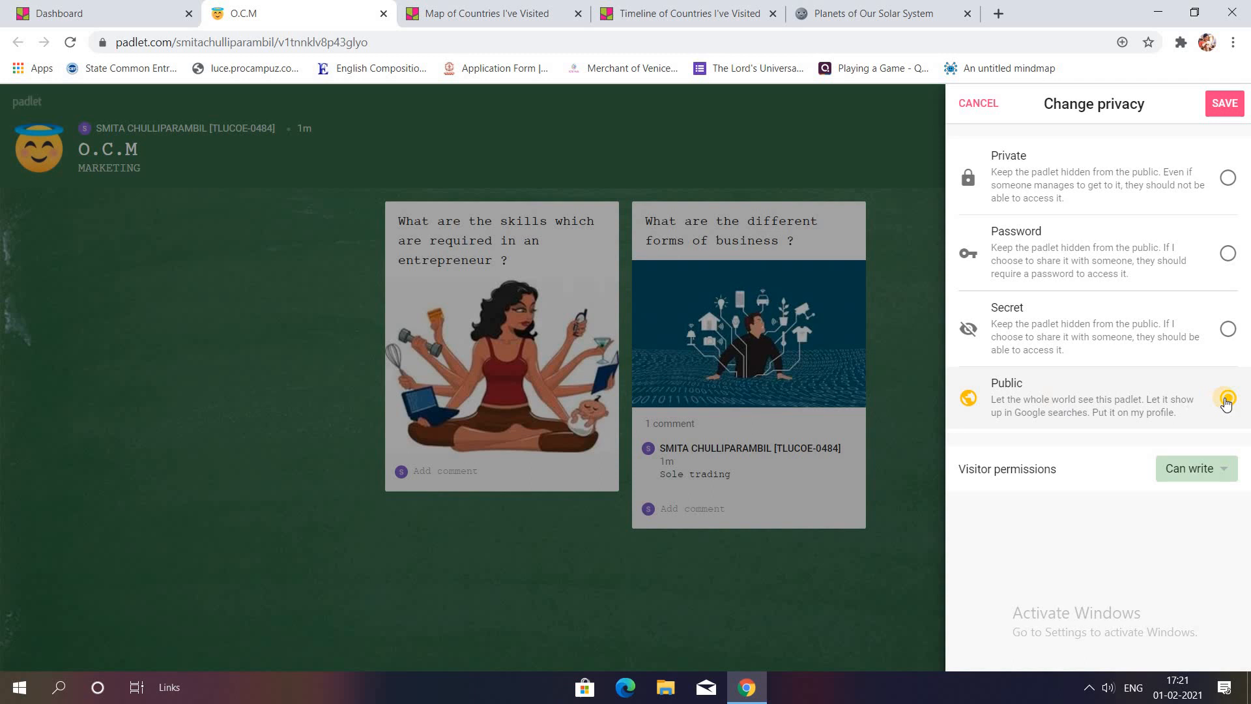
click(1228, 397)
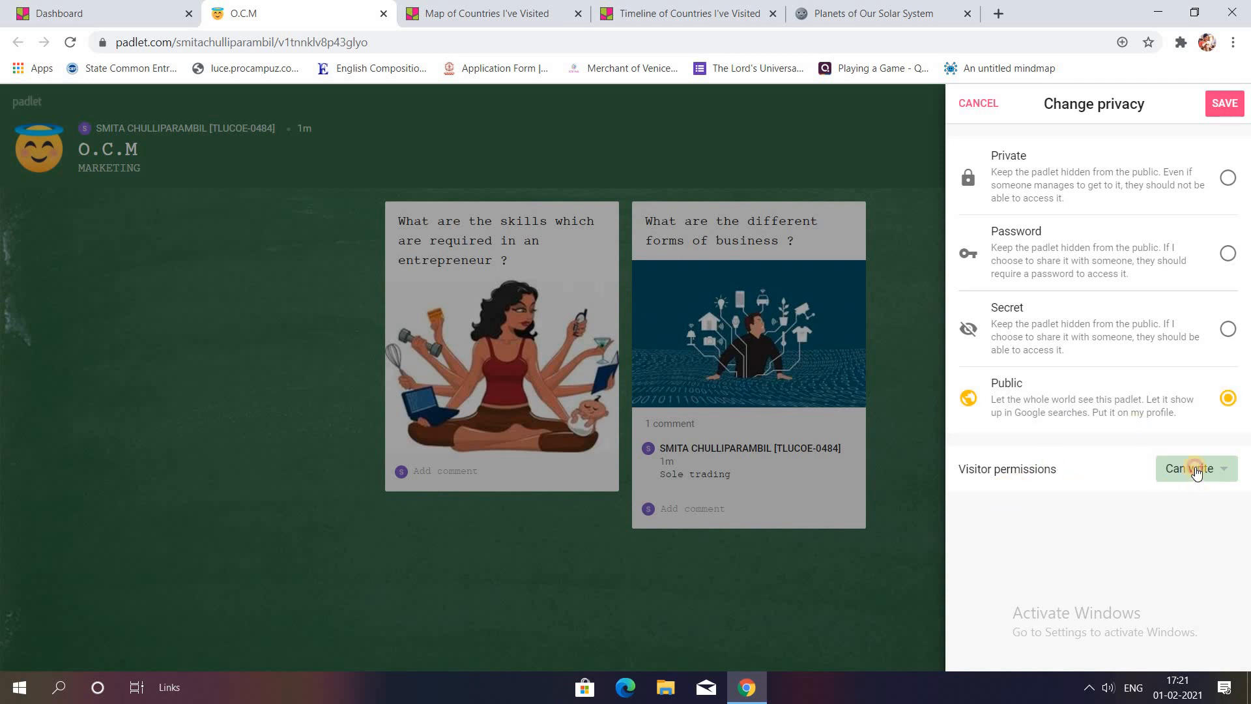
click(1195, 469)
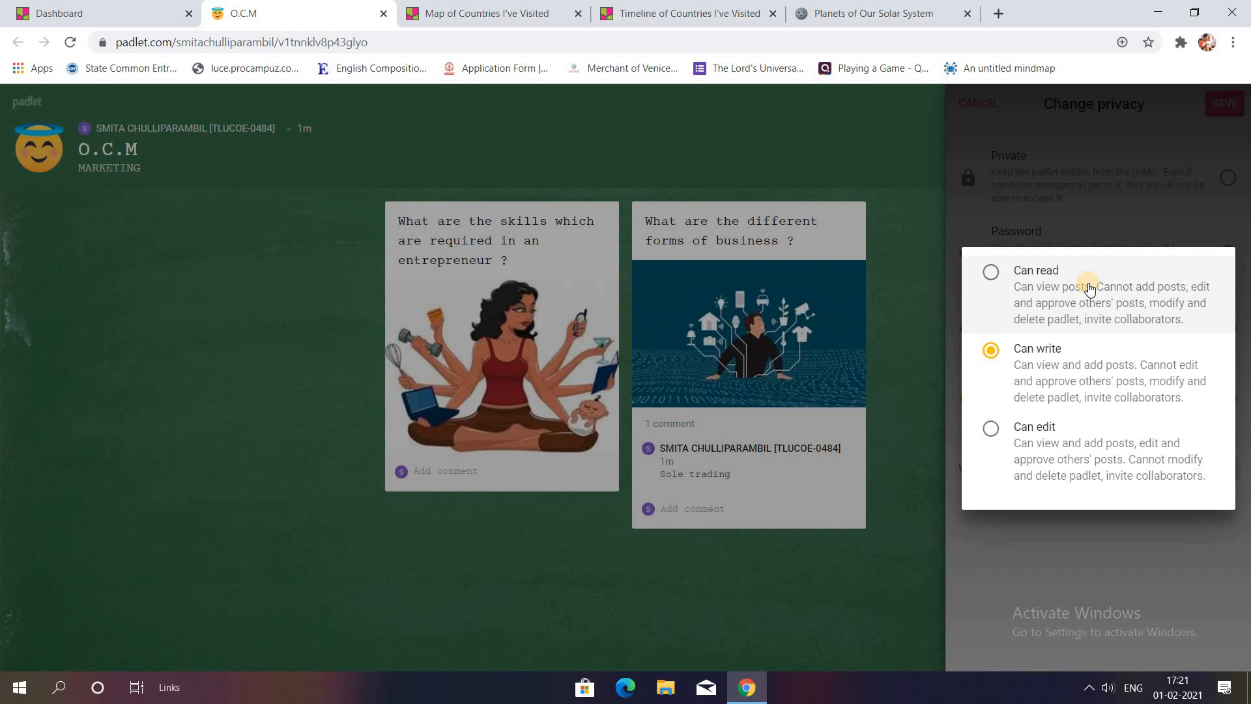
click(990, 271)
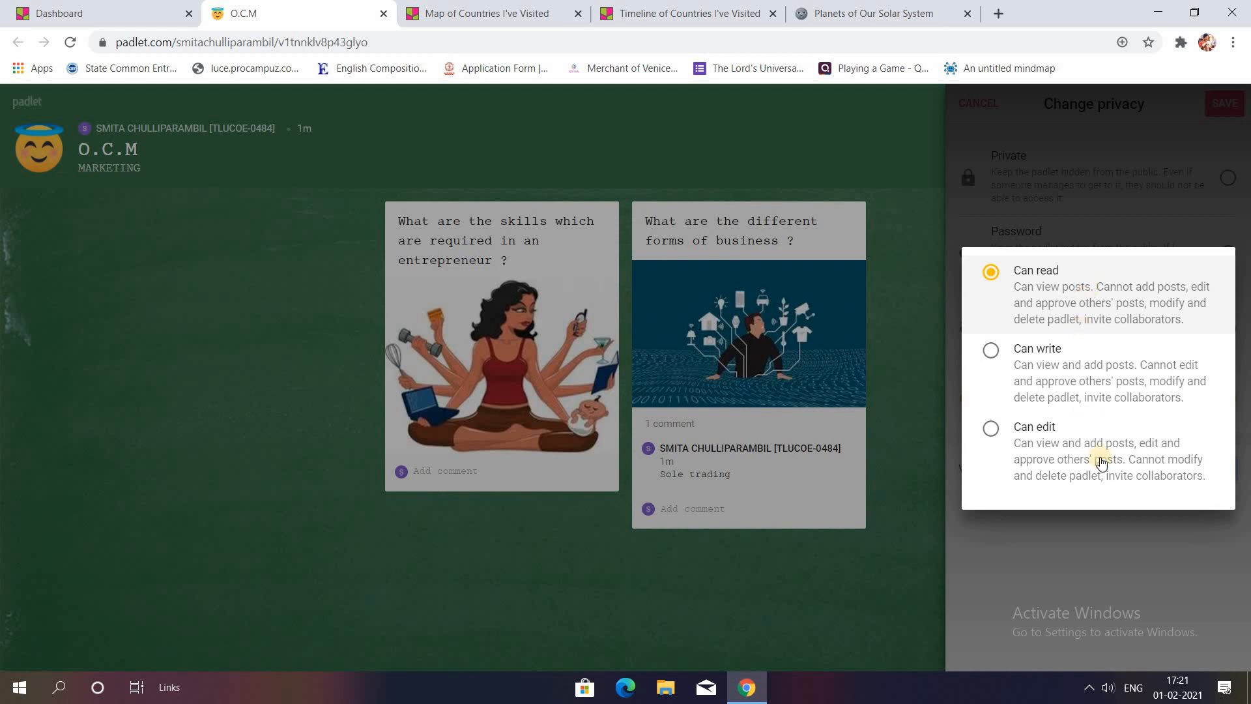
click(989, 429)
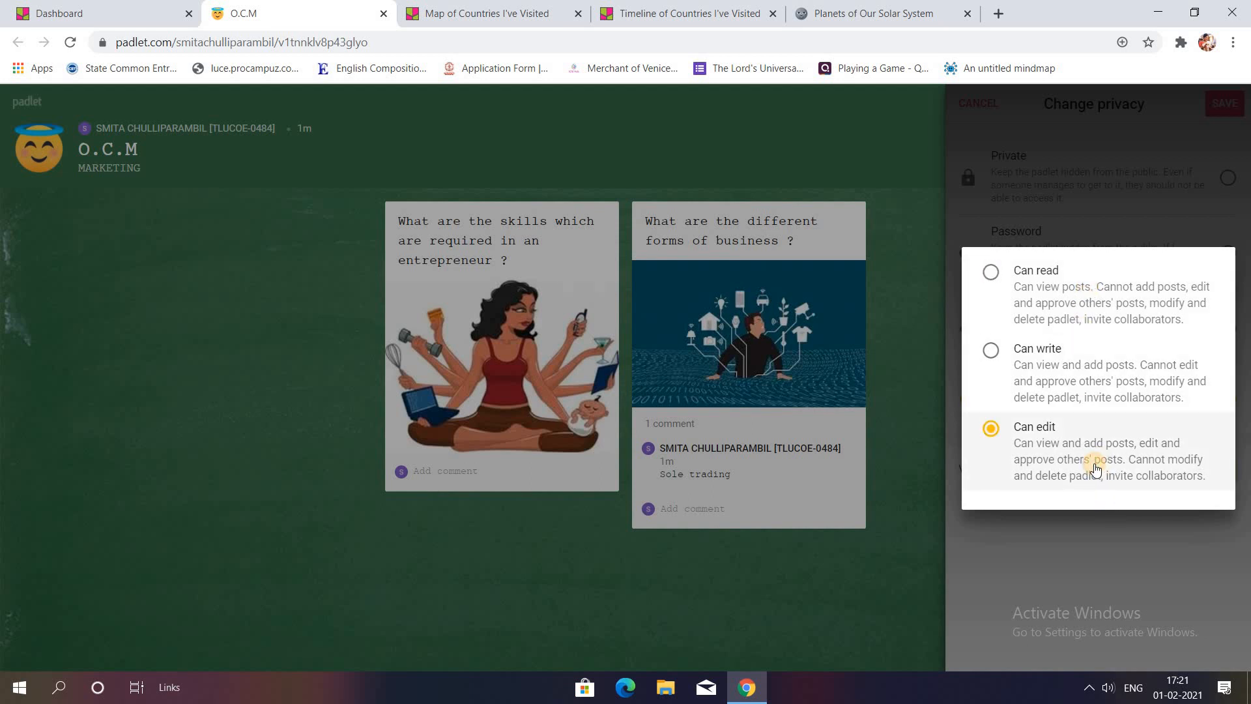
mouse_move(1049, 361)
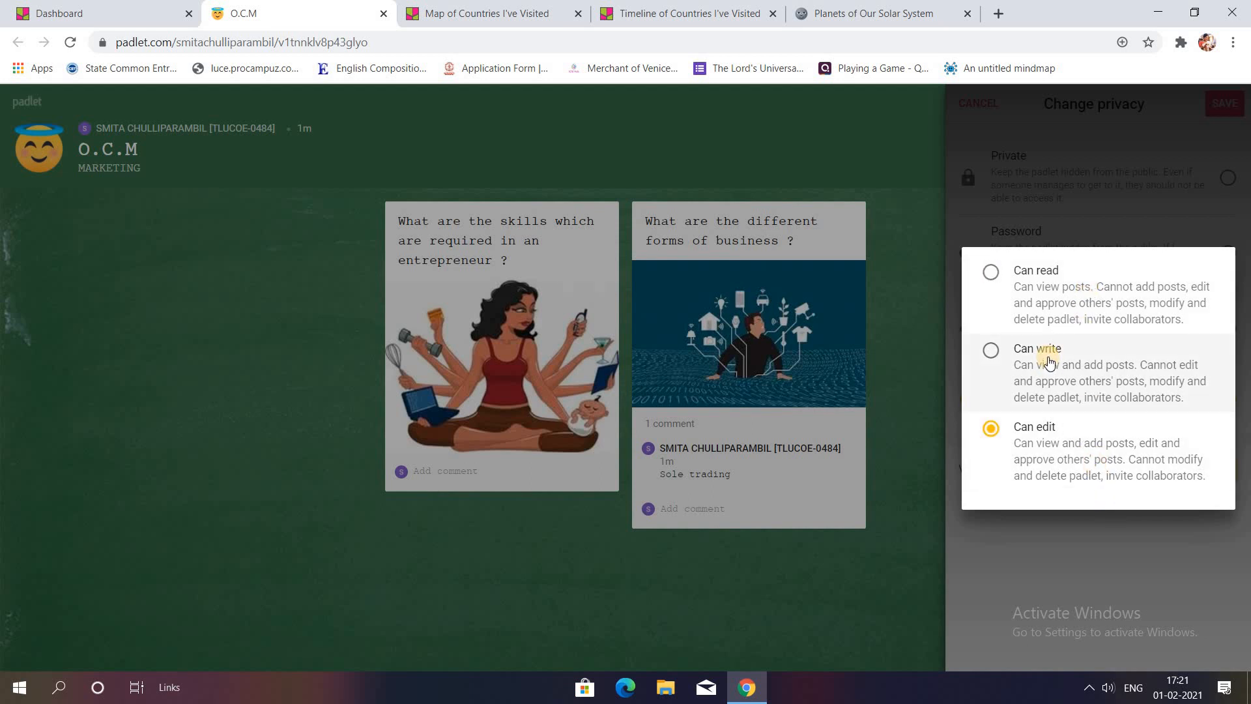
click(990, 351)
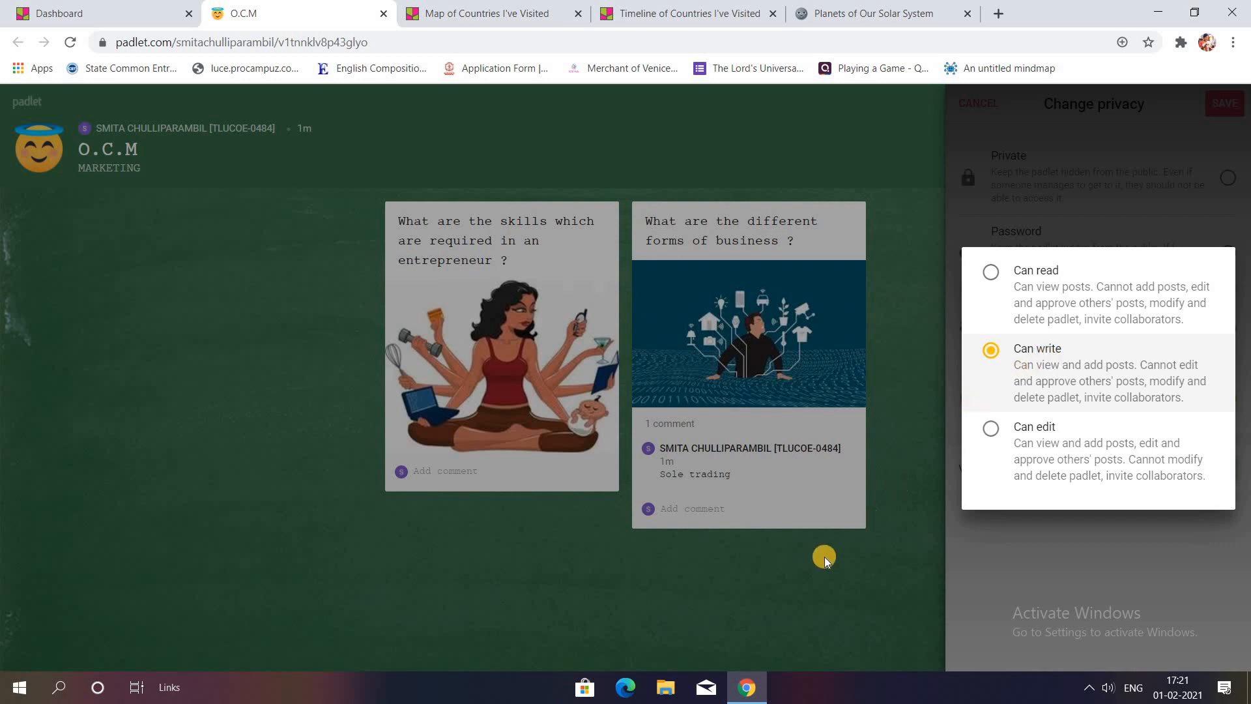
click(977, 103)
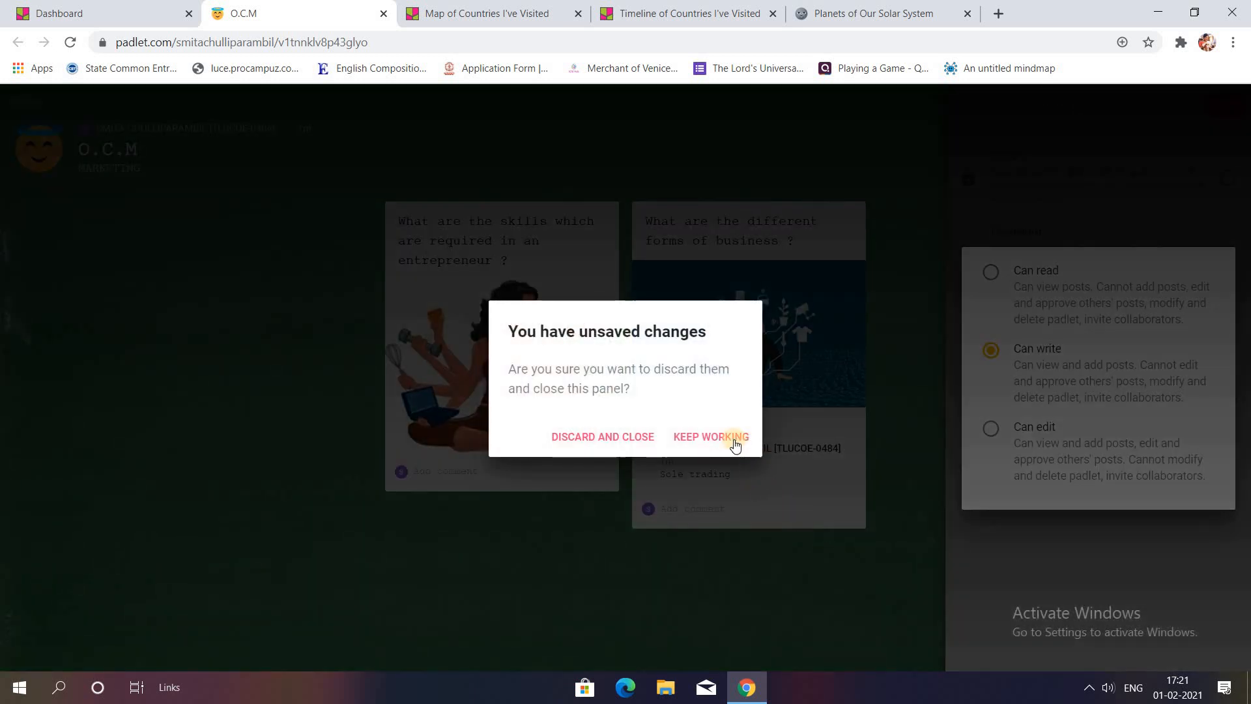
Step: Save the privacy settings and close the Share panel
click(709, 436)
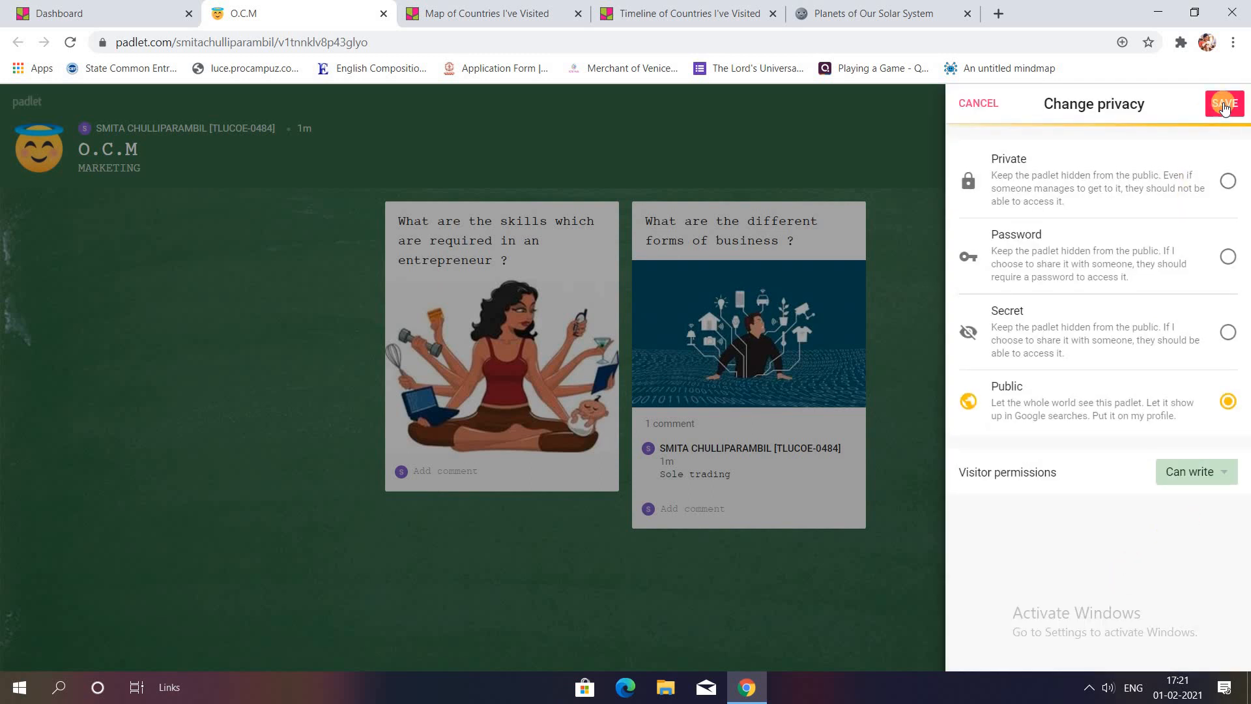
click(1223, 103)
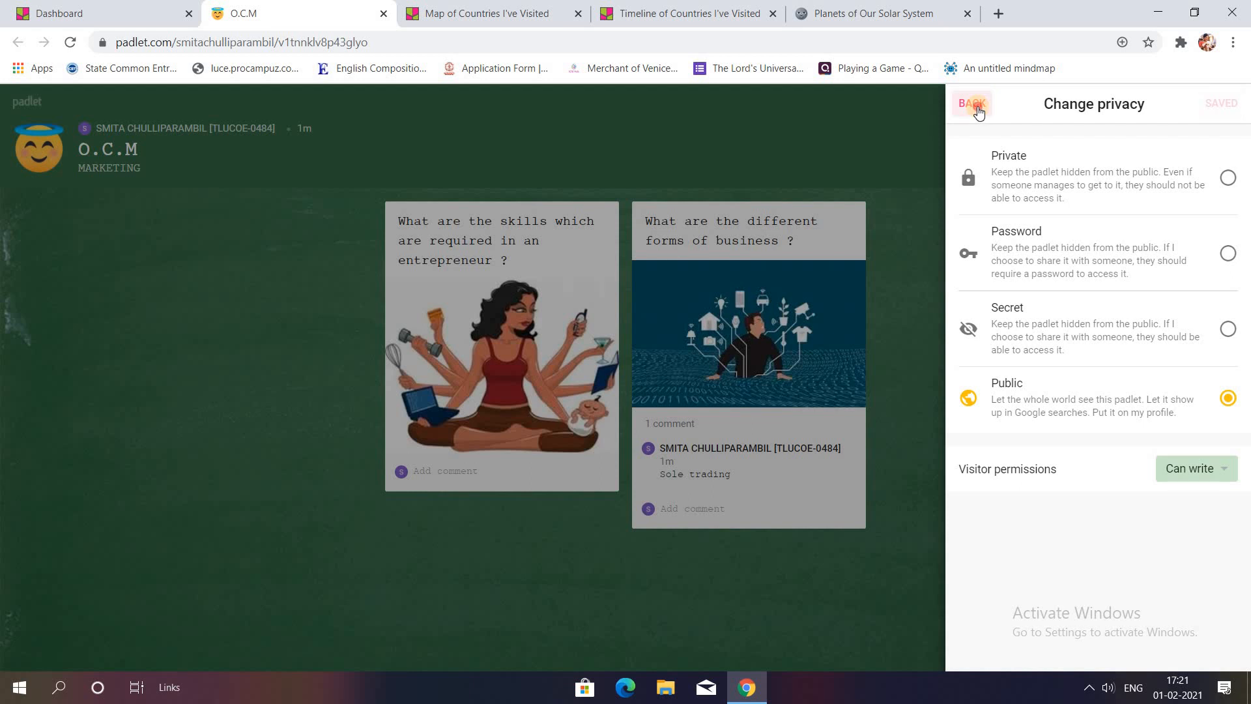
click(970, 104)
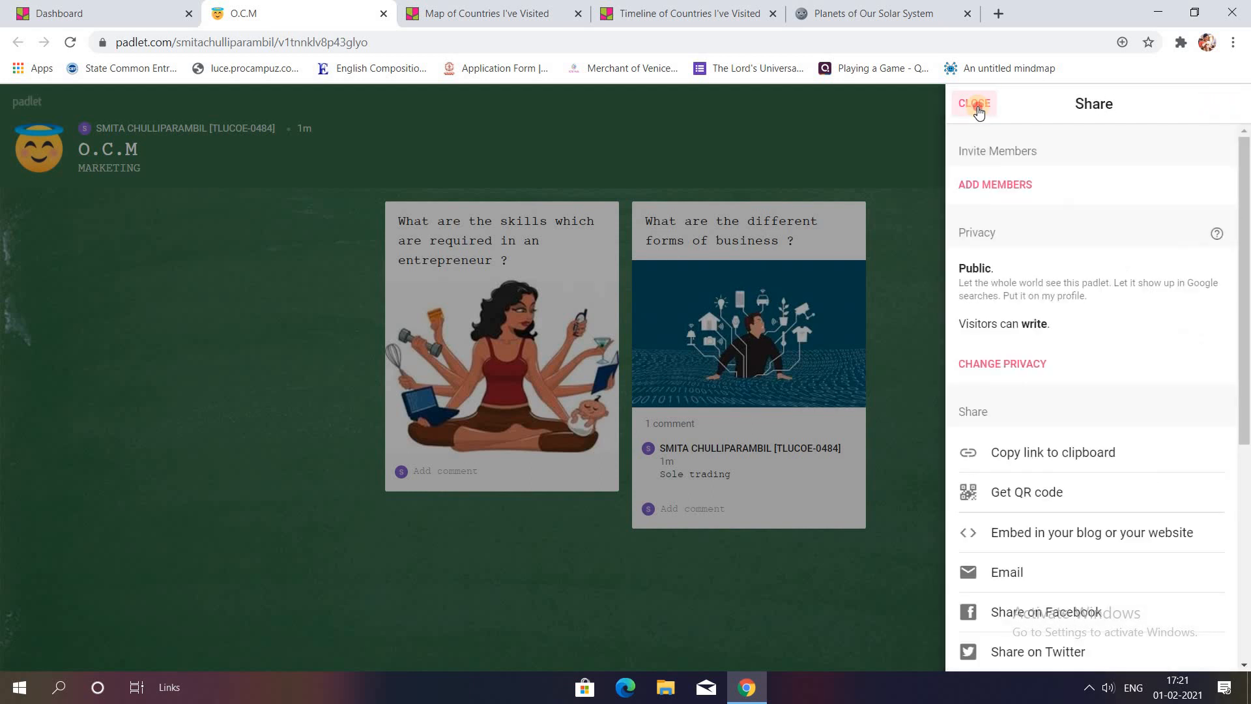
click(973, 104)
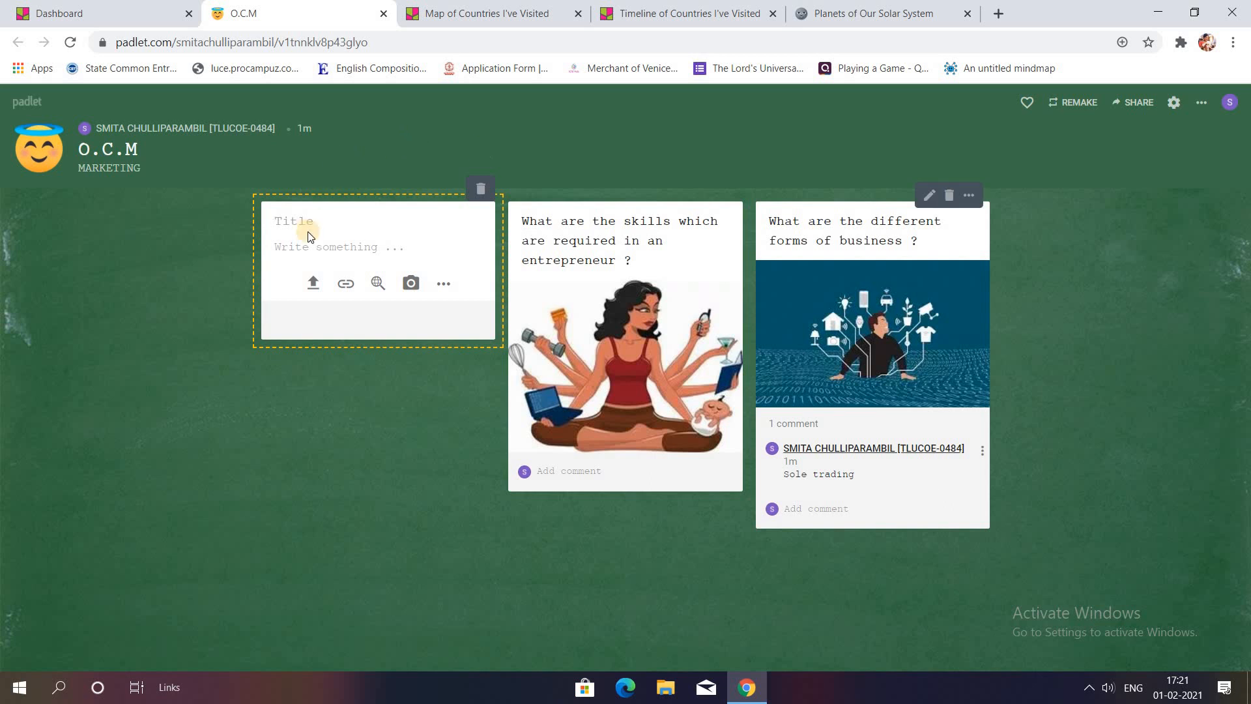
mouse_move(384, 473)
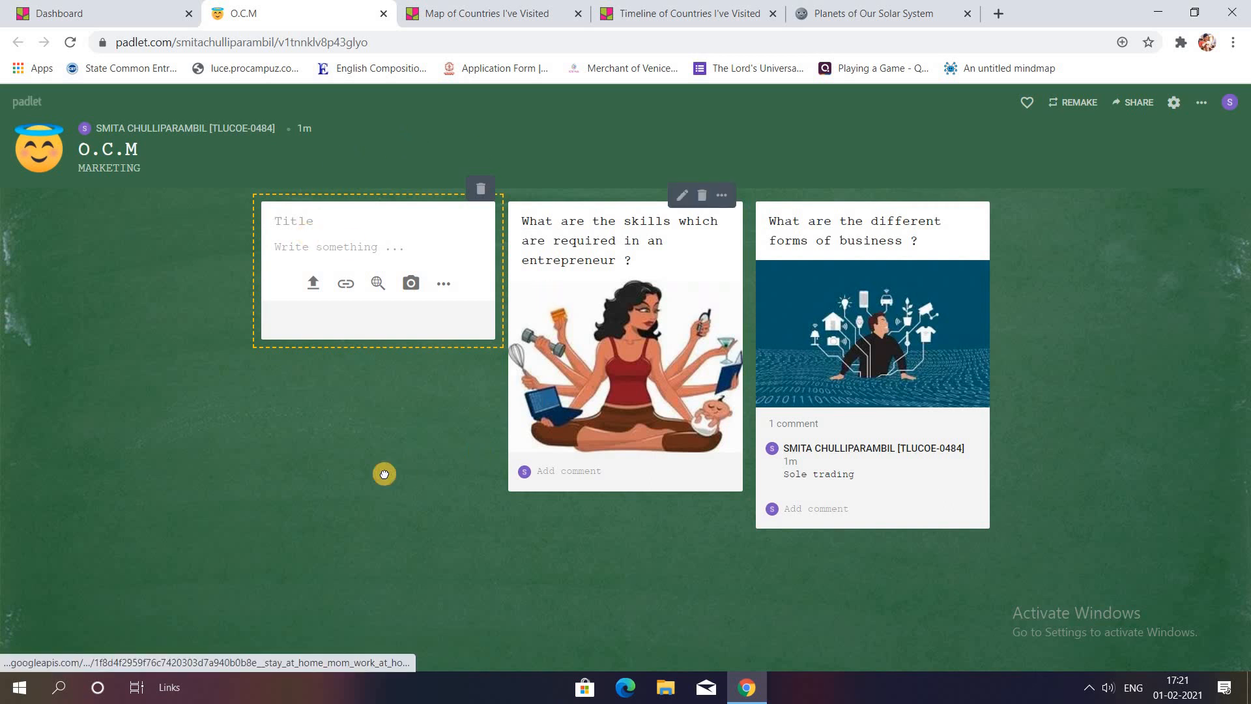